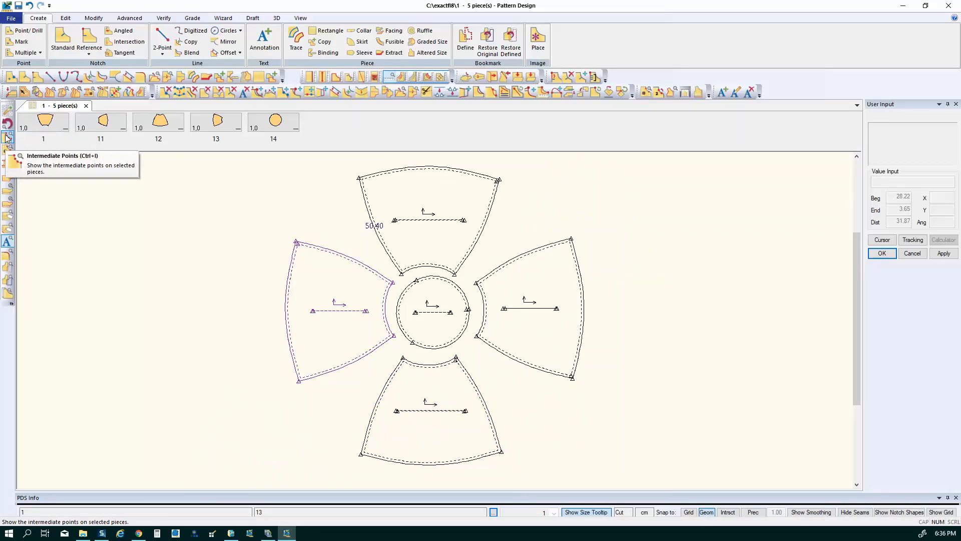
# Display intermediate points on the left fan piece and bring up the Modify commands
pyautogui.click(8, 137)
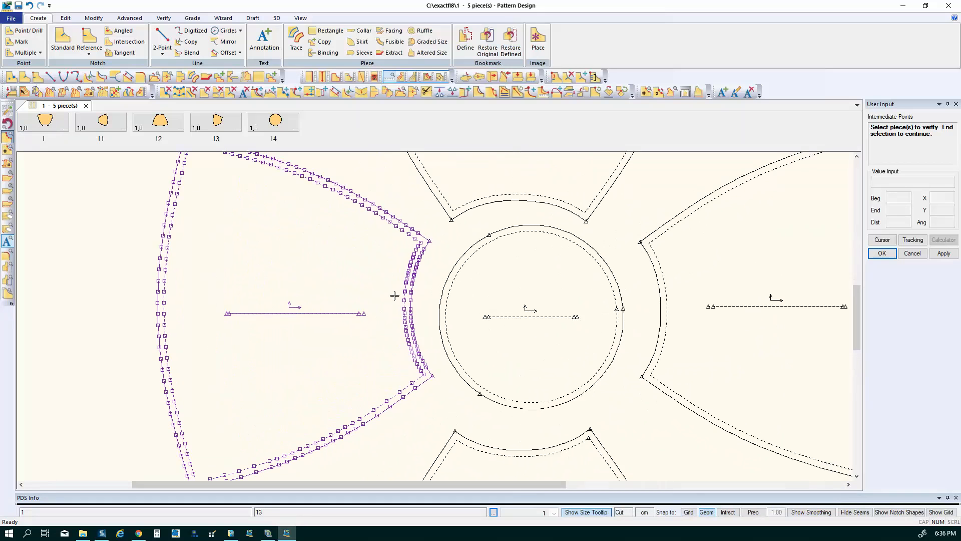
pyautogui.moveTo(222, 280)
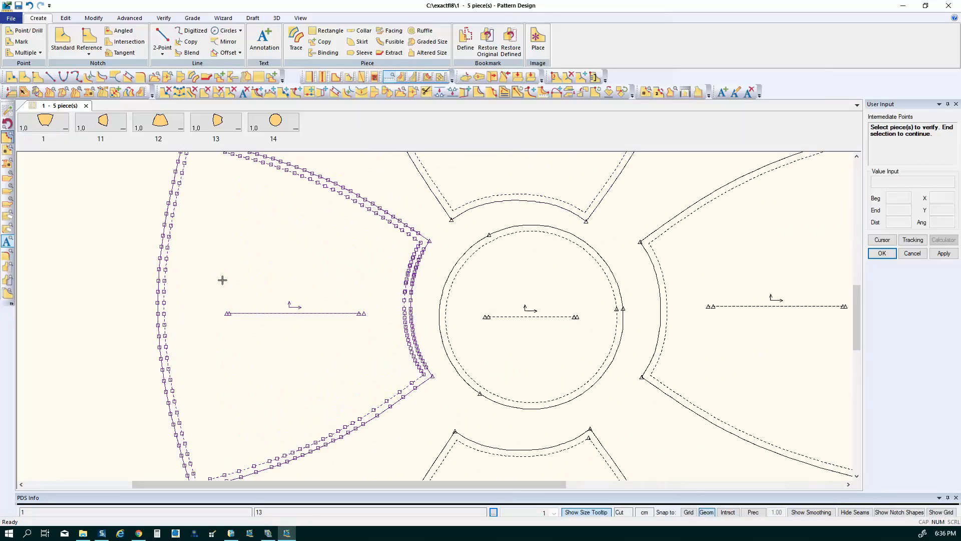
pyautogui.moveTo(390, 270)
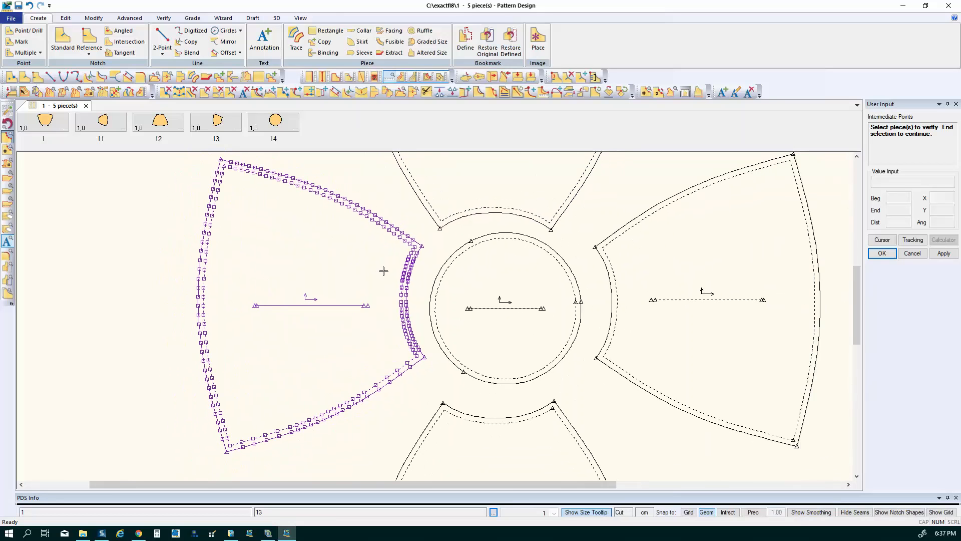
pyautogui.moveTo(373, 279)
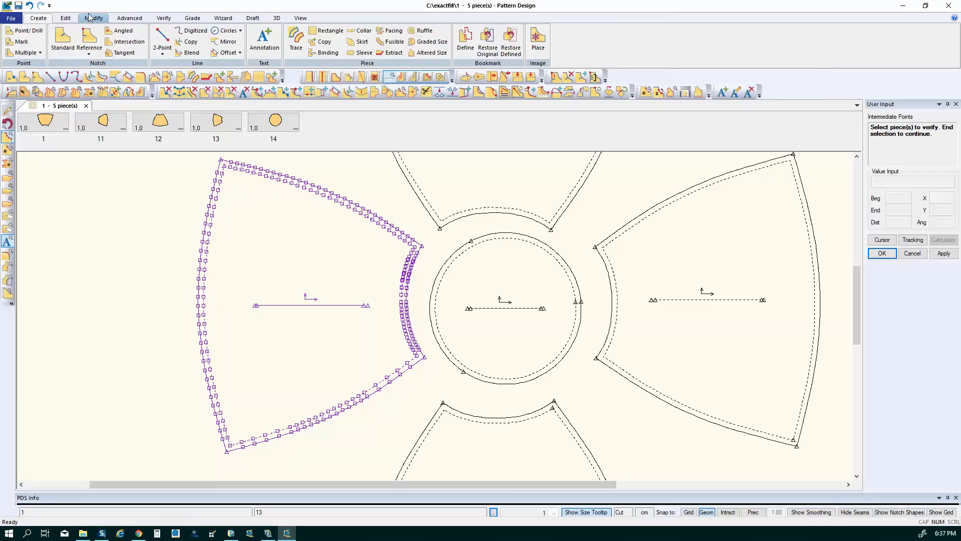
pyautogui.click(93, 17)
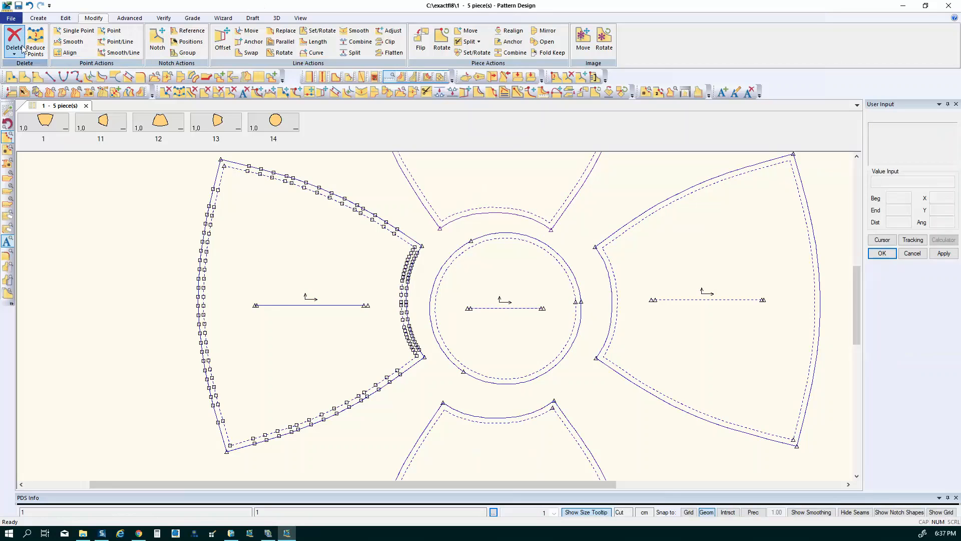
# Reduce the excess intermediate points on the left fan piece with the default factor
pyautogui.click(35, 41)
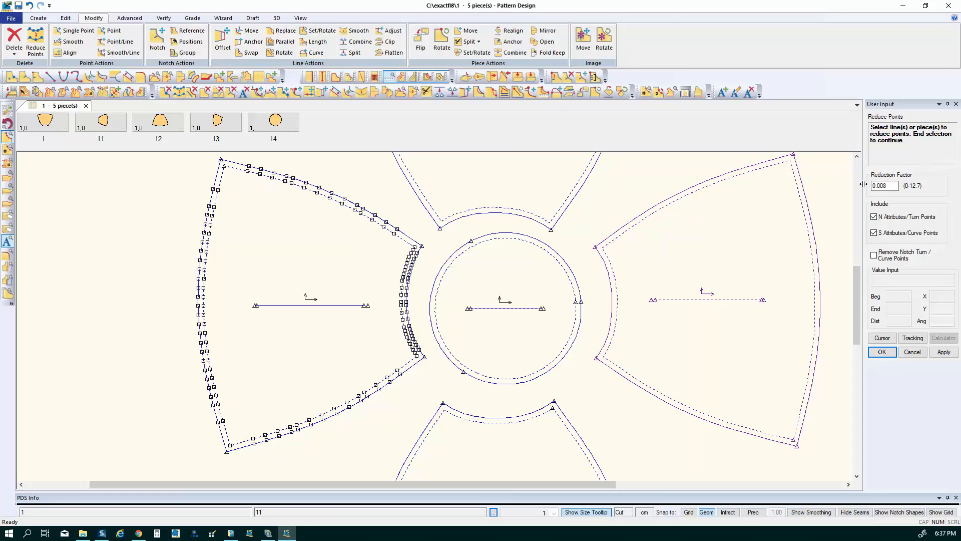
pyautogui.click(65, 18)
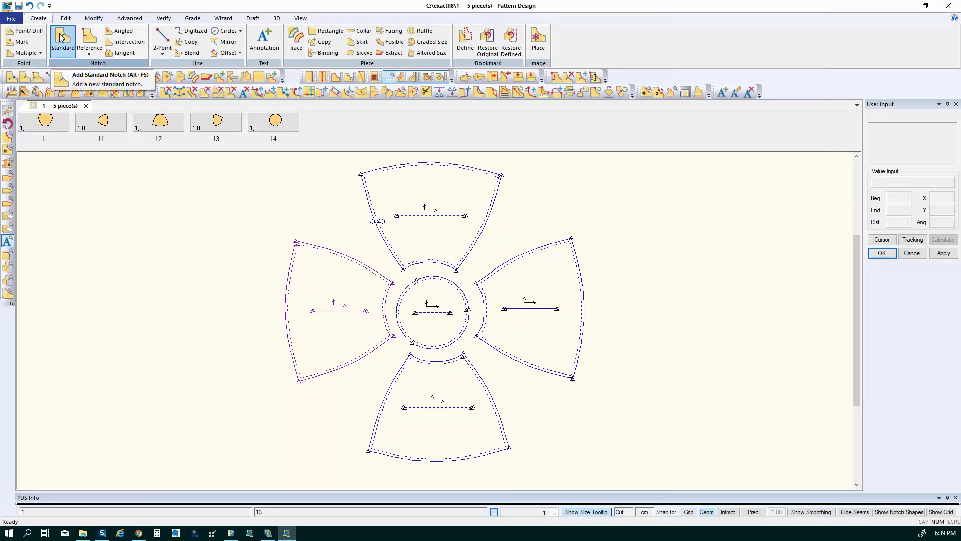
# Place a standard notch on the right piece's upper edge at distance 4 from the line end
pyautogui.click(62, 41)
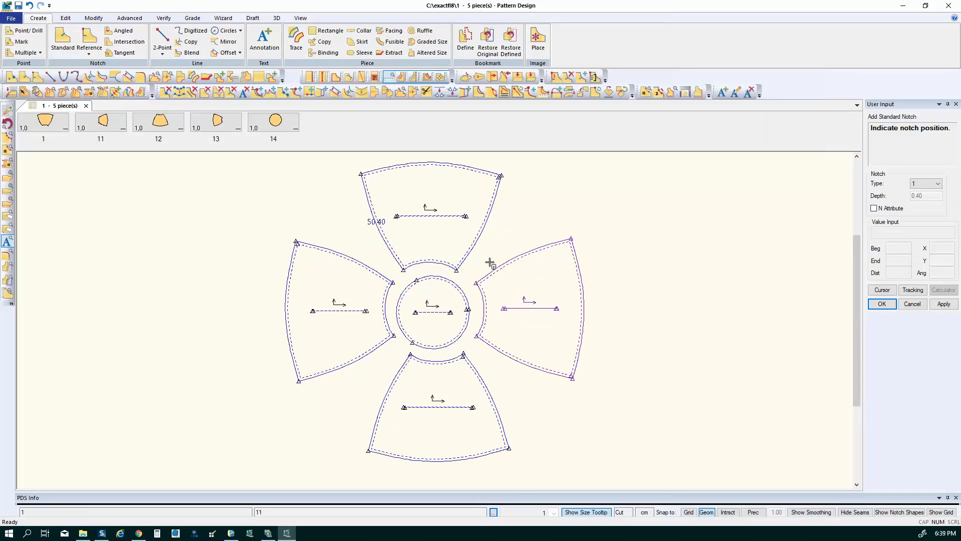
pyautogui.moveTo(508, 257)
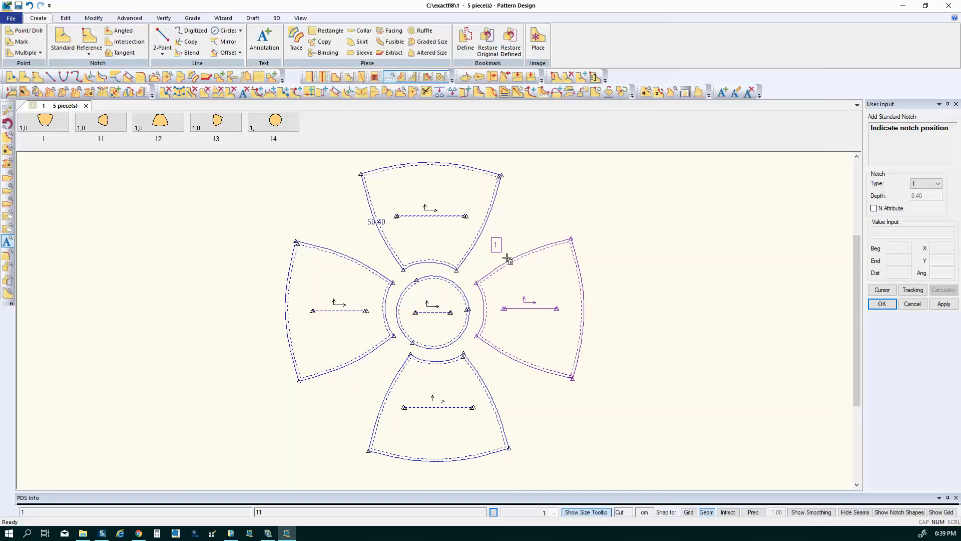
pyautogui.click(508, 258)
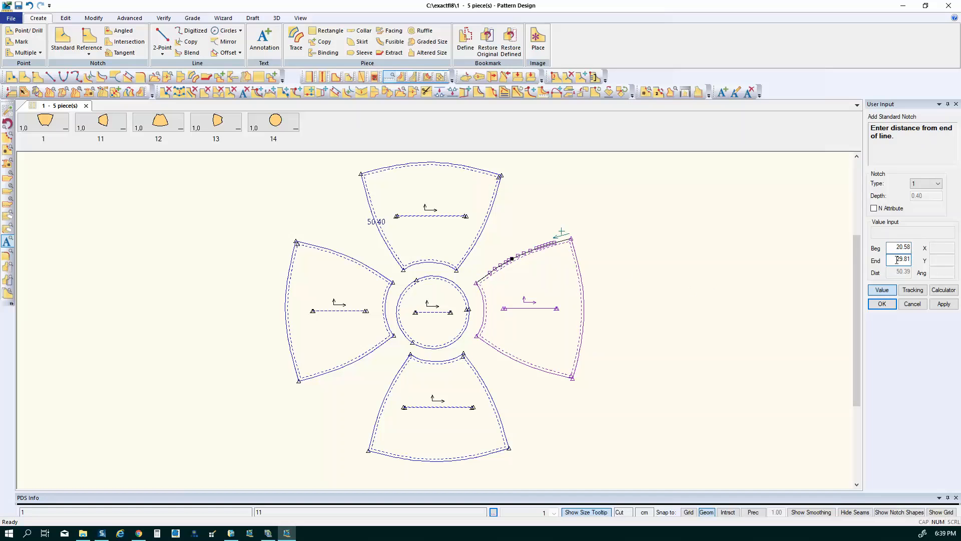
pyautogui.moveTo(518, 244)
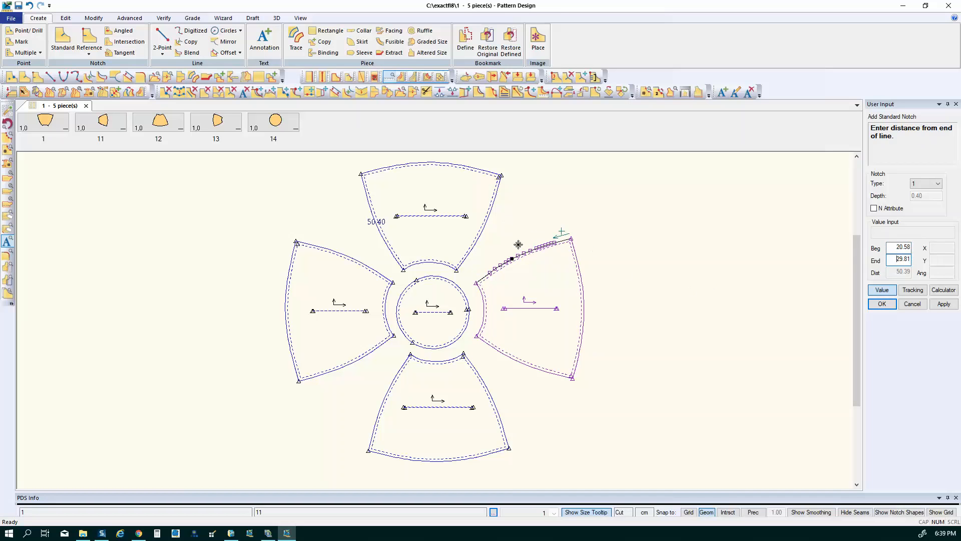
pyautogui.moveTo(549, 252)
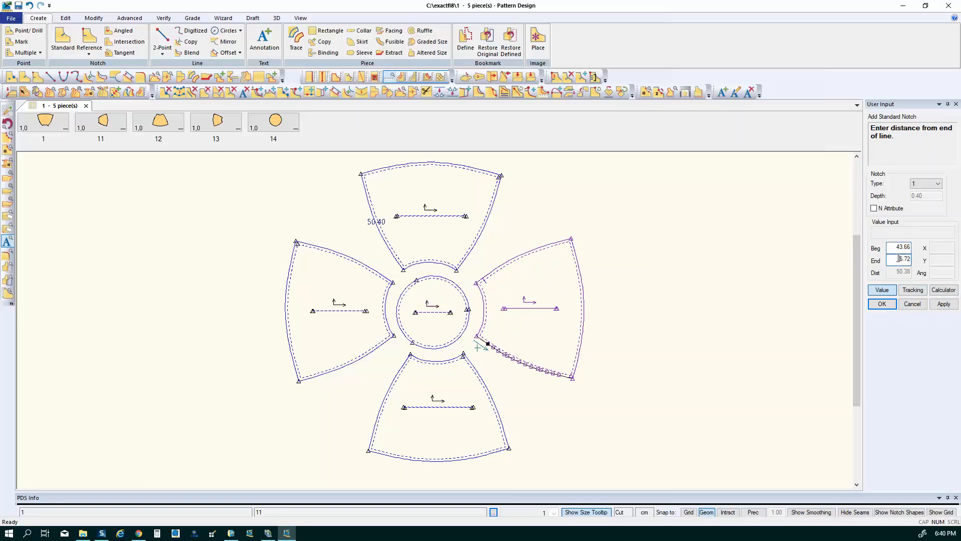
pyautogui.click(902, 259)
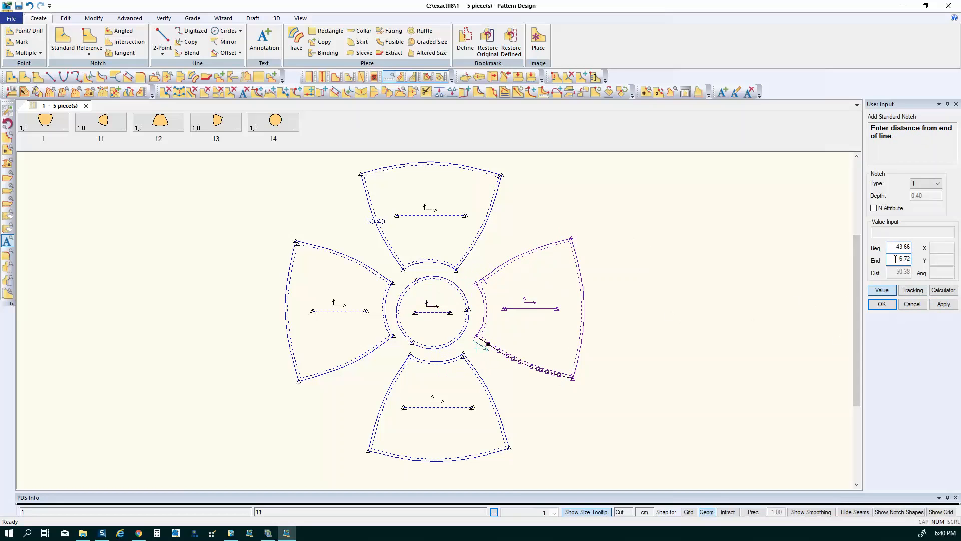
pyautogui.write('4')
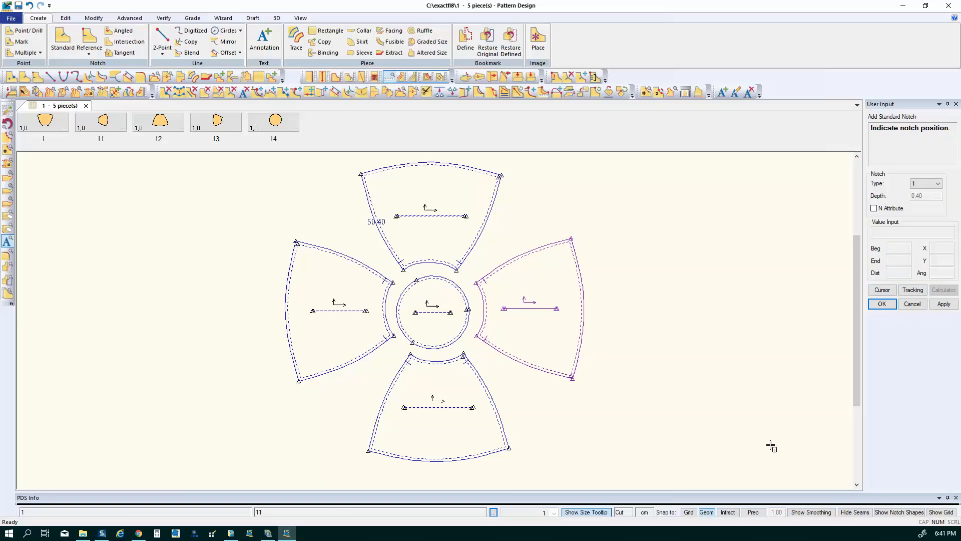
pyautogui.moveTo(649, 232)
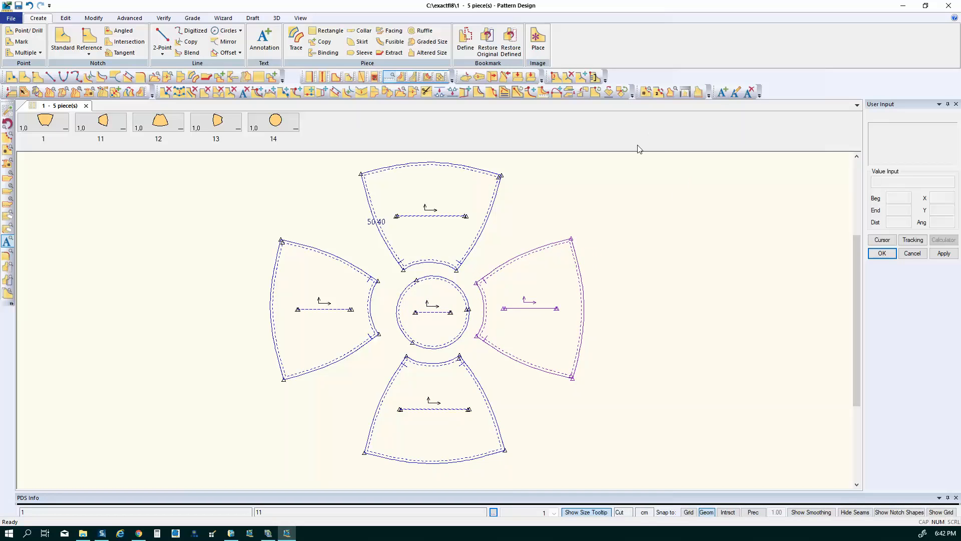
pyautogui.moveTo(595, 91)
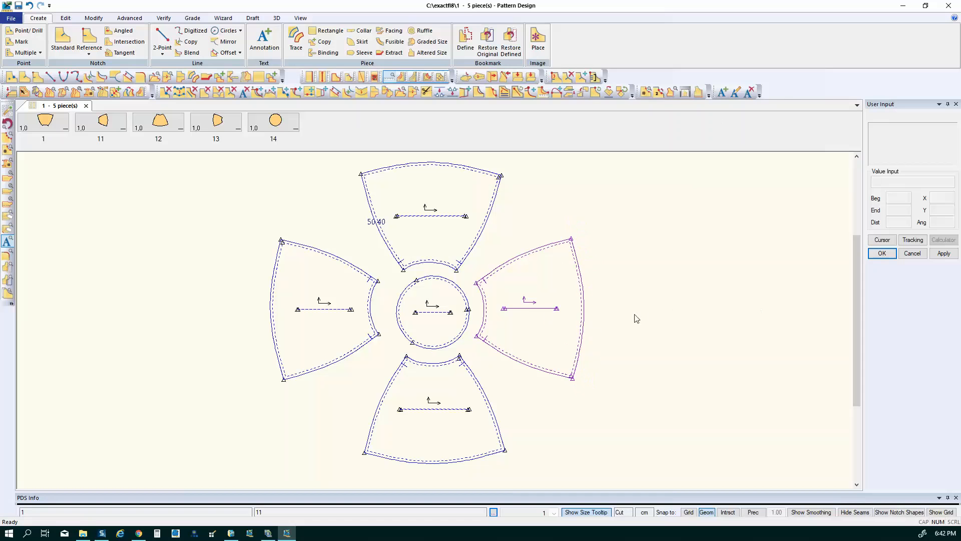
pyautogui.moveTo(591, 325)
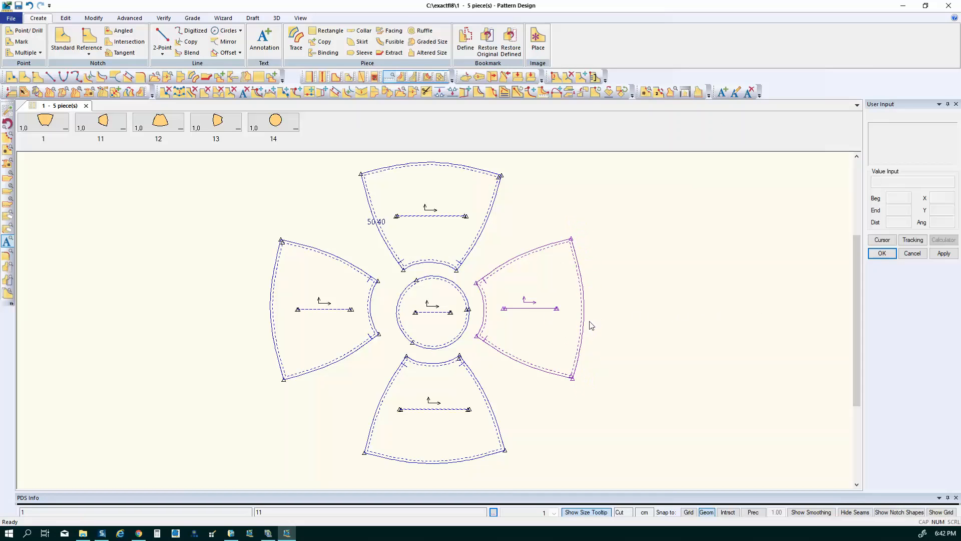
# Rotate the bottom fan piece 90° counter-clockwise with Rotate Piece
pyautogui.click(656, 93)
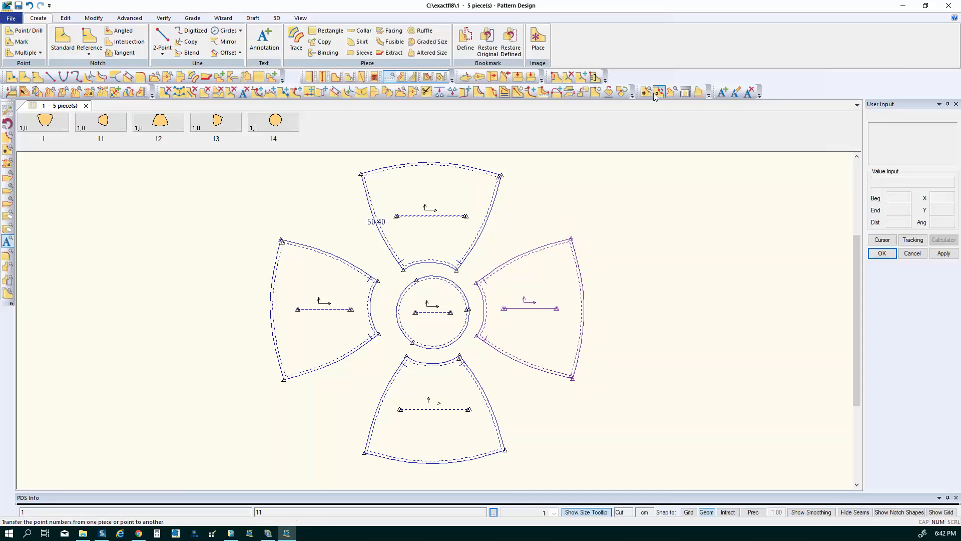
pyautogui.click(659, 92)
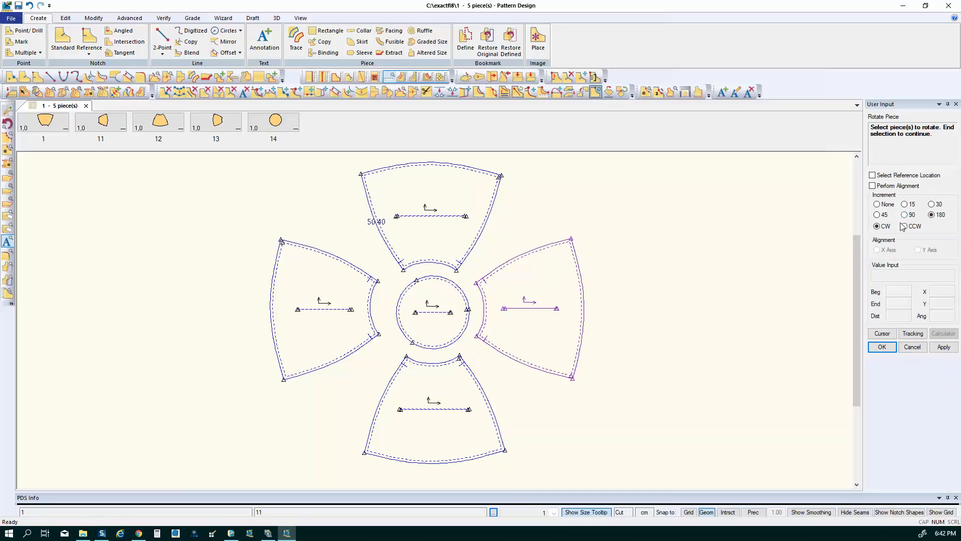
pyautogui.click(905, 214)
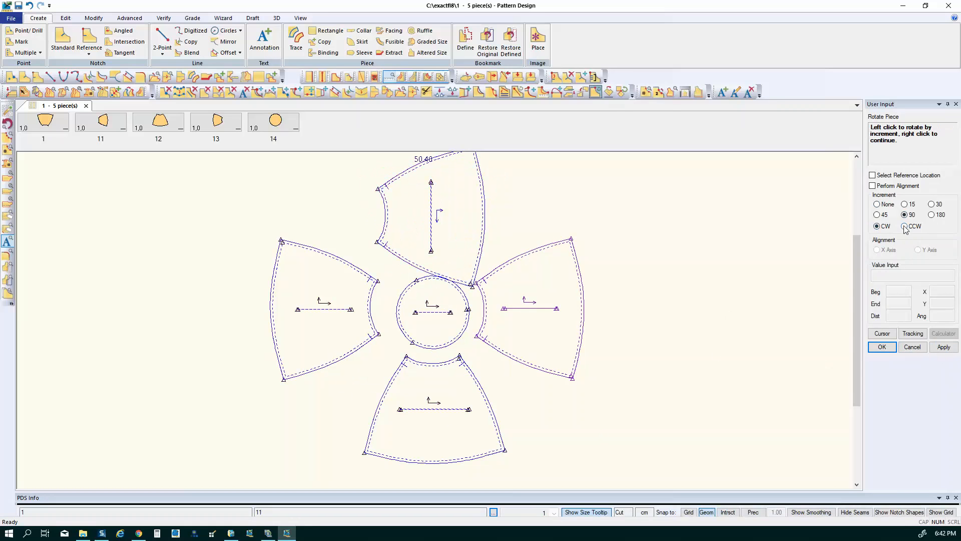
pyautogui.click(904, 227)
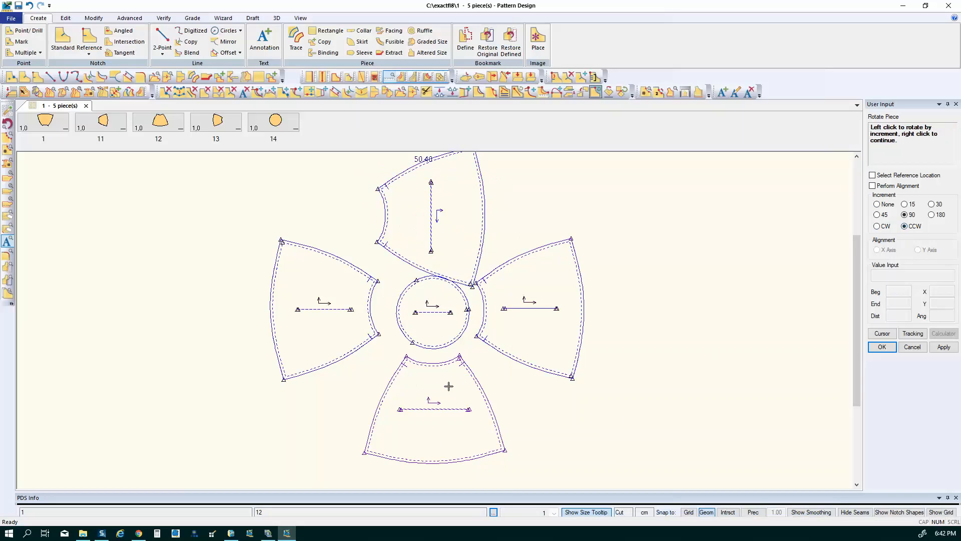
pyautogui.click(448, 386)
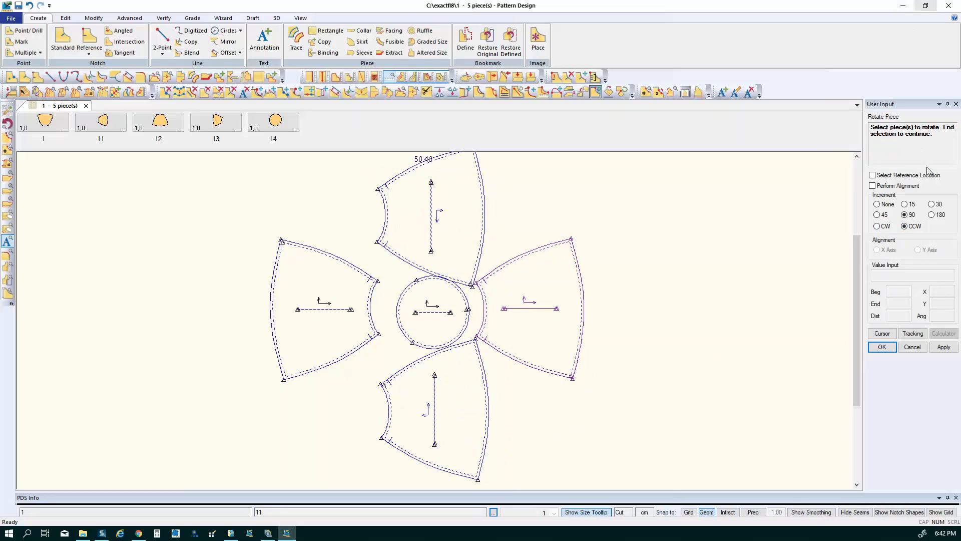
# Rotate the left and right fan pieces 180° each
pyautogui.click(931, 205)
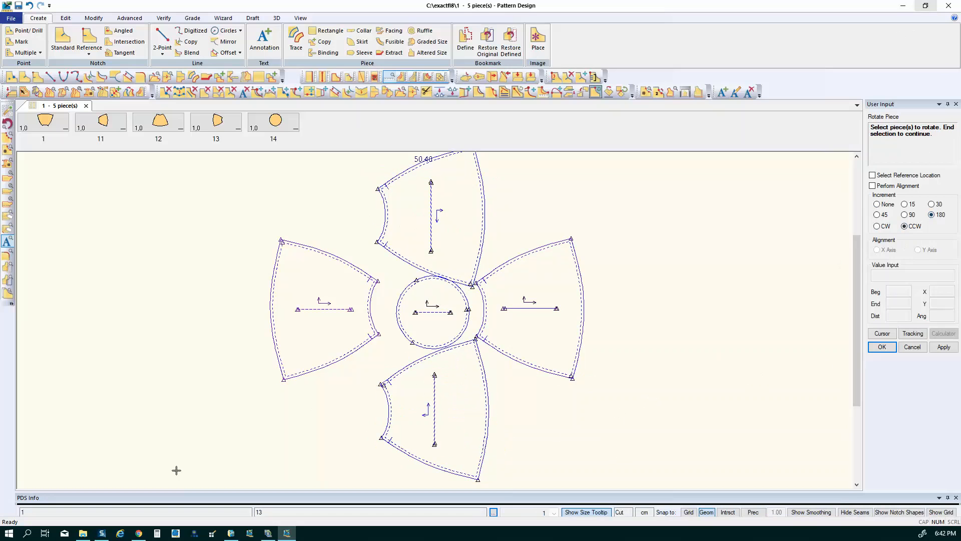
pyautogui.rightClick(325, 309)
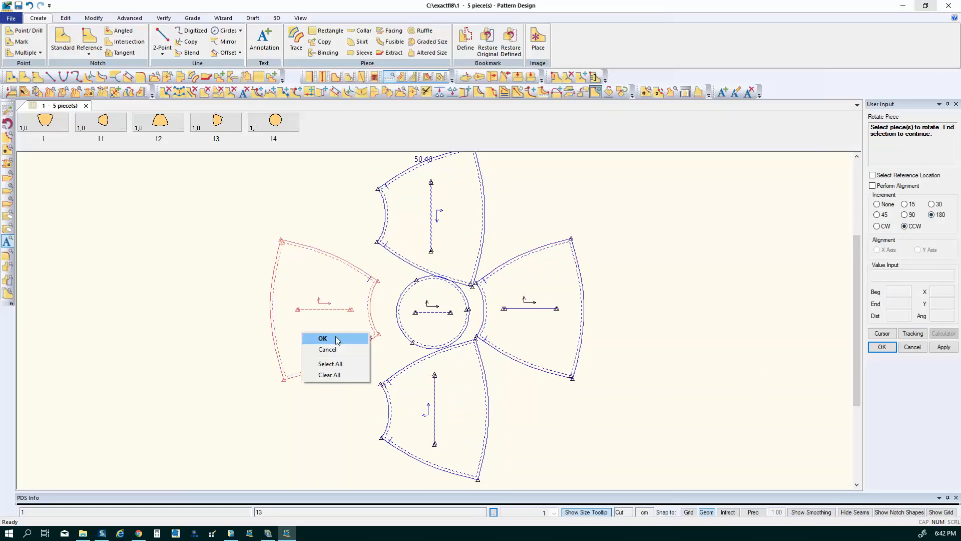
pyautogui.click(323, 338)
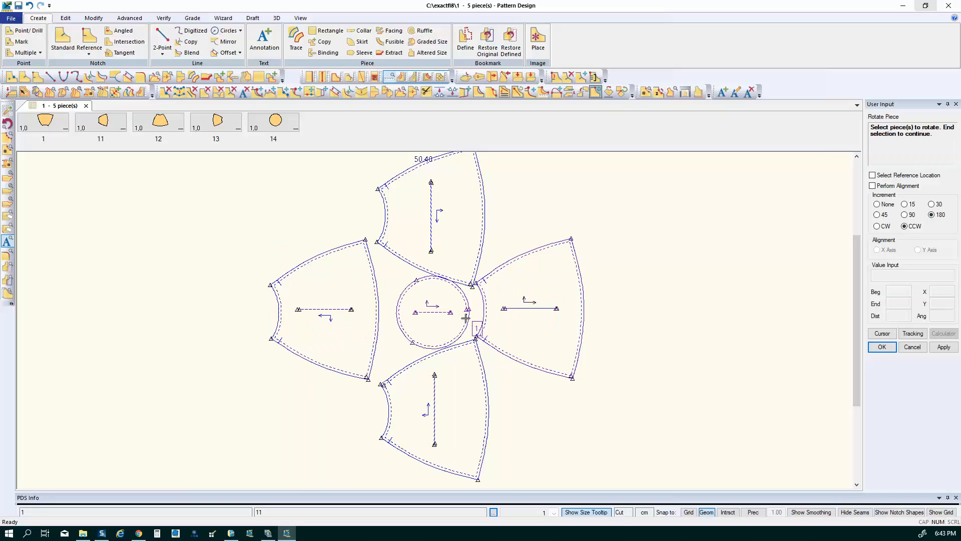
pyautogui.rightClick(466, 315)
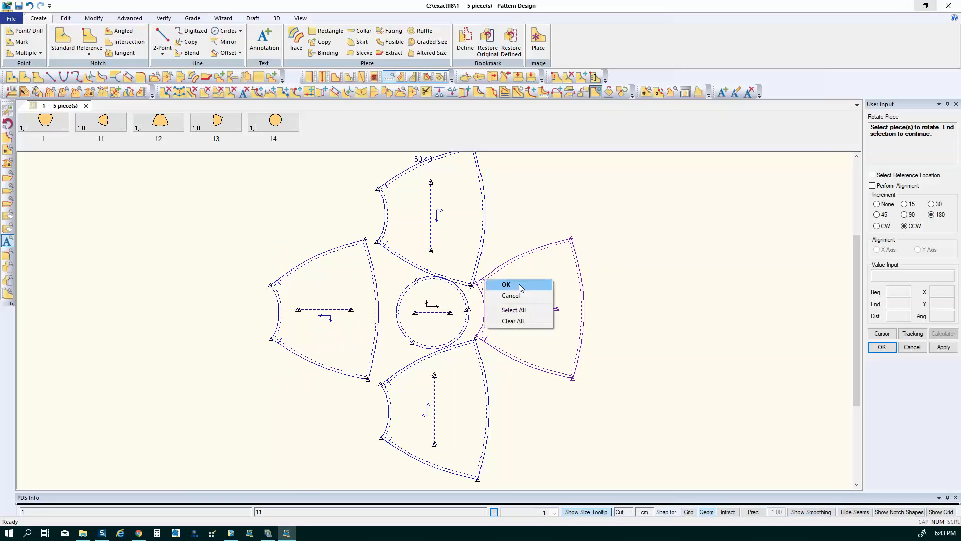
pyautogui.click(506, 284)
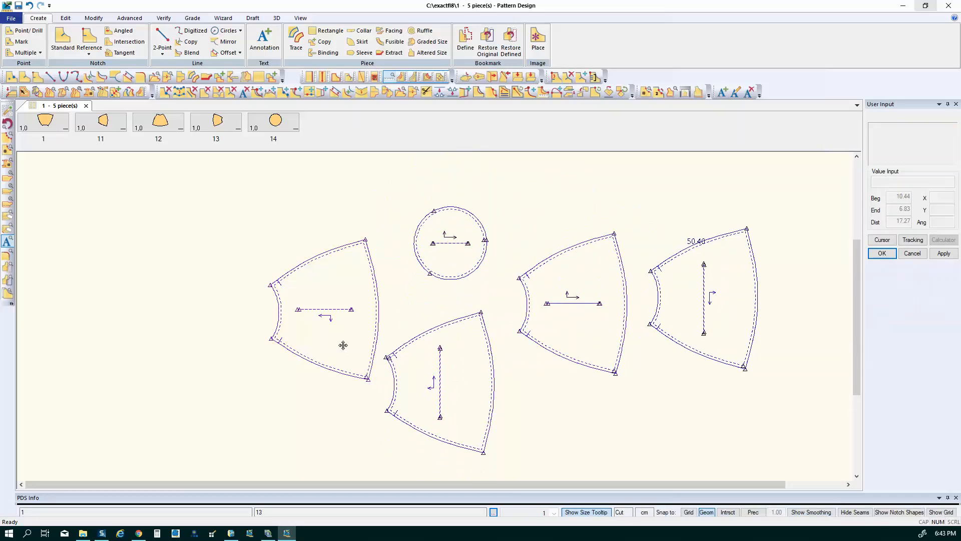
# Drag the left and rightmost fan pieces into line with the others in the work area
pyautogui.moveTo(343, 345); pyautogui.dragTo(309, 382)
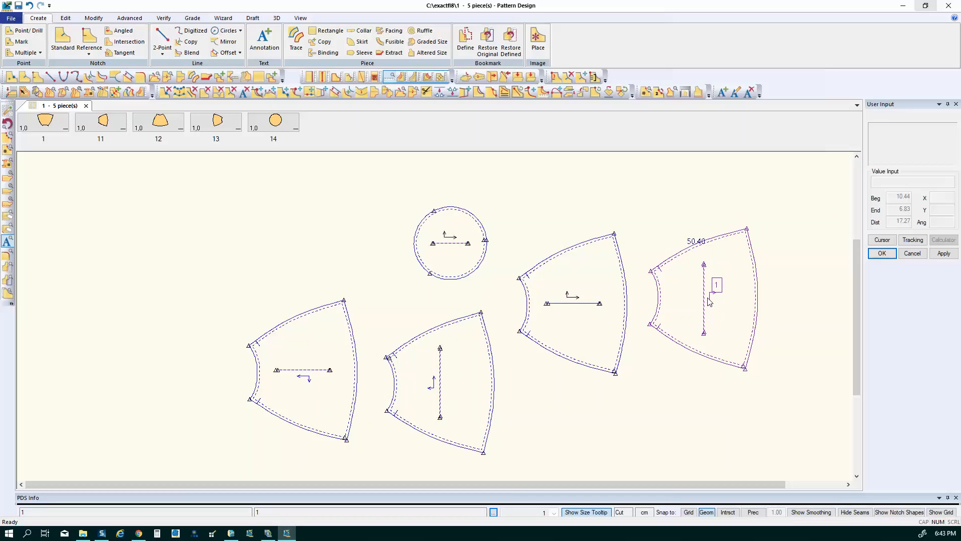
pyautogui.moveTo(717, 285); pyautogui.dragTo(717, 314)
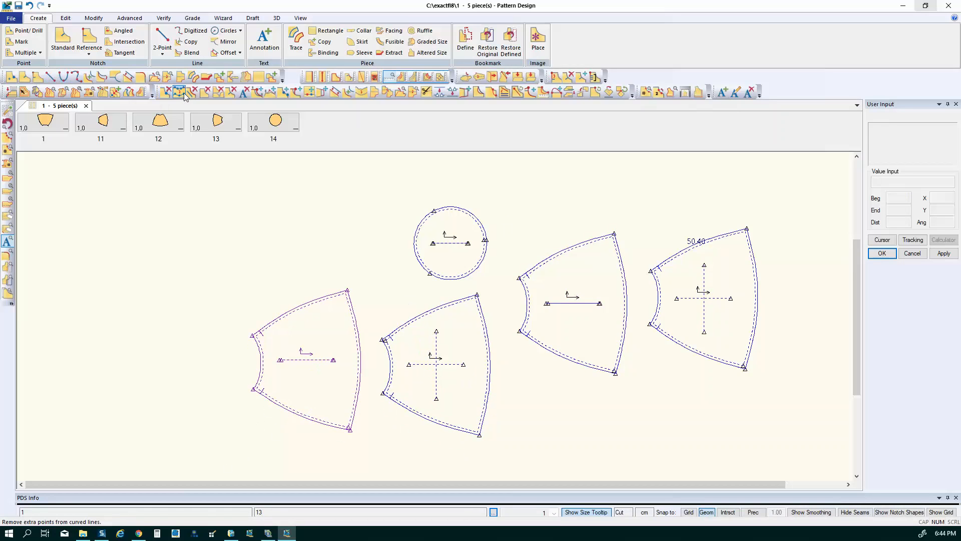
# Delete internal cross lines from the fan pieces, dismissing the grain line warning
pyautogui.click(178, 92)
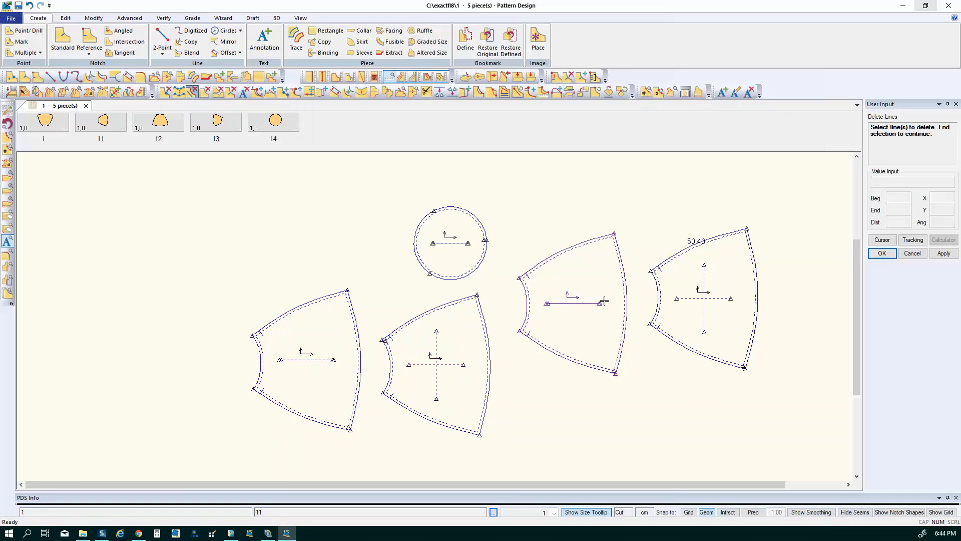
pyautogui.moveTo(599, 301)
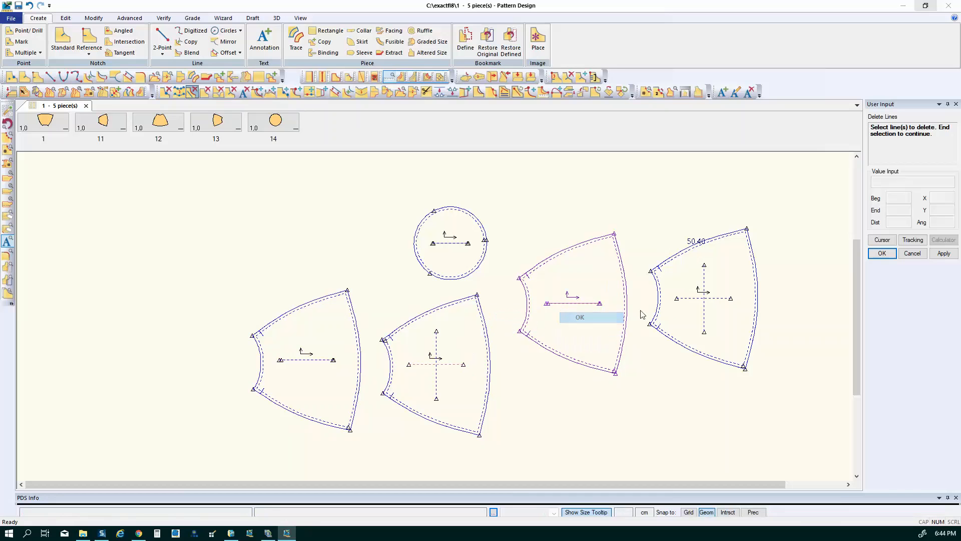
pyautogui.click(580, 317)
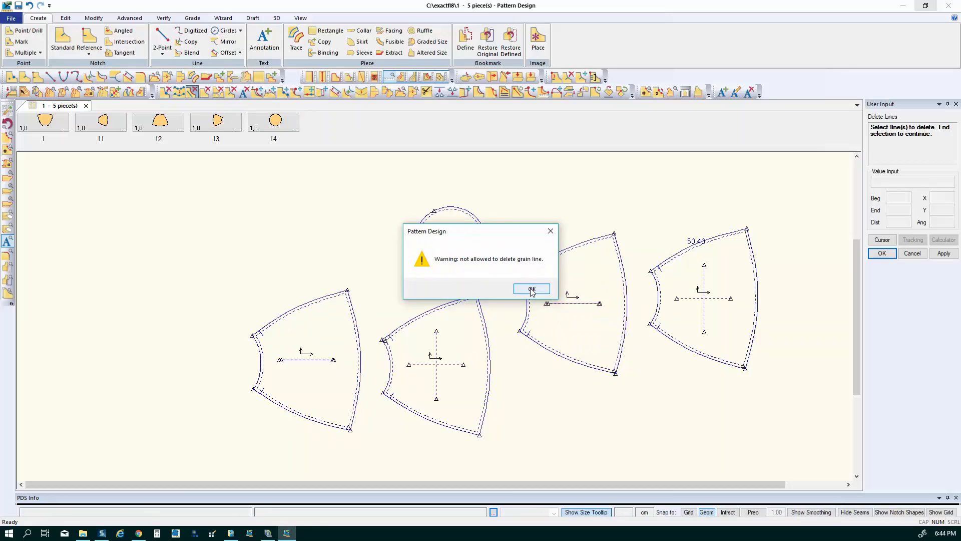
pyautogui.click(530, 289)
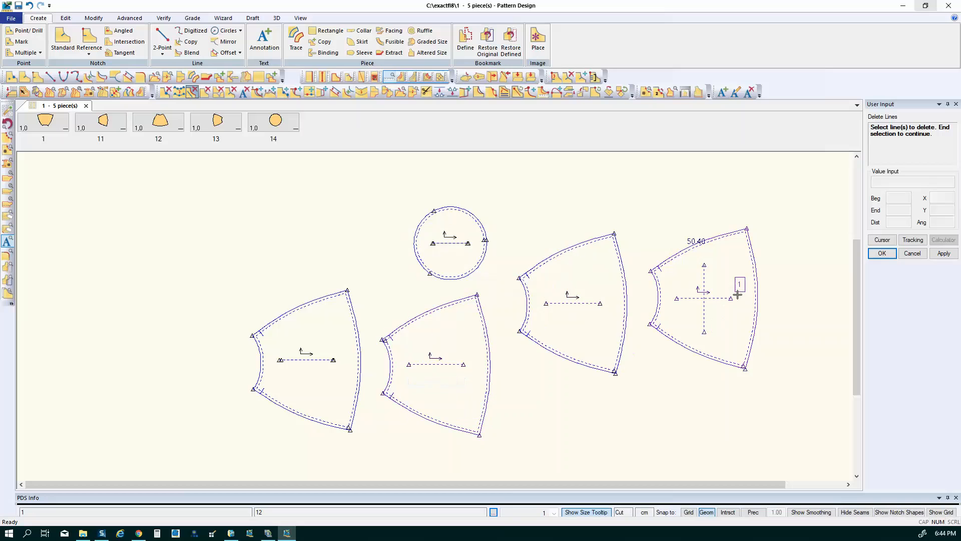
pyautogui.moveTo(705, 312)
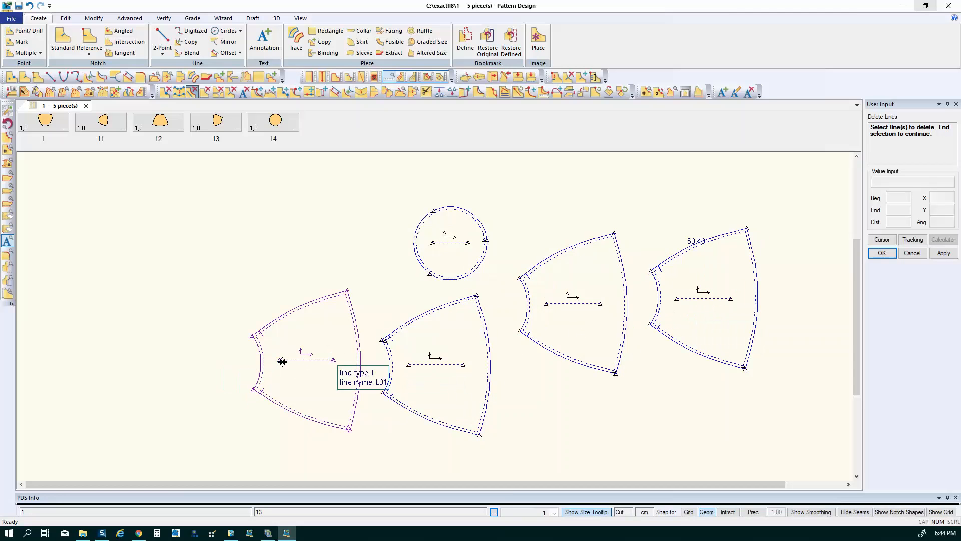
# Delete the remaining cross line on the leftmost fan piece
pyautogui.click(282, 361)
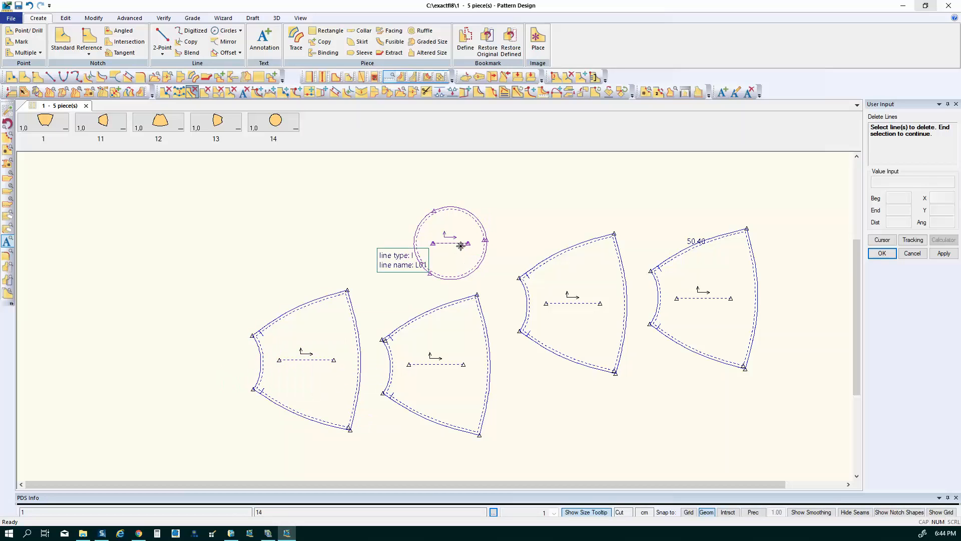
pyautogui.rightClick(461, 245)
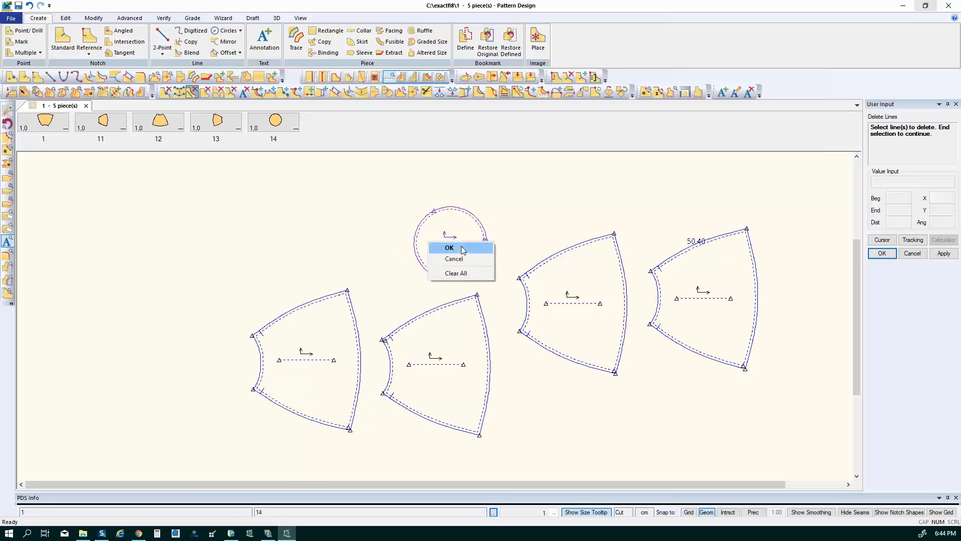
pyautogui.click(450, 248)
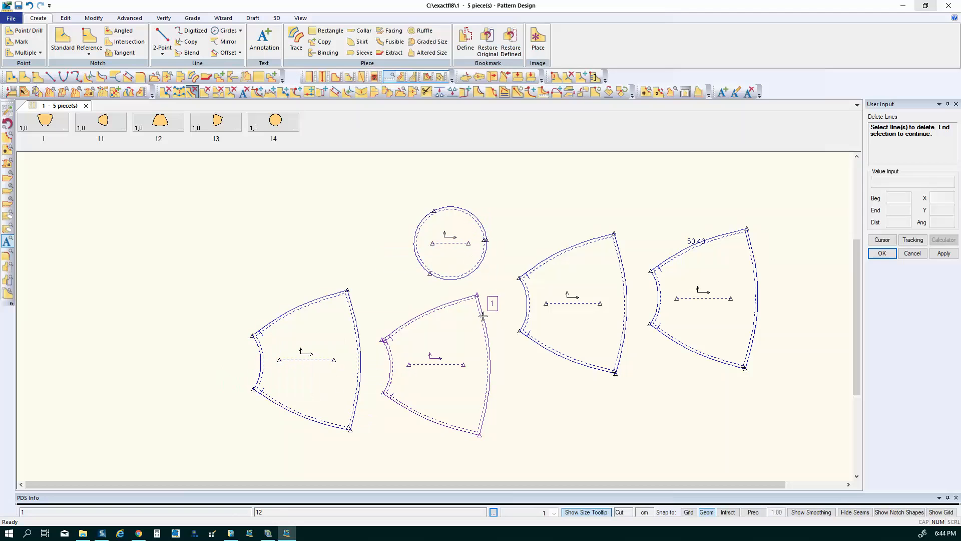
pyautogui.moveTo(440, 317)
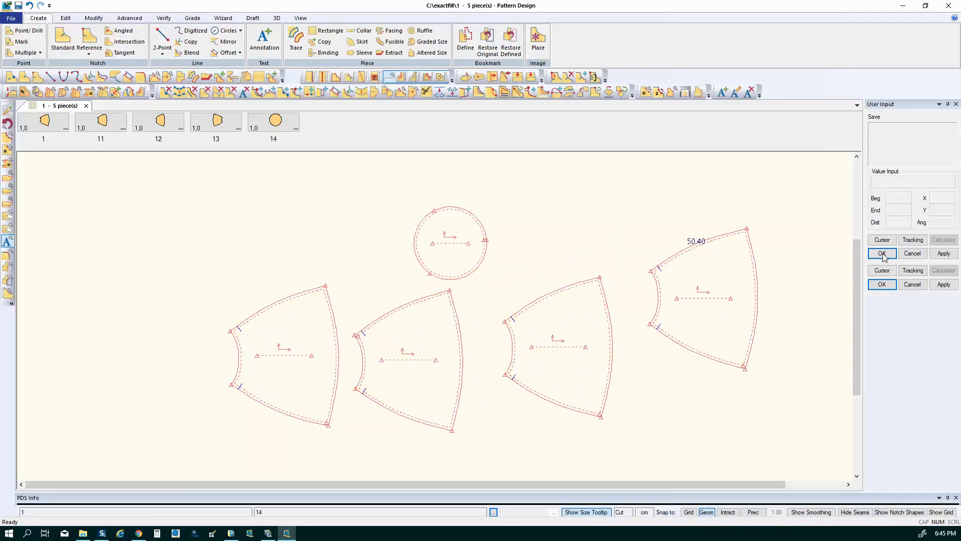
# Confirm saving the edited fan pieces to the storage area
pyautogui.click(882, 253)
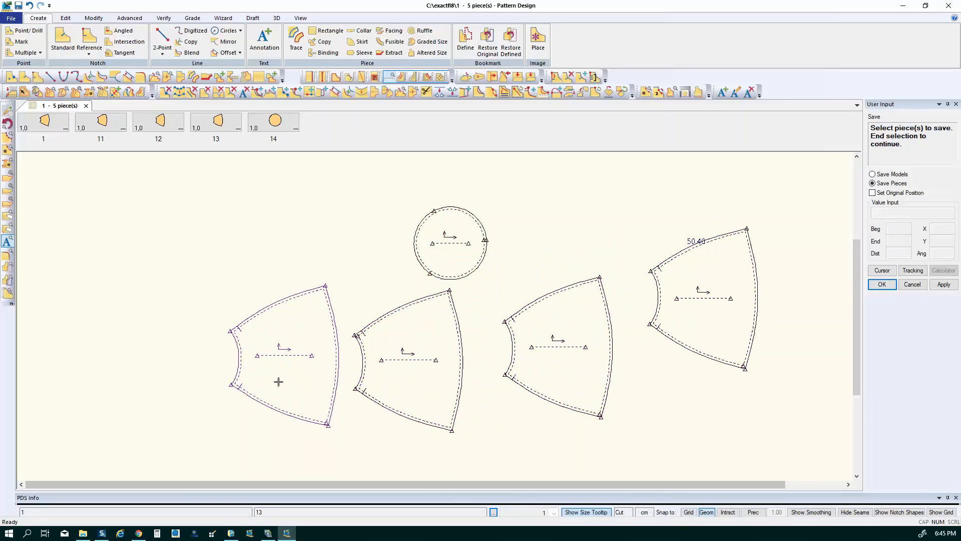
pyautogui.moveTo(306, 393)
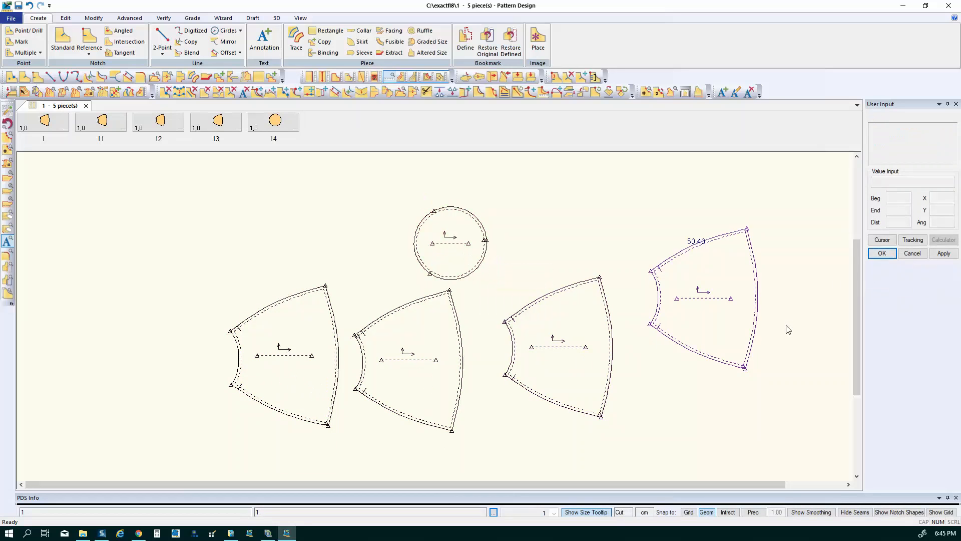
pyautogui.moveTo(722, 320)
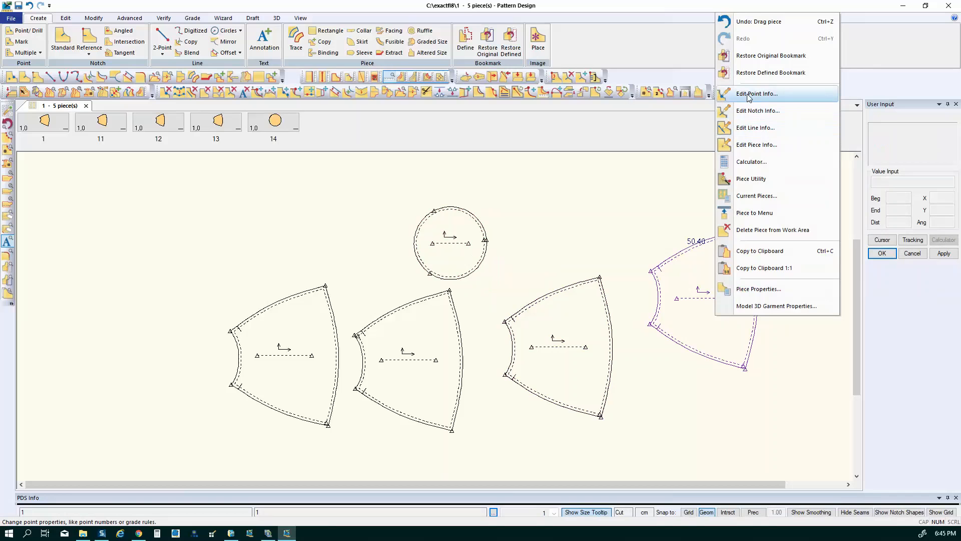
pyautogui.moveTo(751, 128)
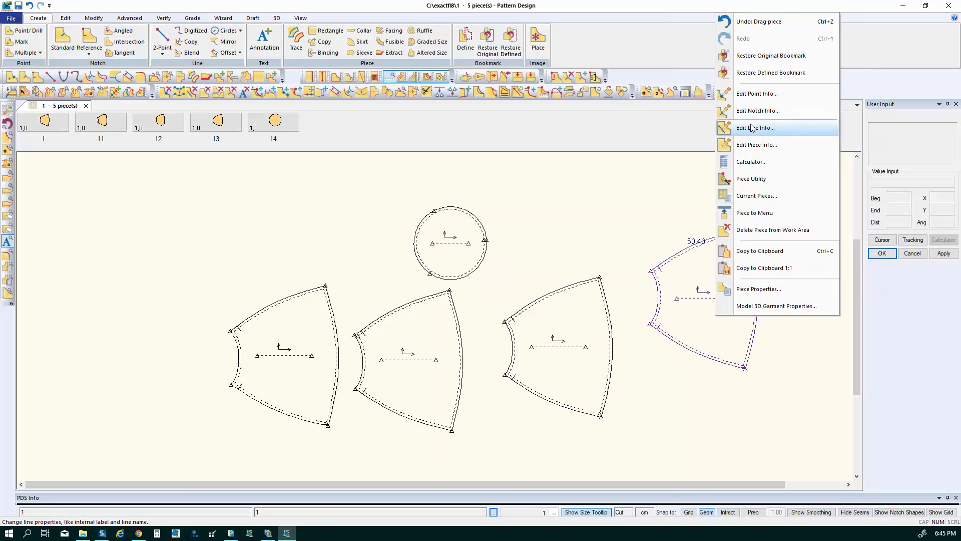
pyautogui.moveTo(757, 144)
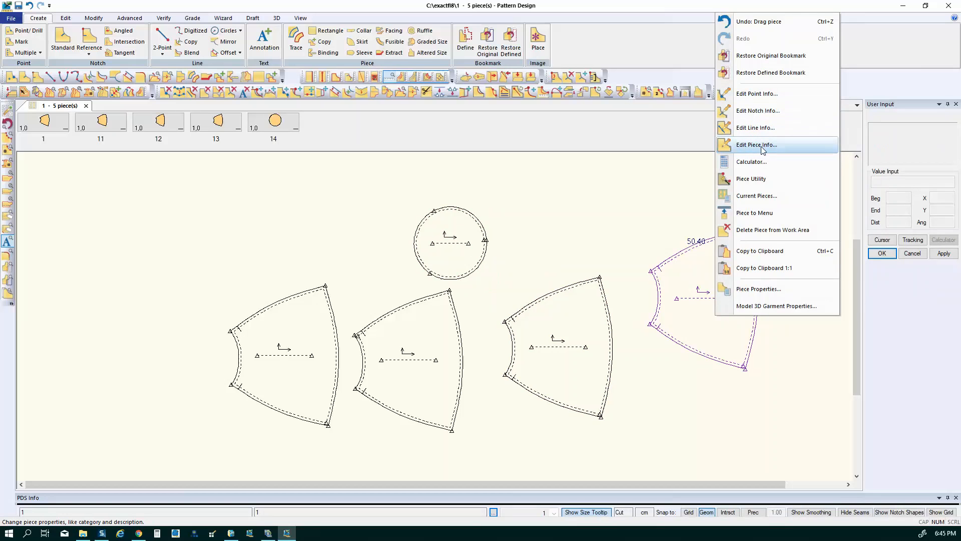
# Review piece info, then open model 1 in the exactfl8 storage area listing its five pieces
pyautogui.click(757, 145)
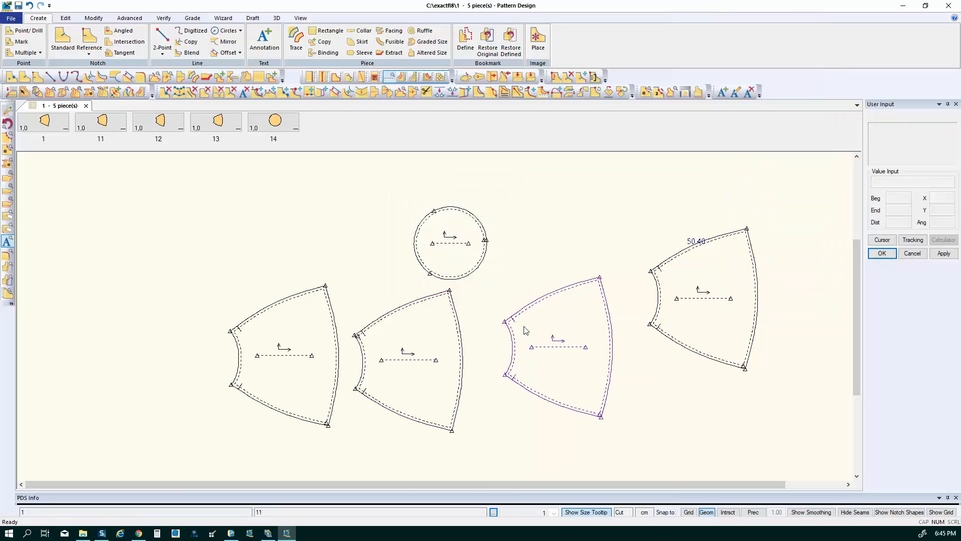
pyautogui.moveTo(542, 477)
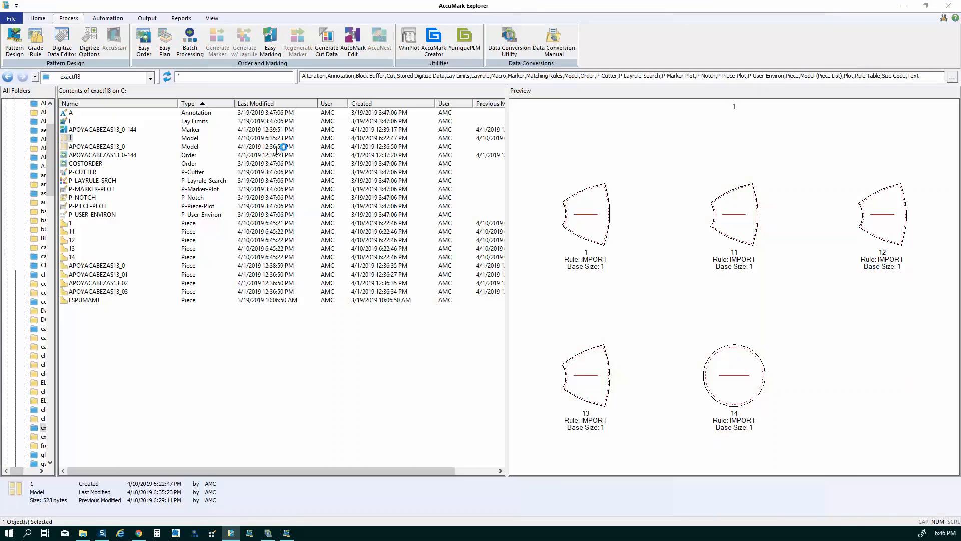
pyautogui.doubleClick(70, 138)
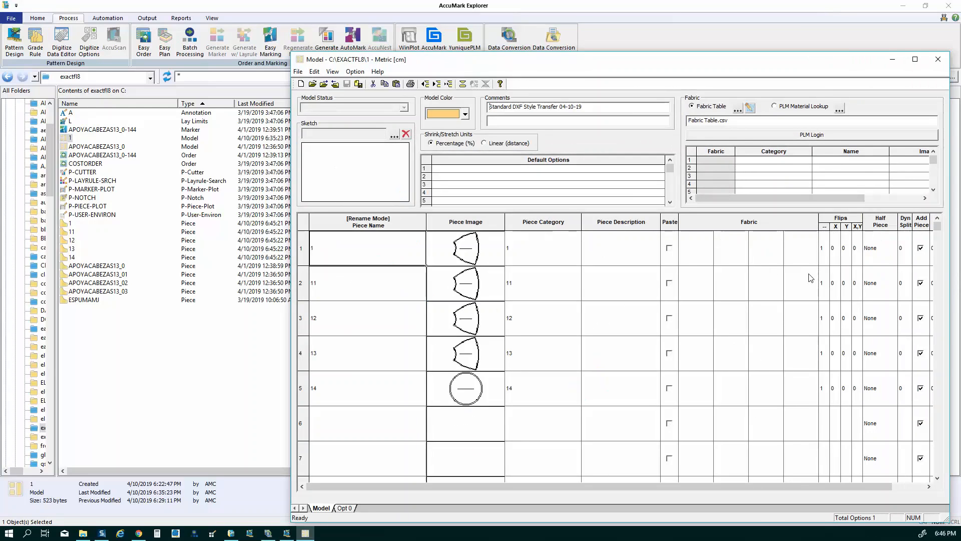
pyautogui.moveTo(831, 350)
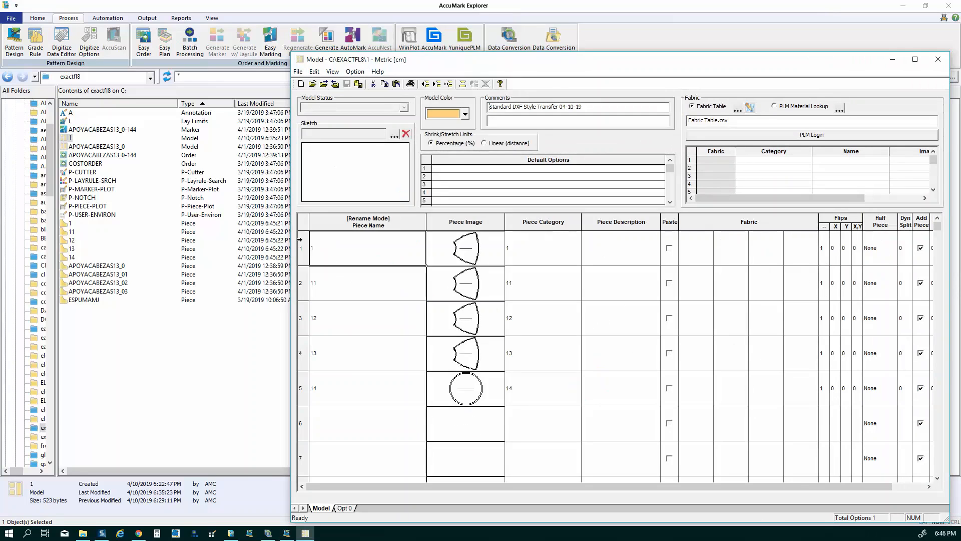
pyautogui.moveTo(446, 278)
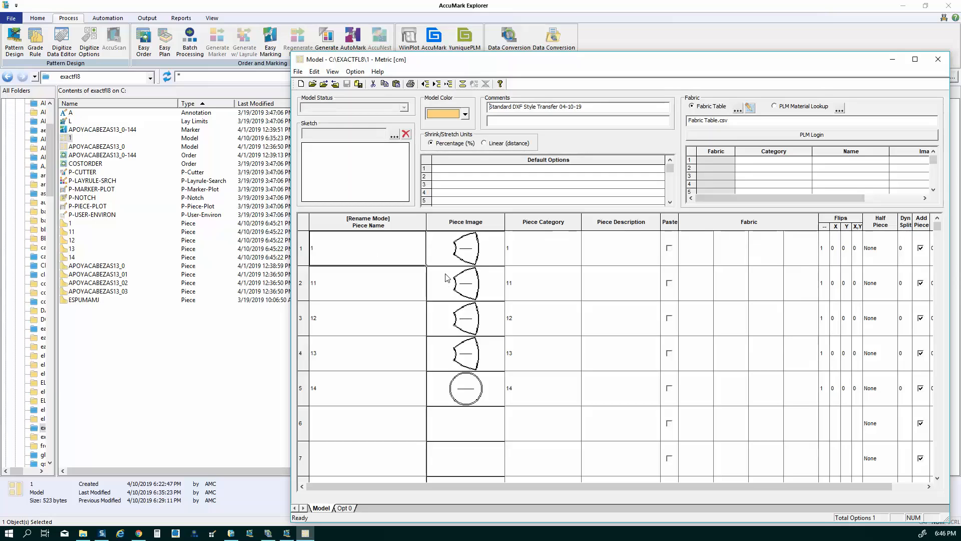
pyautogui.moveTo(484, 259)
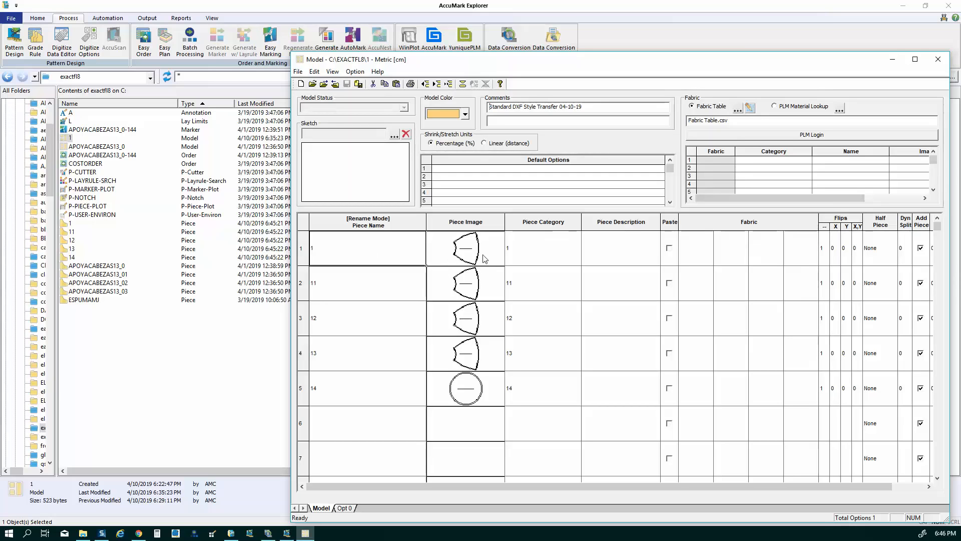
pyautogui.moveTo(789, 246)
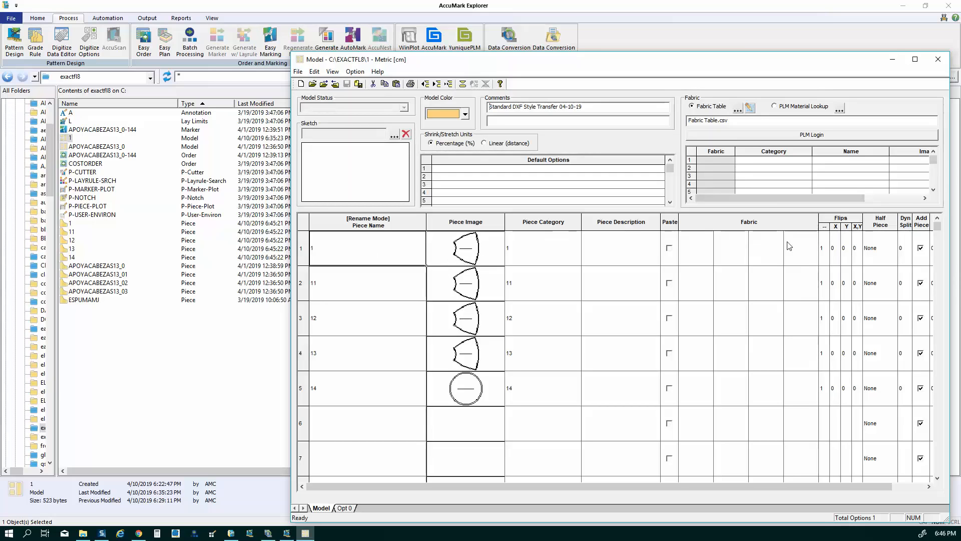
pyautogui.moveTo(827, 257)
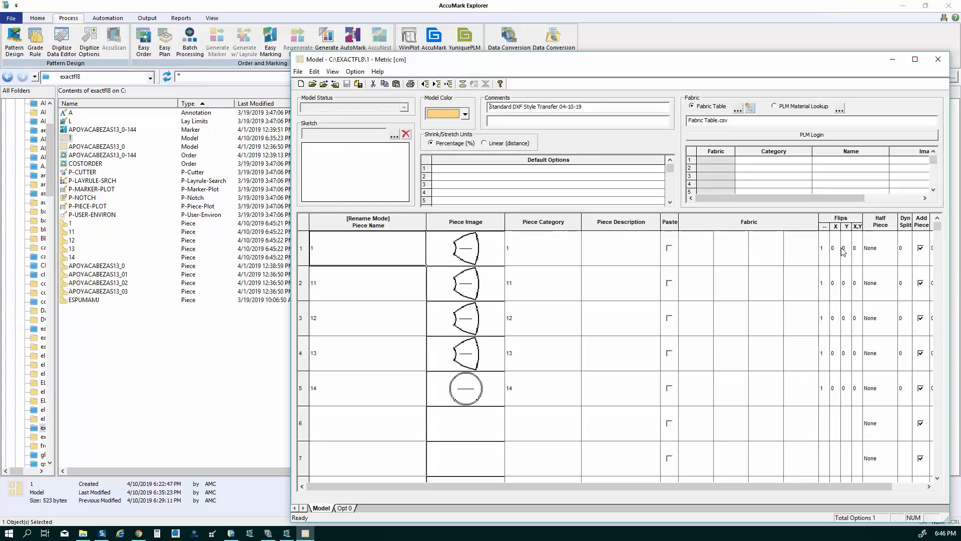
pyautogui.moveTo(828, 252)
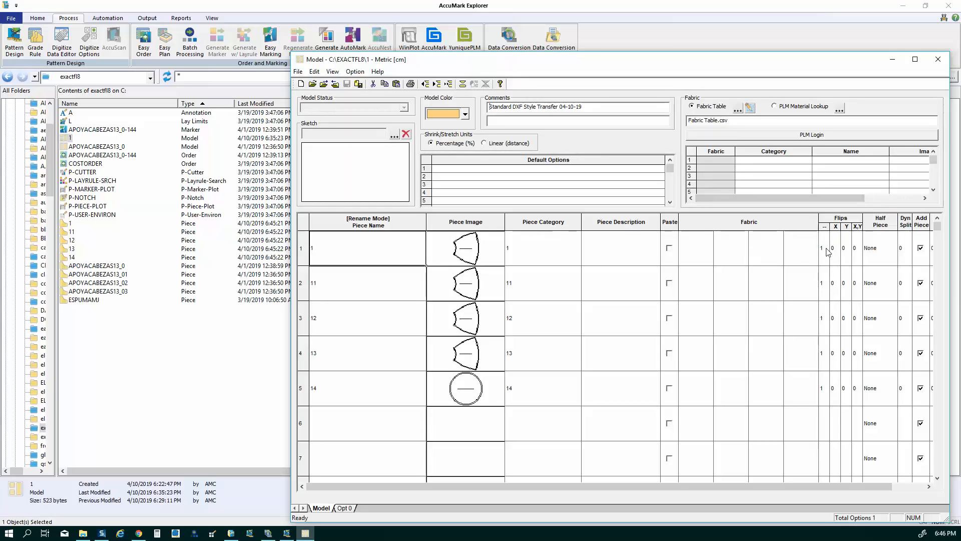
pyautogui.moveTo(804, 262)
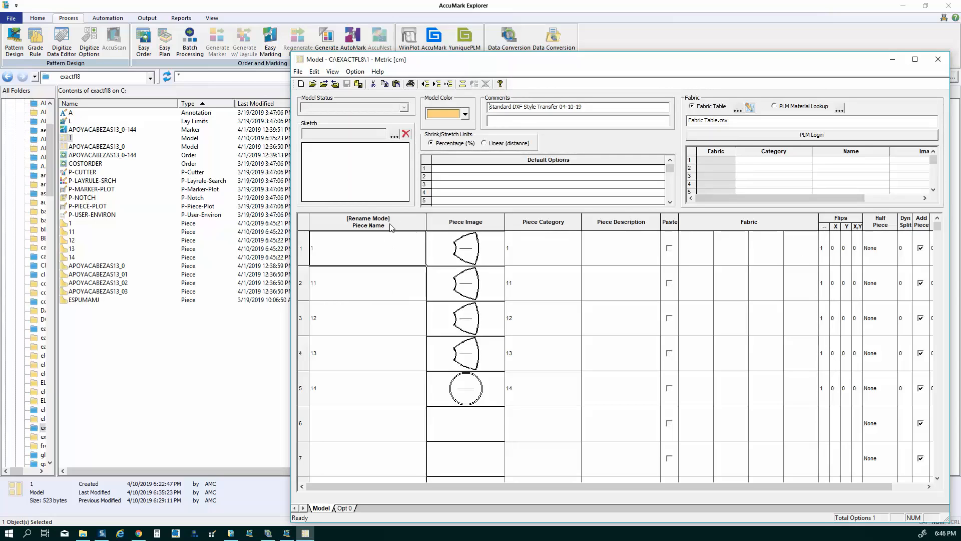
pyautogui.moveTo(407, 229)
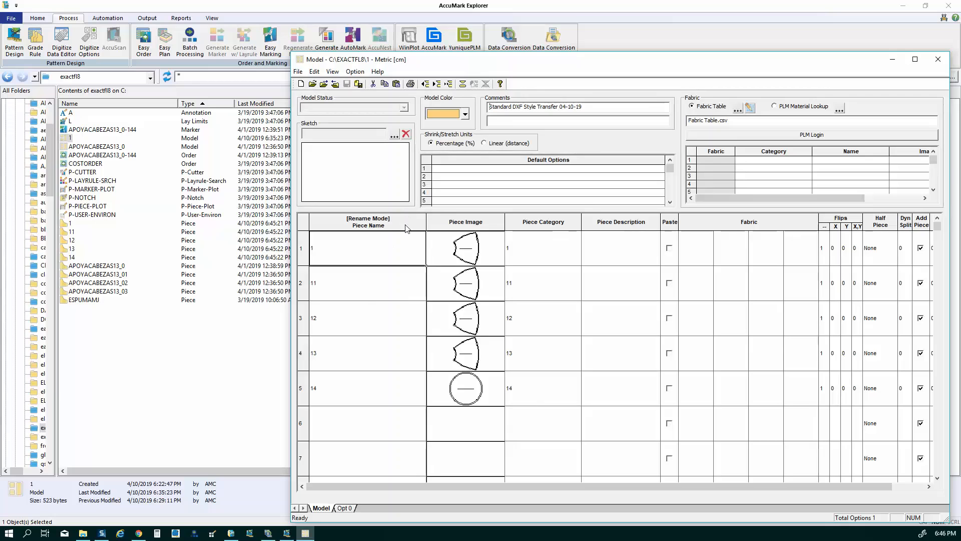
pyautogui.moveTo(447, 221)
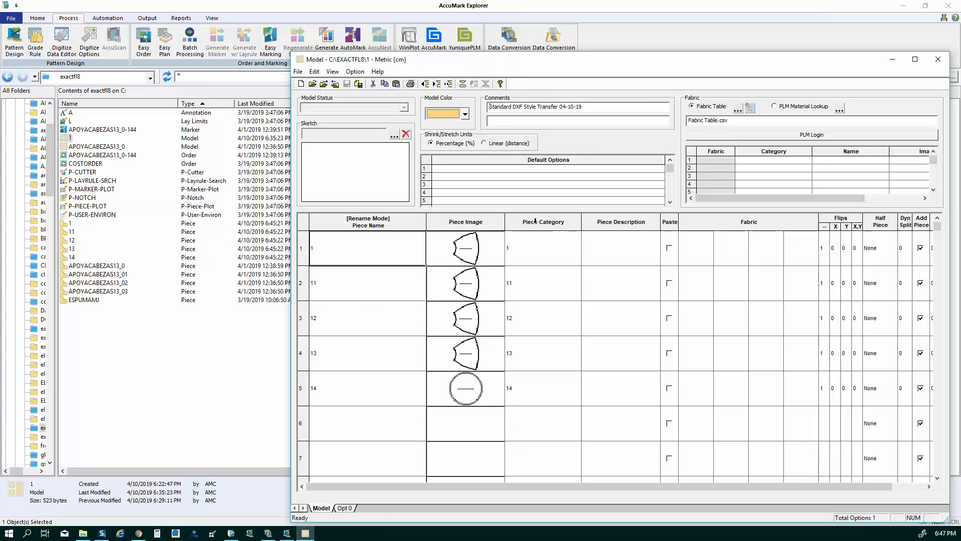
pyautogui.moveTo(541, 232)
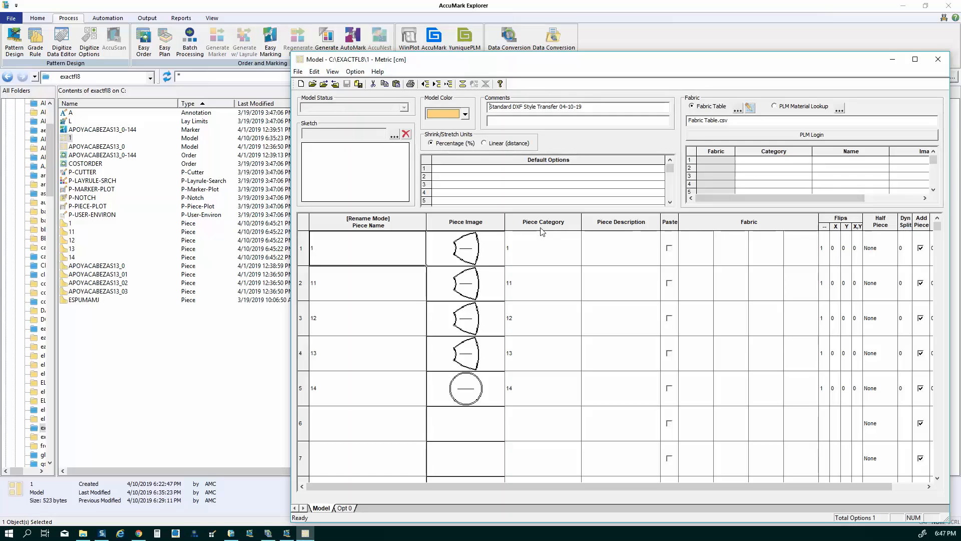
pyautogui.moveTo(620, 240)
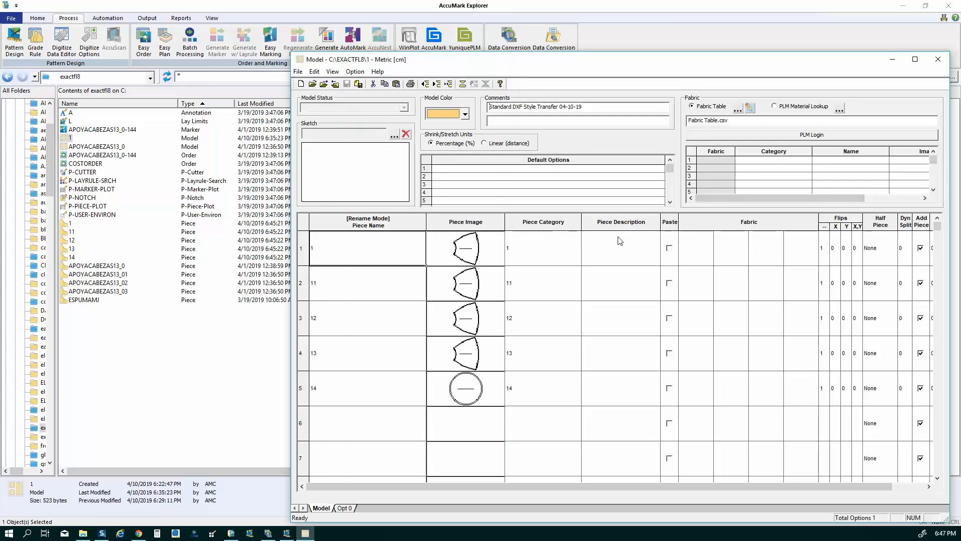
pyautogui.moveTo(705, 254)
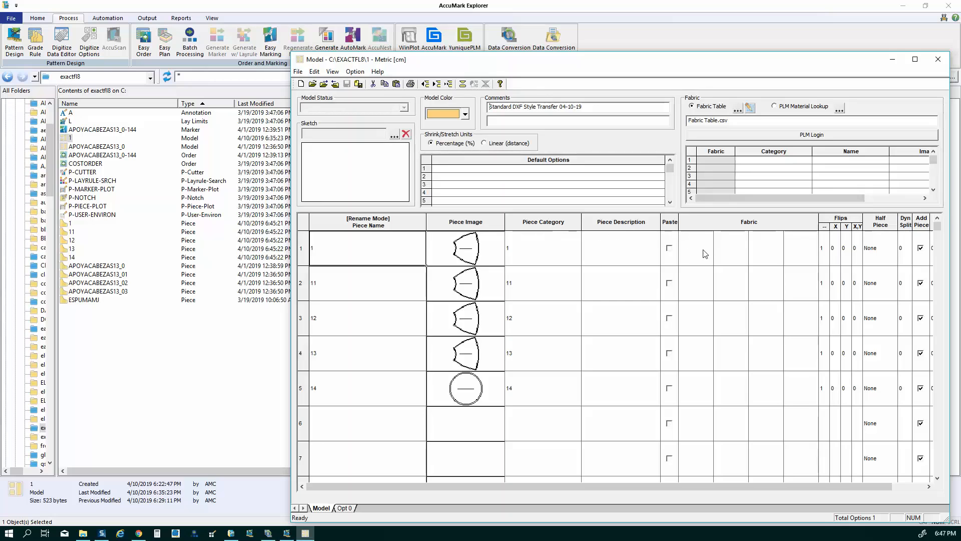
# Enter fabric code s for pieces 1 and 11 and start a second fabric entry for piece 13
pyautogui.click(696, 247)
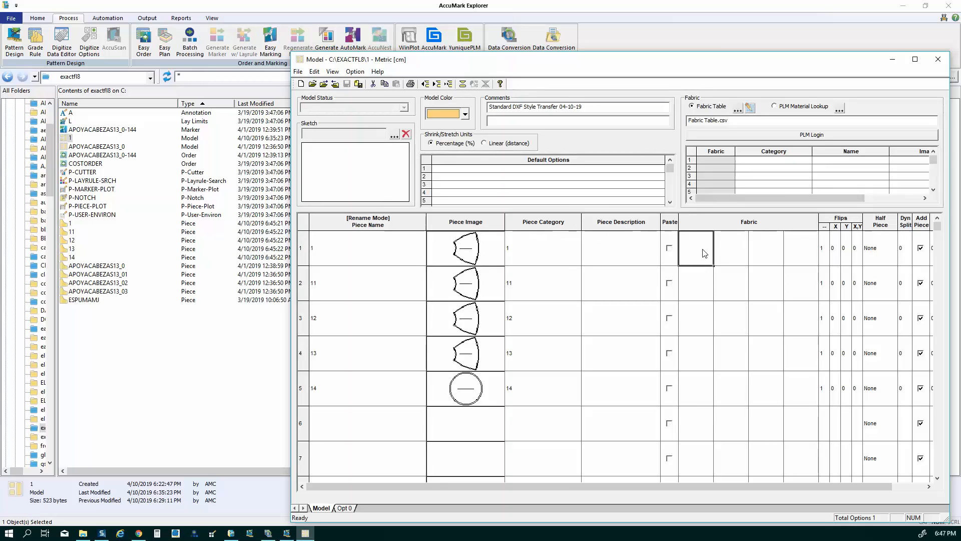
pyautogui.write('s')
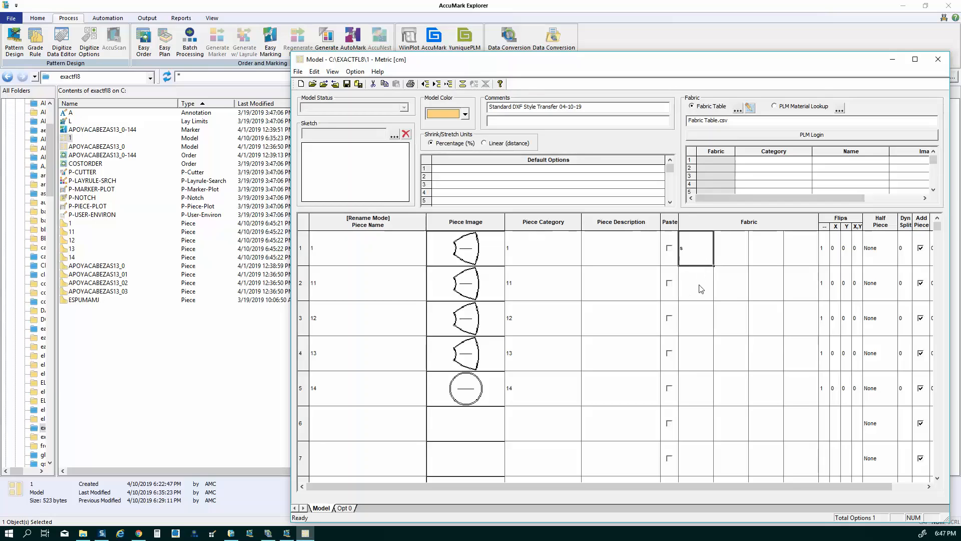
pyautogui.click(695, 388)
pyautogui.write('s')
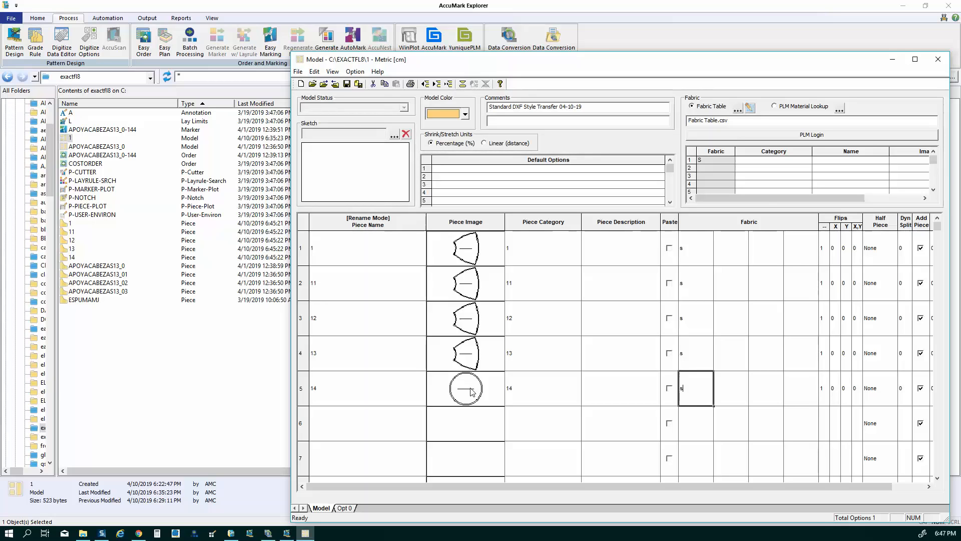
pyautogui.moveTo(447, 280)
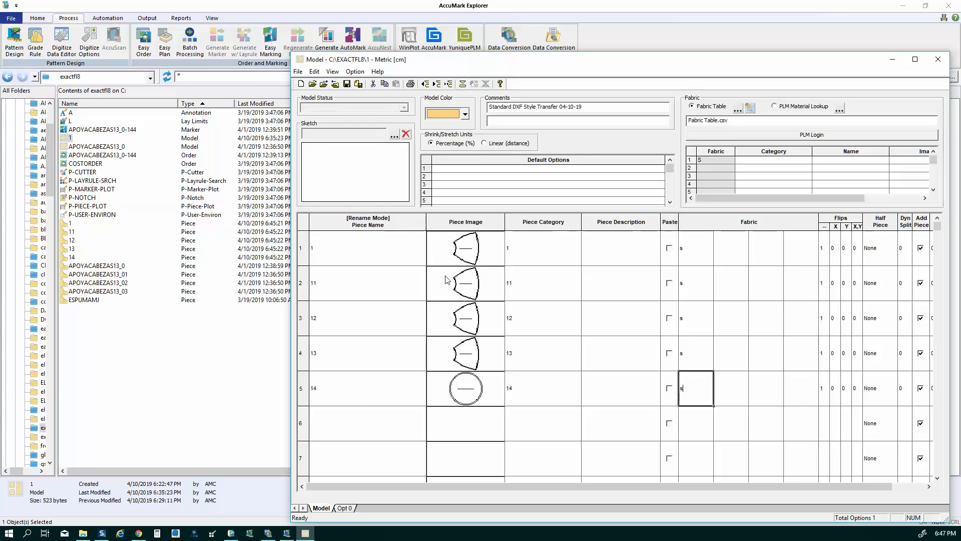
pyautogui.moveTo(466, 246)
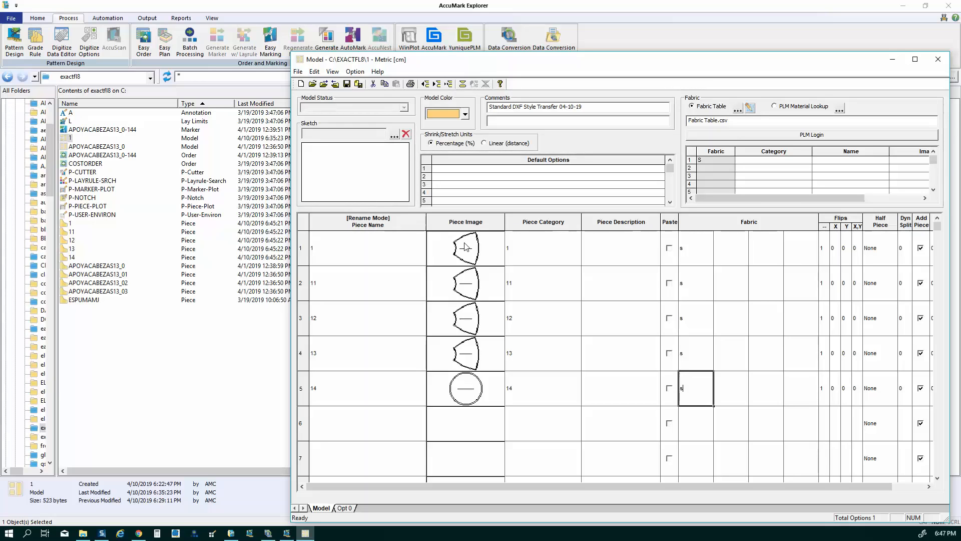
pyautogui.moveTo(724, 357)
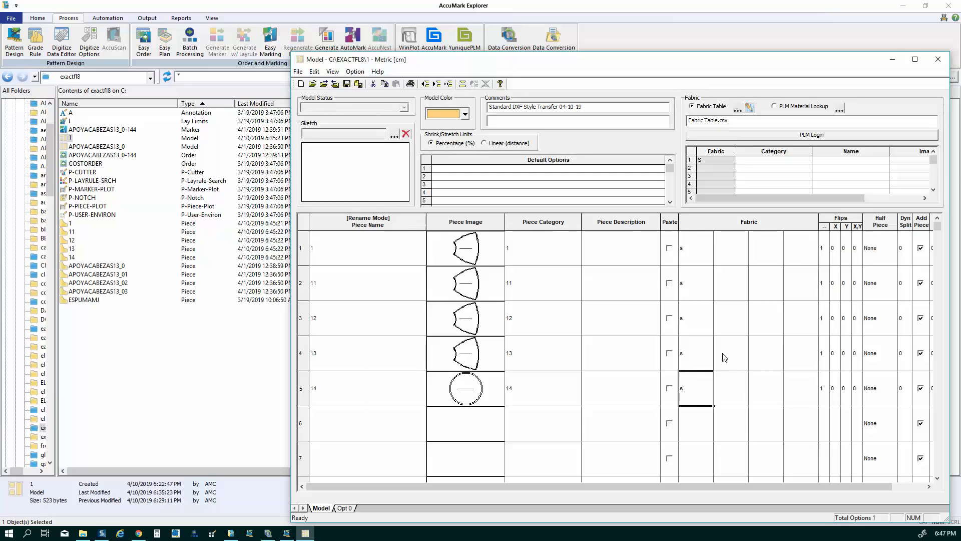
pyautogui.click(730, 353)
pyautogui.write('f')
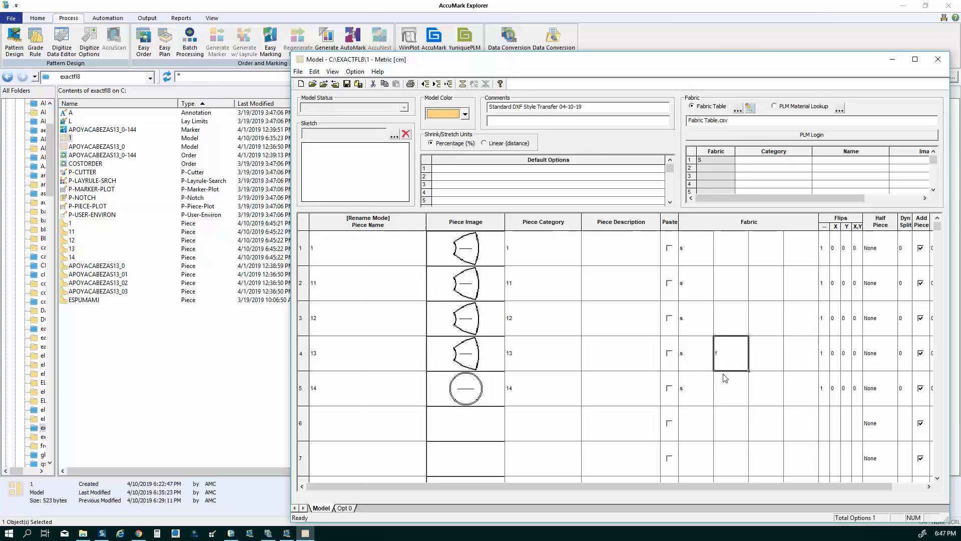
pyautogui.moveTo(606, 387)
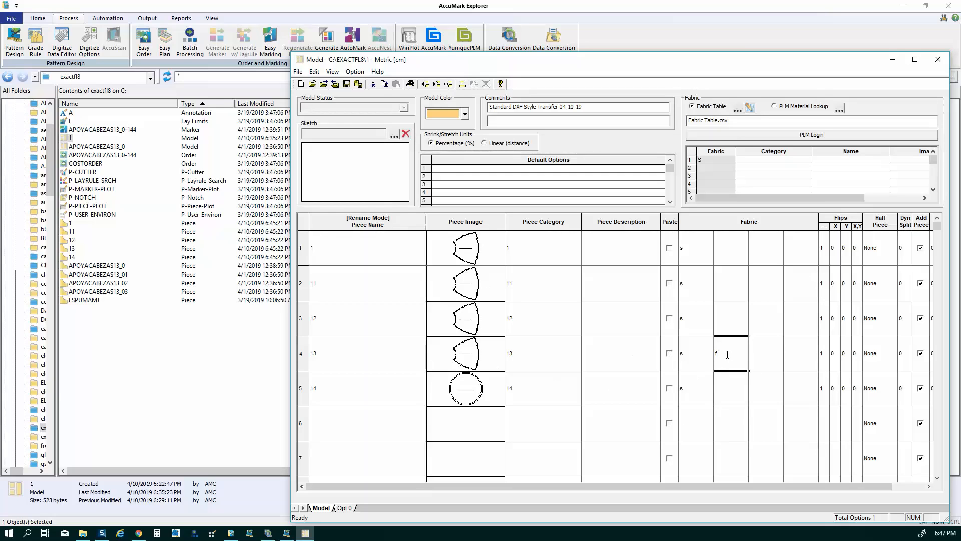
pyautogui.moveTo(402, 309)
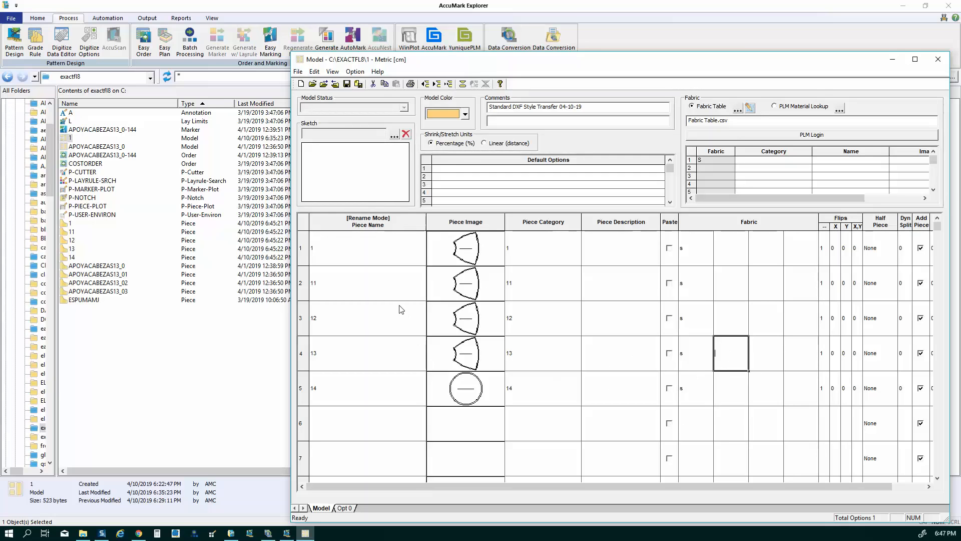
pyautogui.moveTo(400, 305)
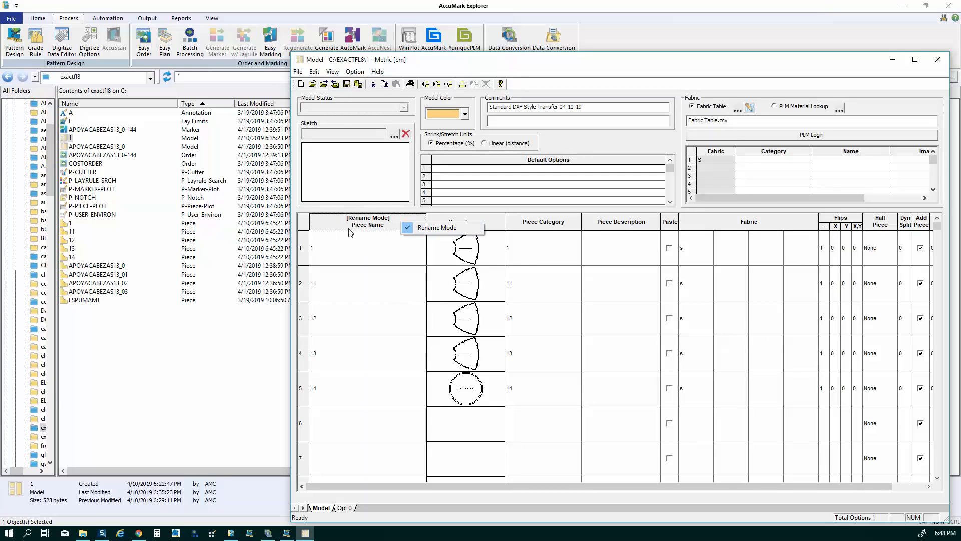
pyautogui.moveTo(437, 228)
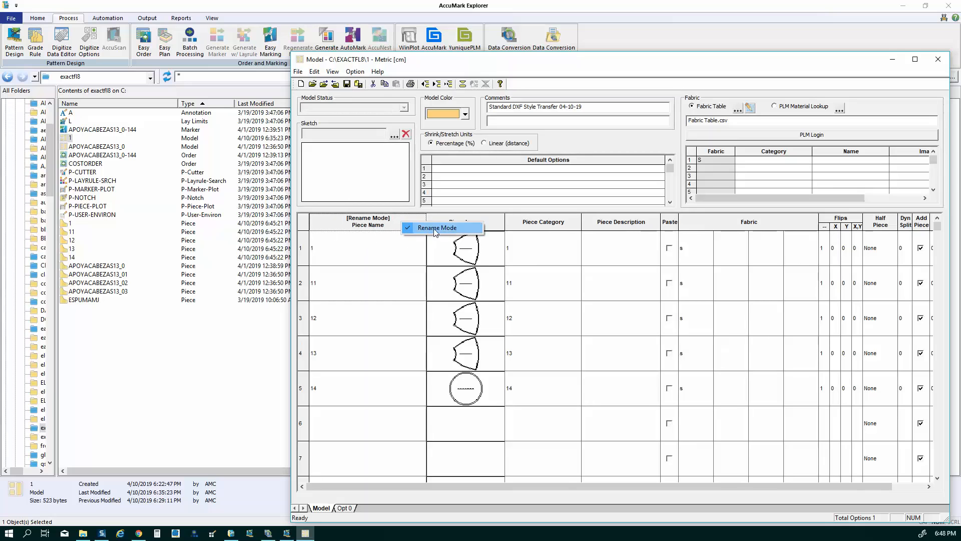
pyautogui.moveTo(418, 229)
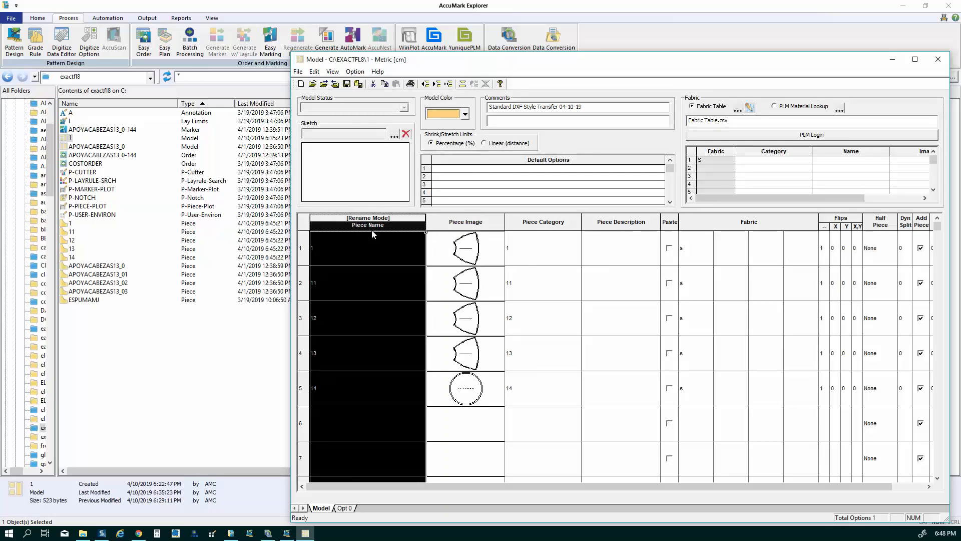
pyautogui.moveTo(366, 259)
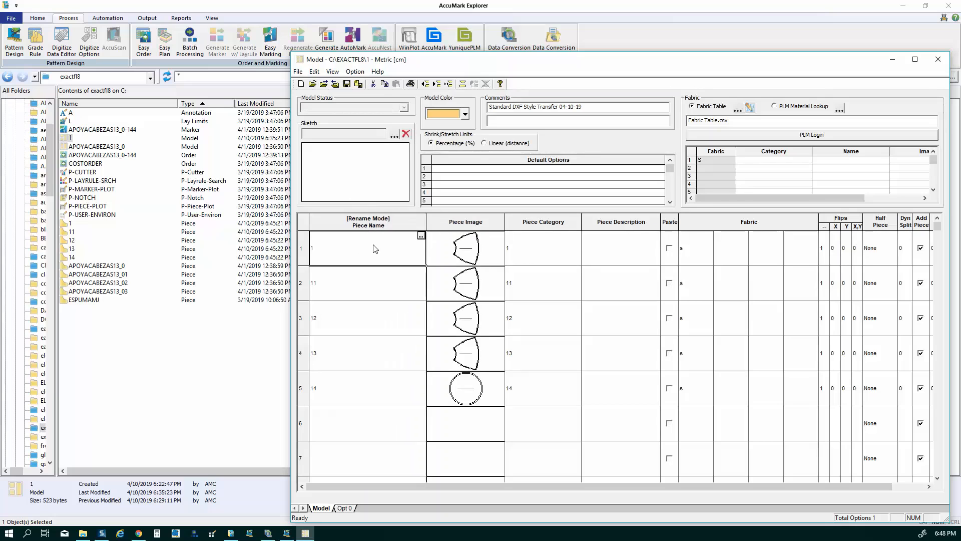
# Rename the five pieces to part 1 through part 5 and apply the names
pyautogui.write('part')
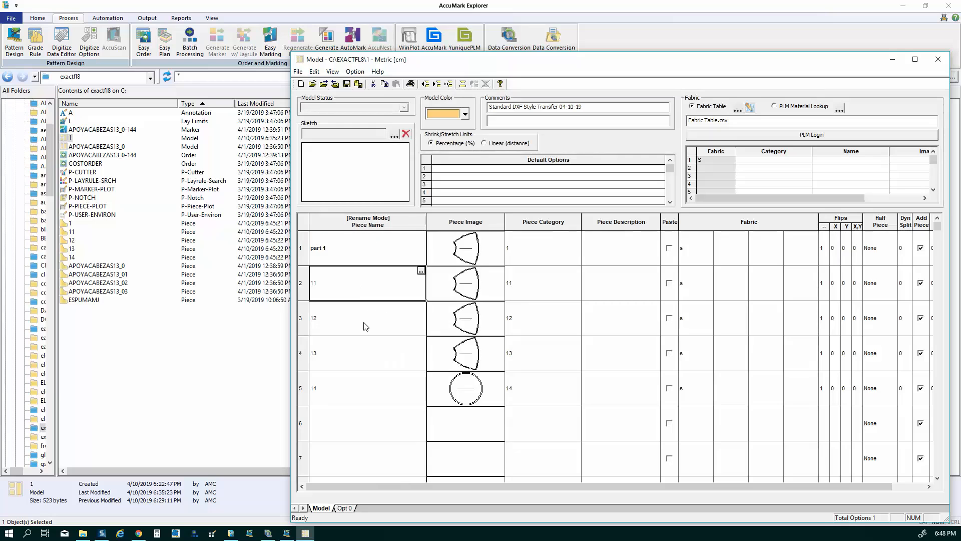
pyautogui.write('part 2')
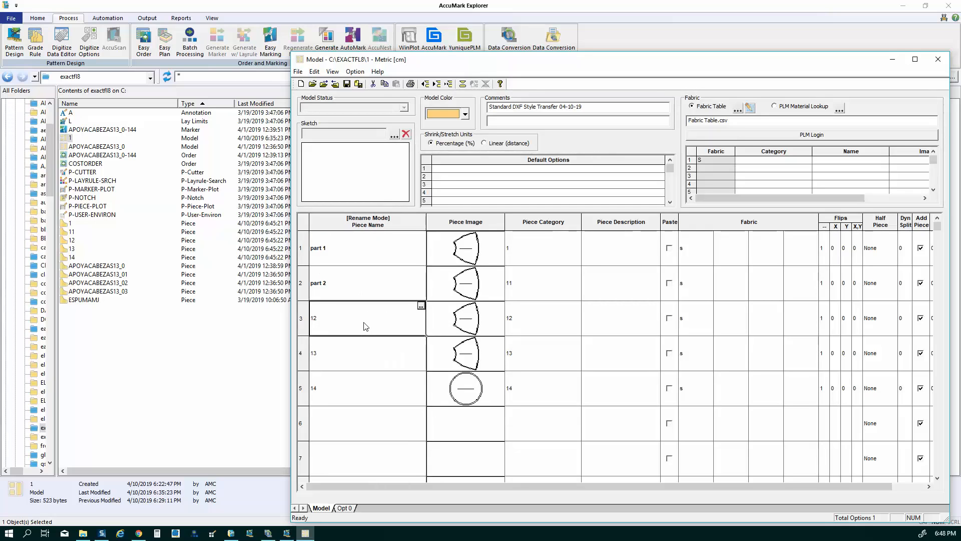
pyautogui.write('part 3')
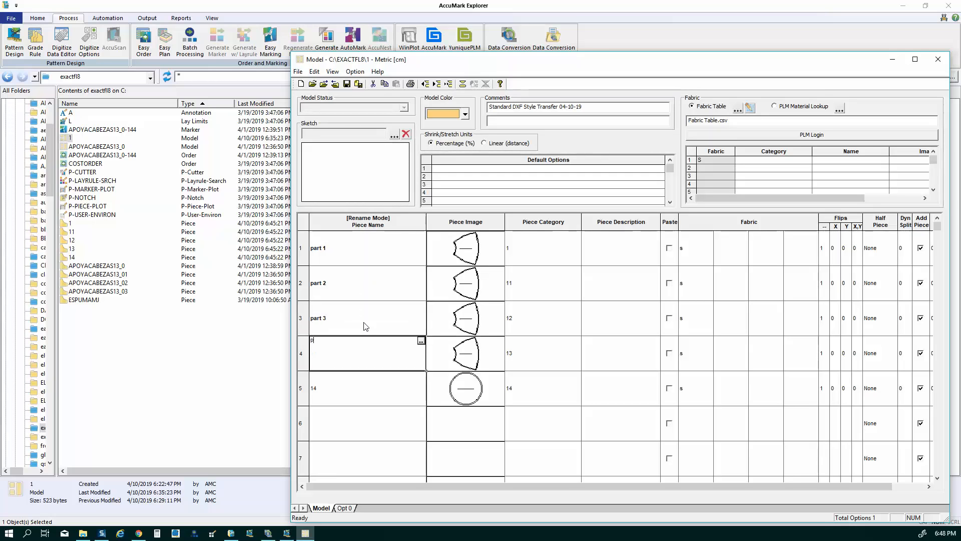
pyautogui.write('art 4')
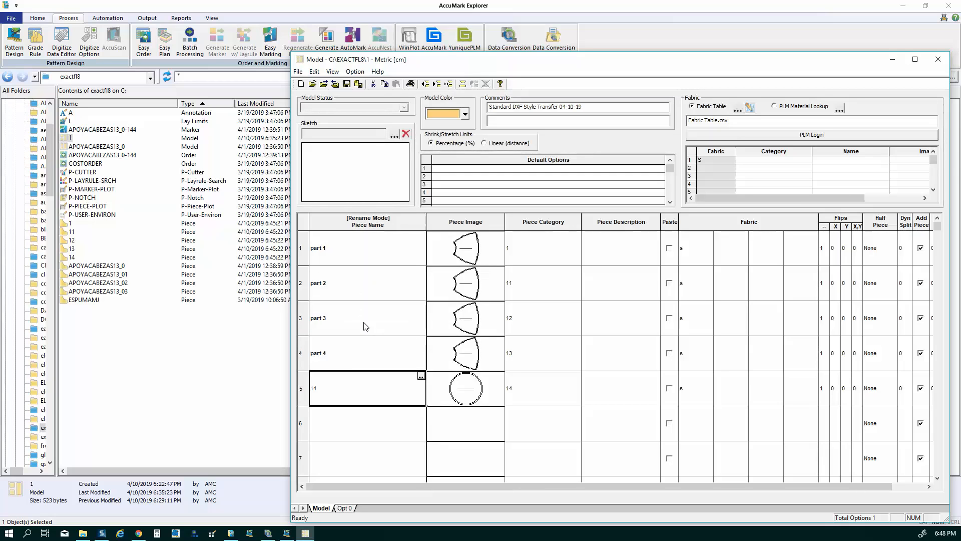
pyautogui.write('part')
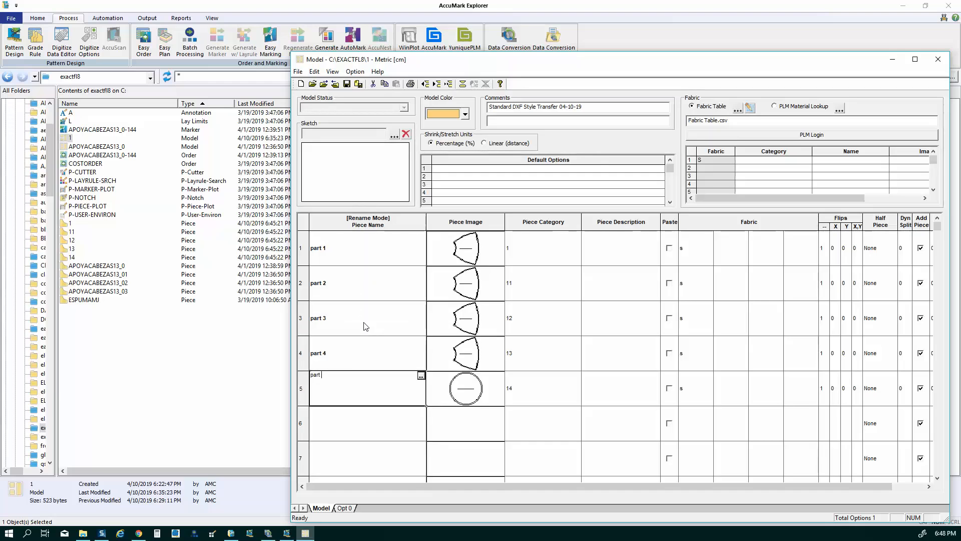
pyautogui.write('5')
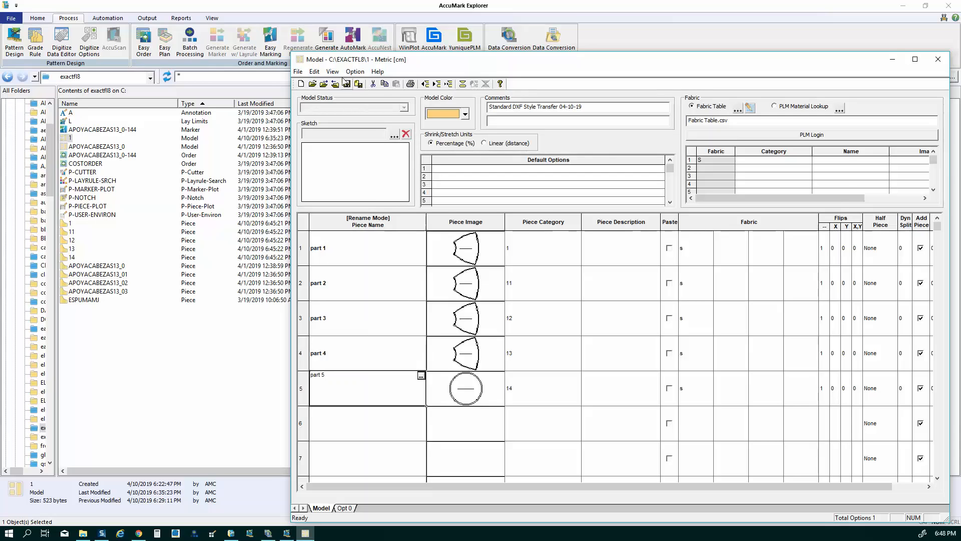
pyautogui.click(364, 84)
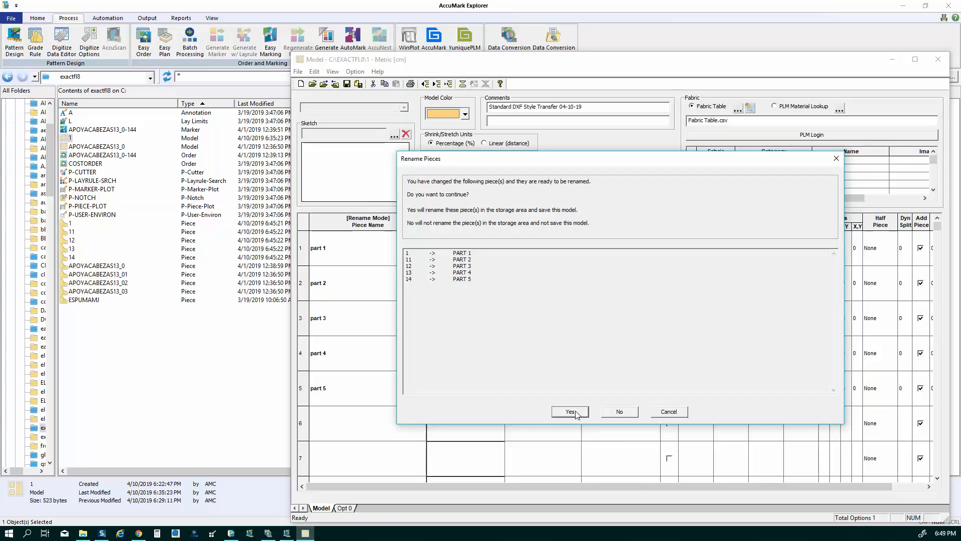
# Confirm renaming the stored pieces to PART 1–PART 5, saving the model, and leave the model editor
pyautogui.click(569, 412)
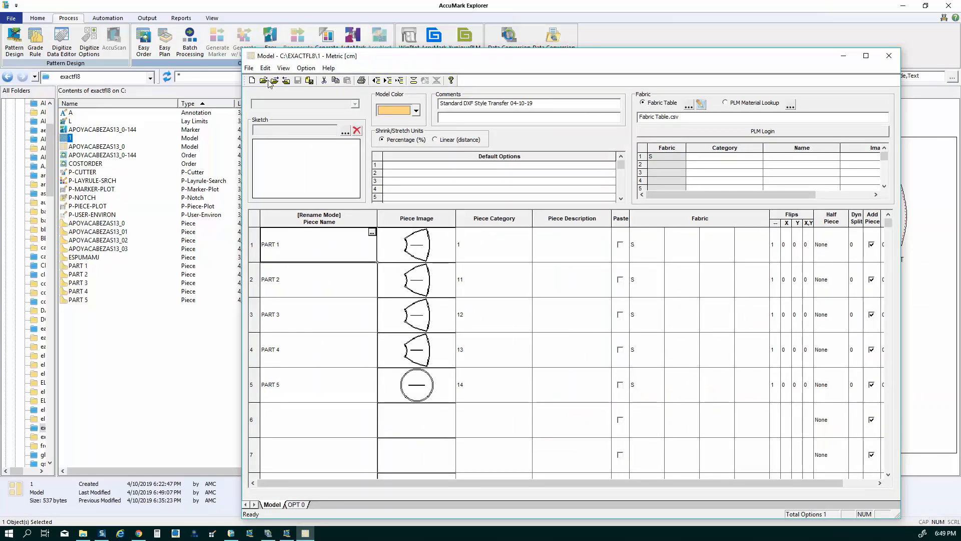
pyautogui.click(249, 67)
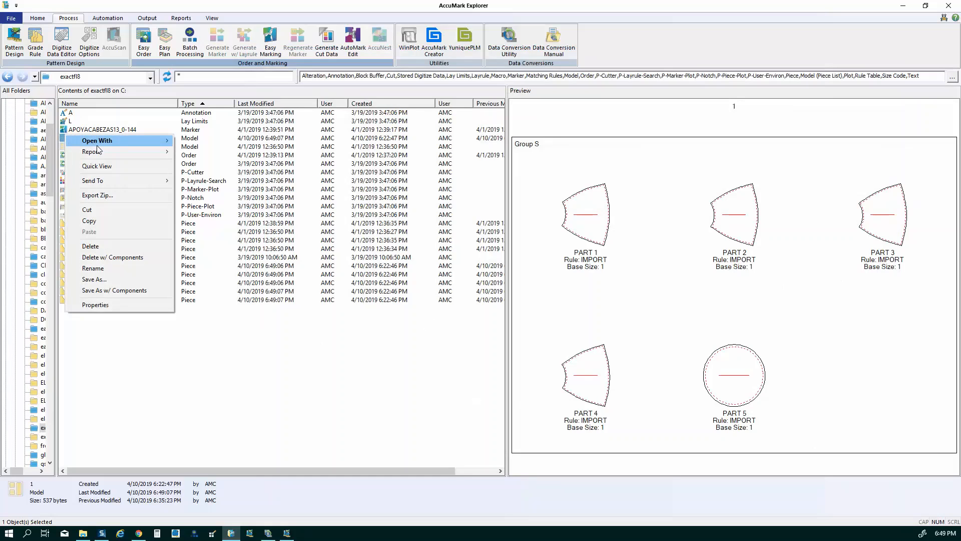
pyautogui.moveTo(120, 166)
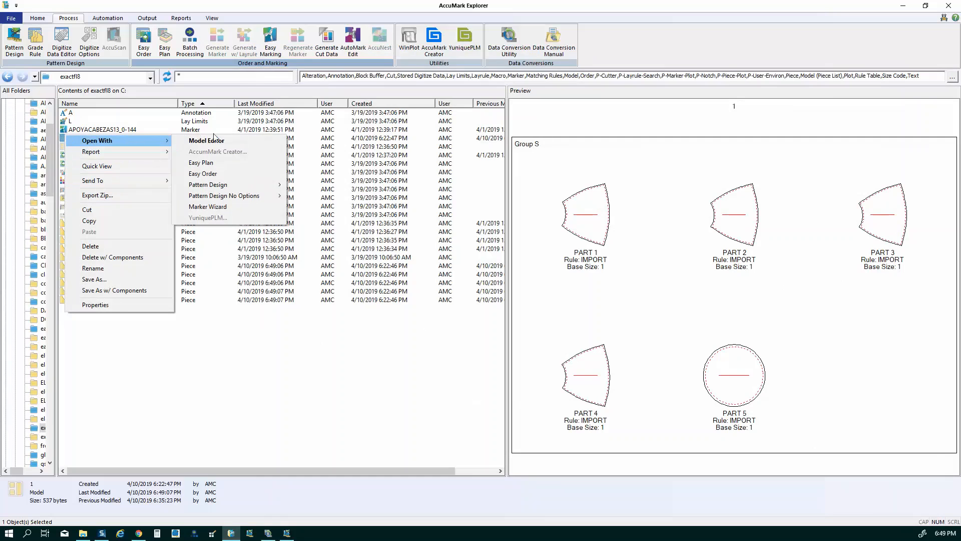
pyautogui.moveTo(202, 173)
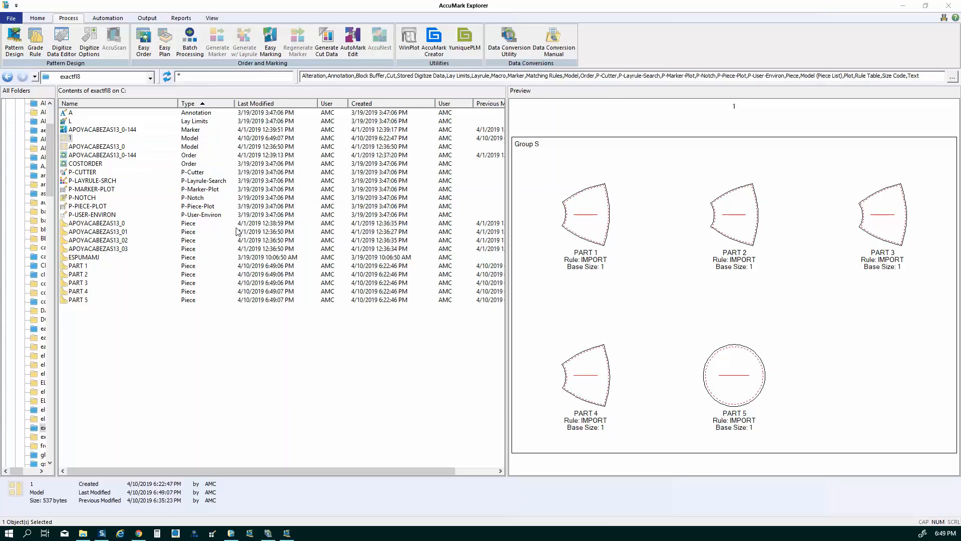
pyautogui.click(142, 40)
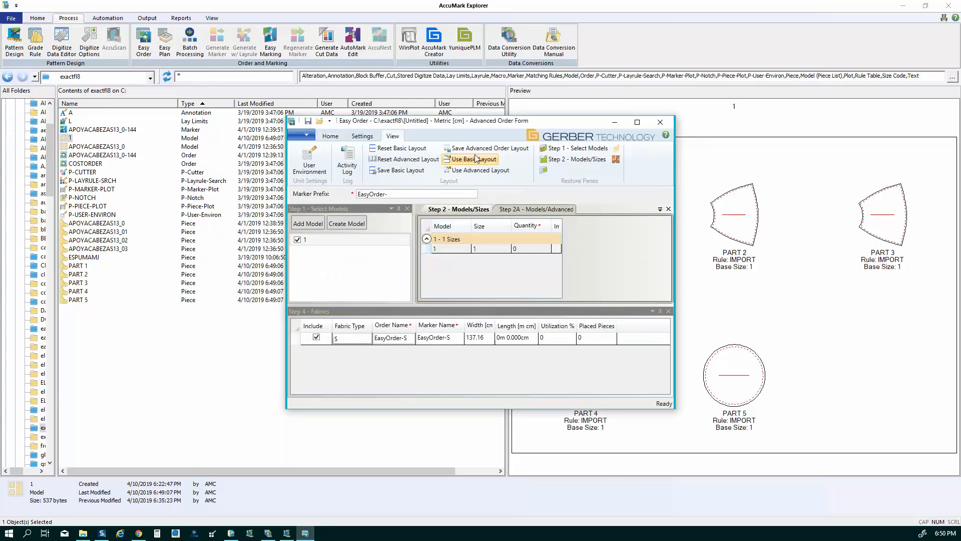
# On the basic order form, enter quantity 4 for model 1, size 1, and move on to the pieces step
pyautogui.click(473, 159)
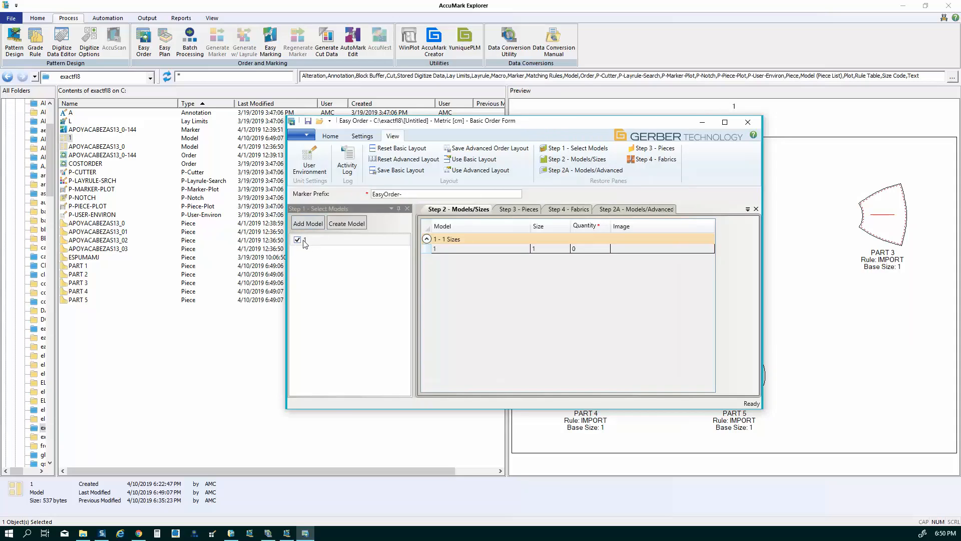
pyautogui.moveTo(484, 257)
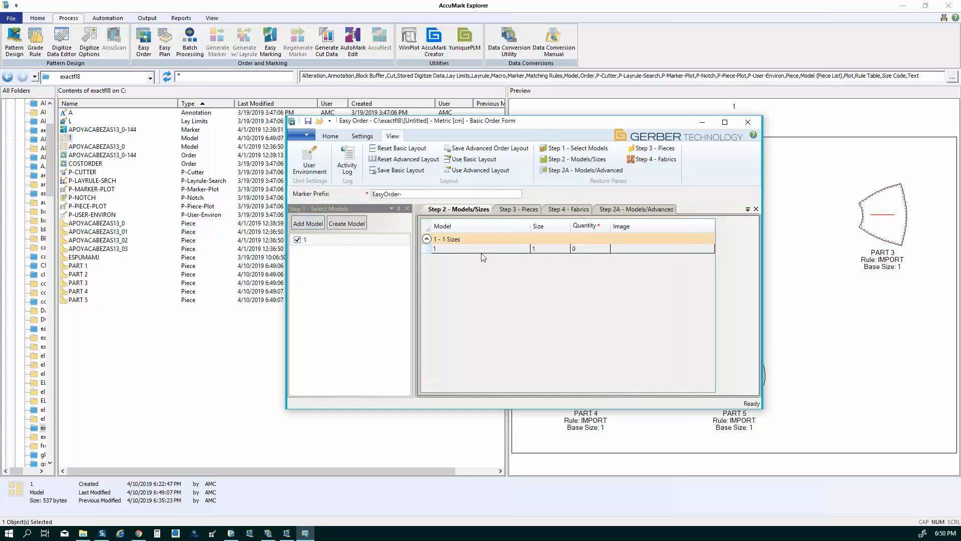
pyautogui.click(550, 248)
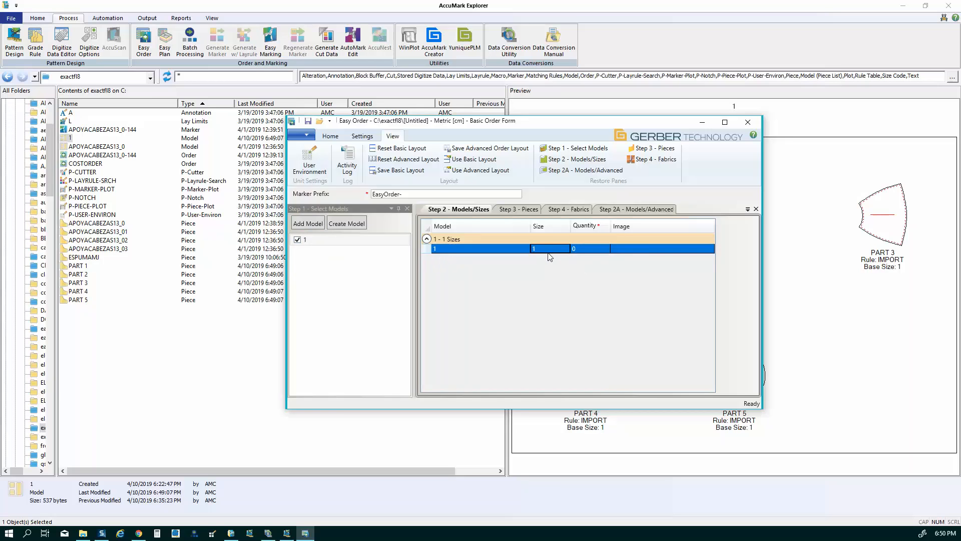
pyautogui.moveTo(549, 249)
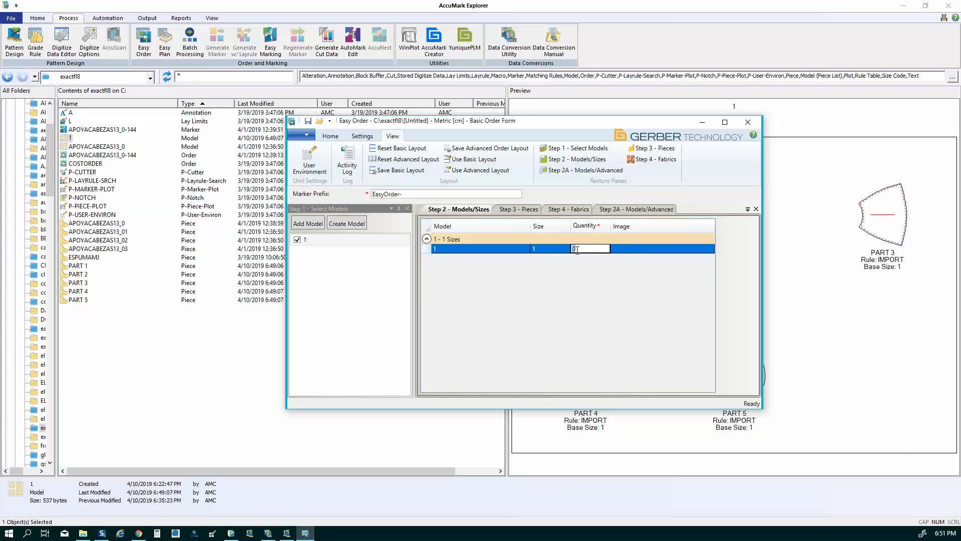
pyautogui.write('4')
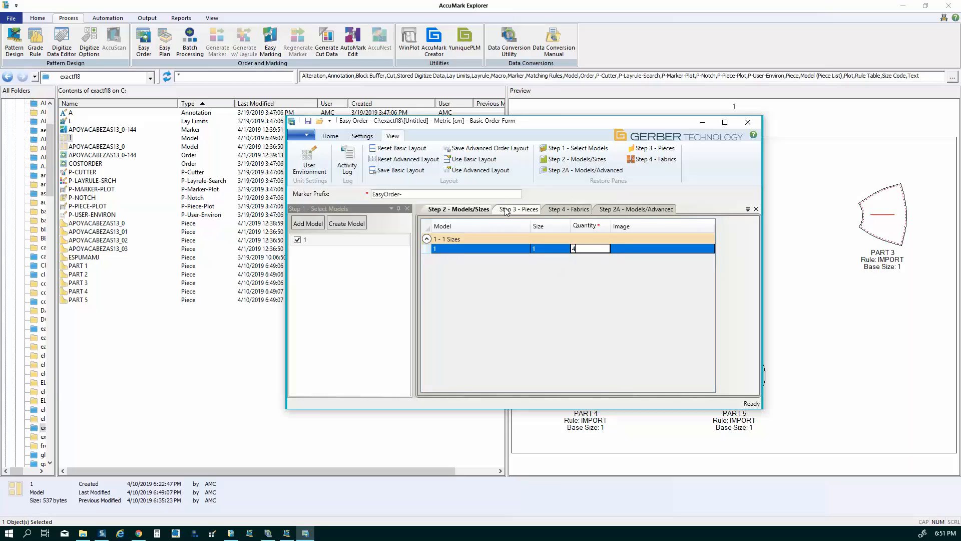
pyautogui.click(519, 209)
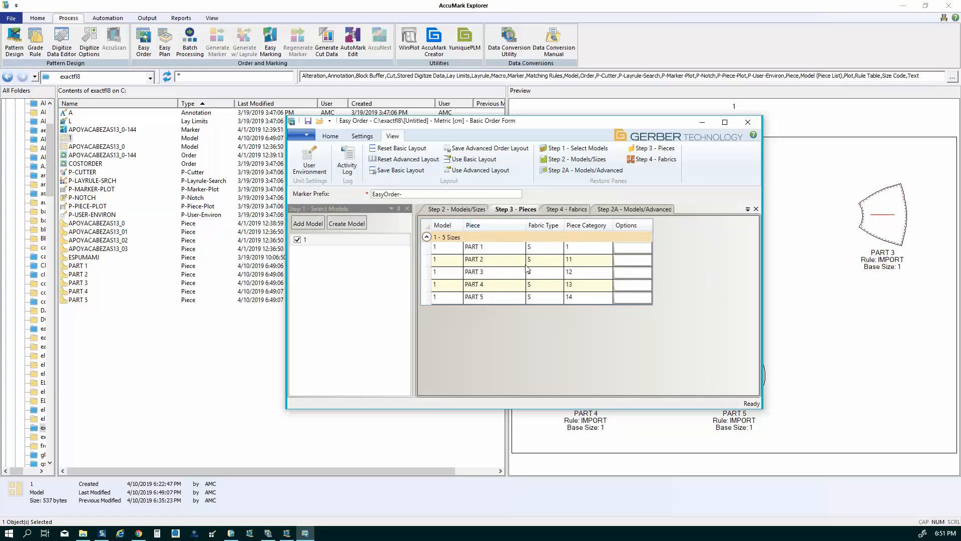
pyautogui.moveTo(589, 284)
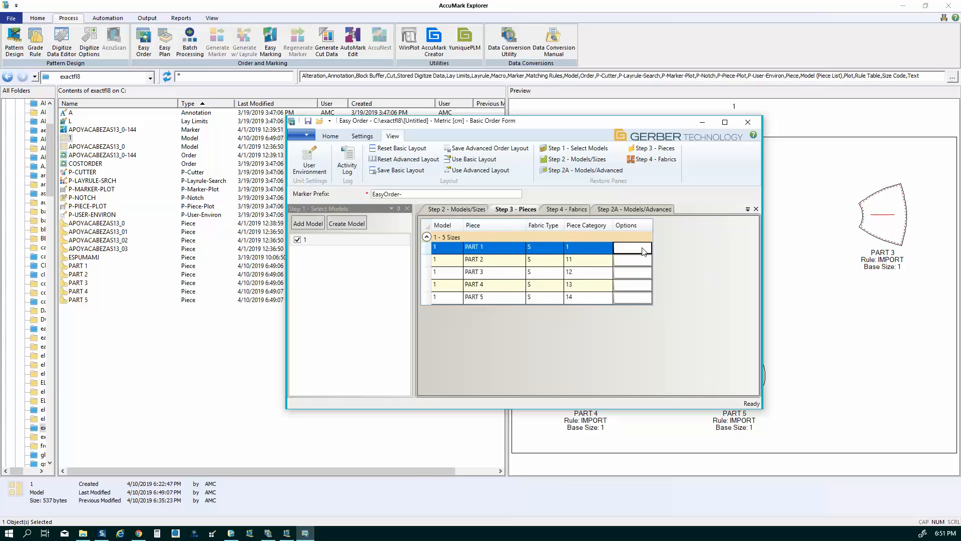
# Give PART 1 placement option S – allow 180° rotation, no flip
pyautogui.click(632, 247)
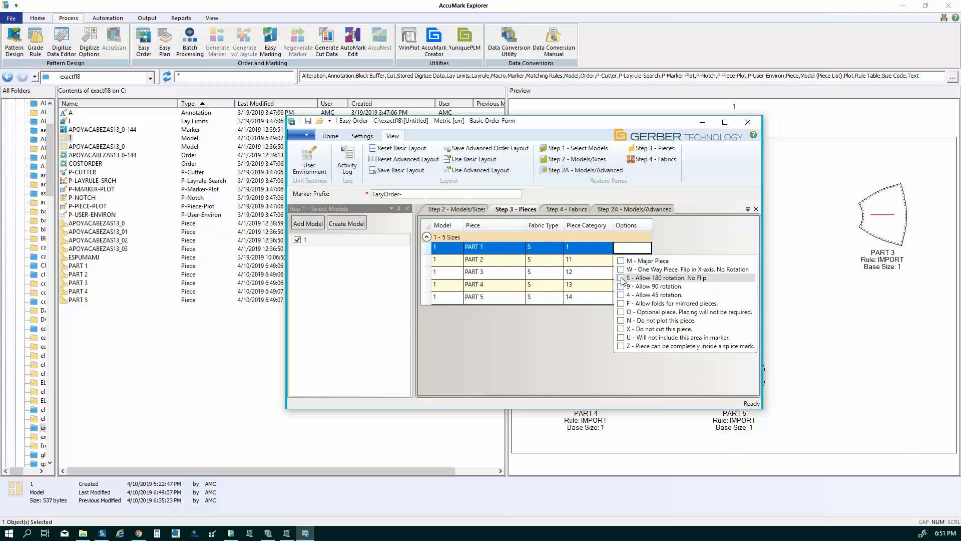
pyautogui.moveTo(622, 282)
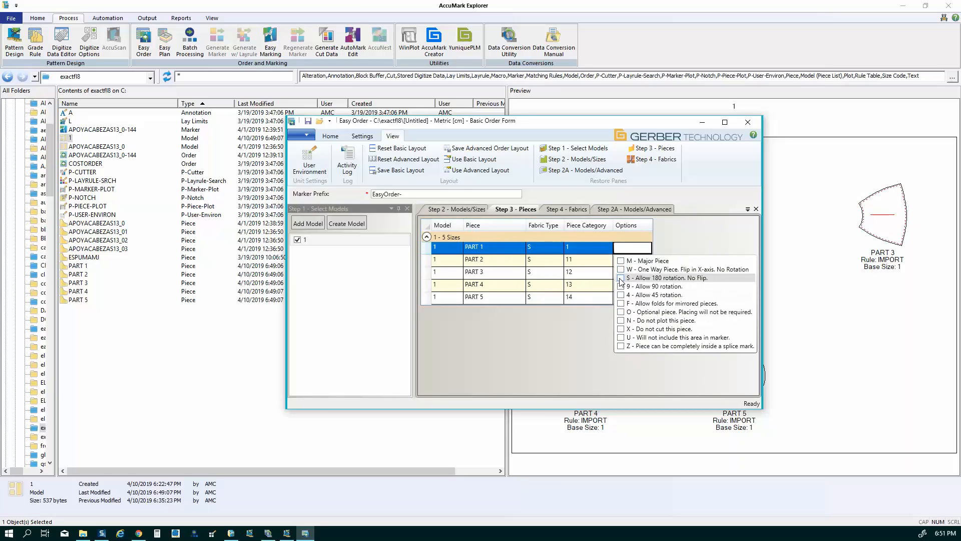
pyautogui.click(620, 278)
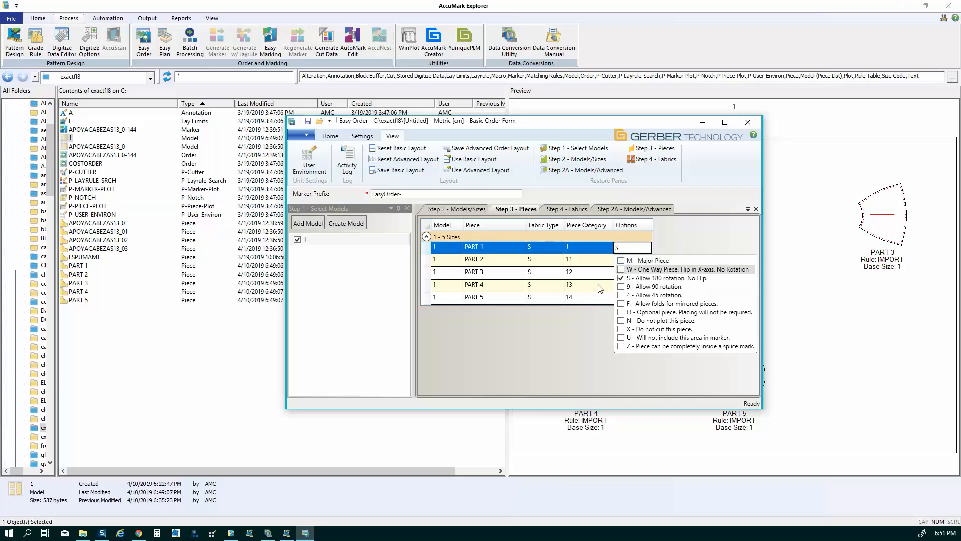
pyautogui.click(644, 247)
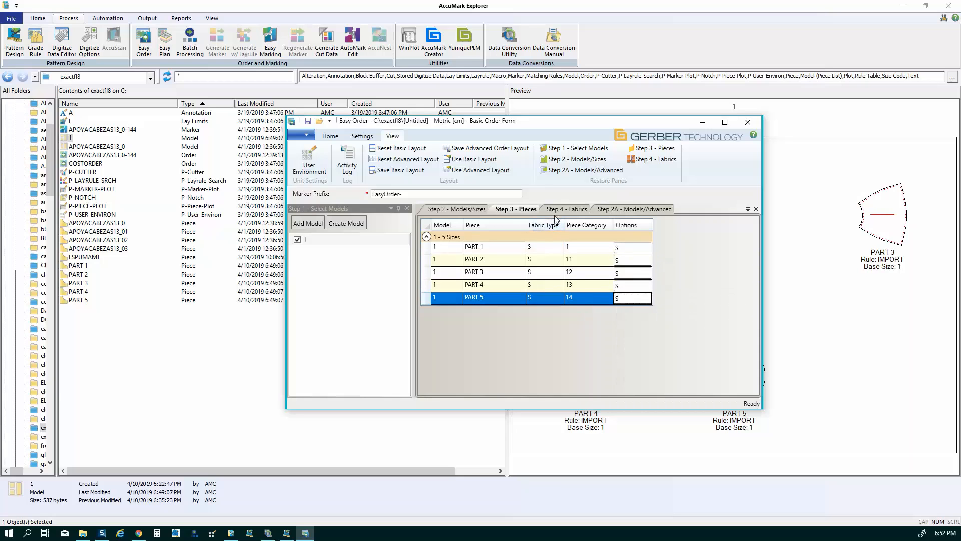
# In the fabrics step, change fabric S's marker width from 137.16 to 140 cm and list the spread types
pyautogui.click(565, 209)
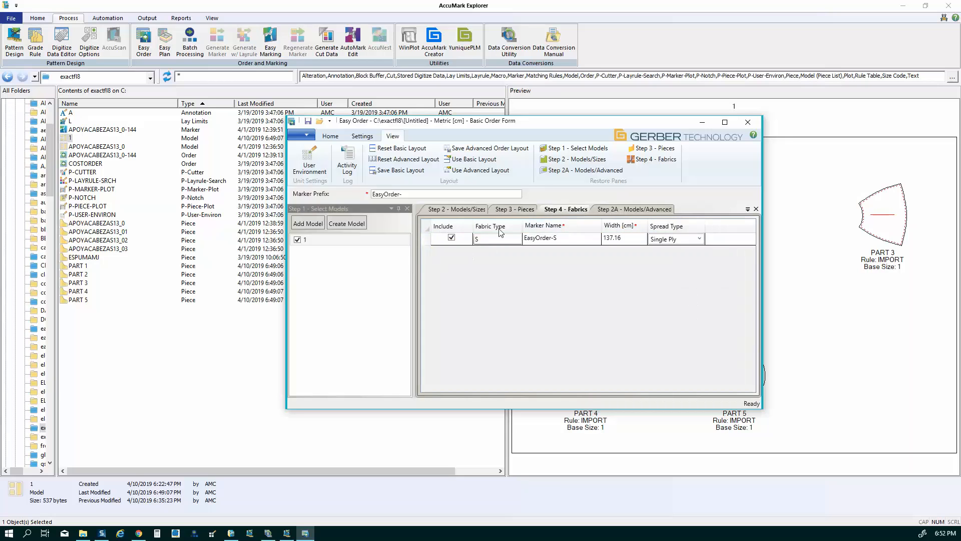
pyautogui.moveTo(482, 252)
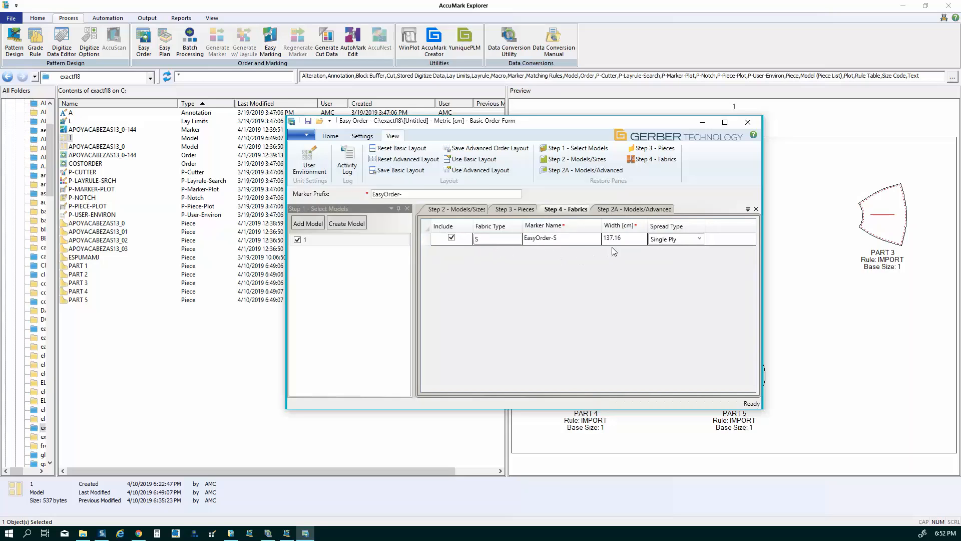
pyautogui.click(619, 238)
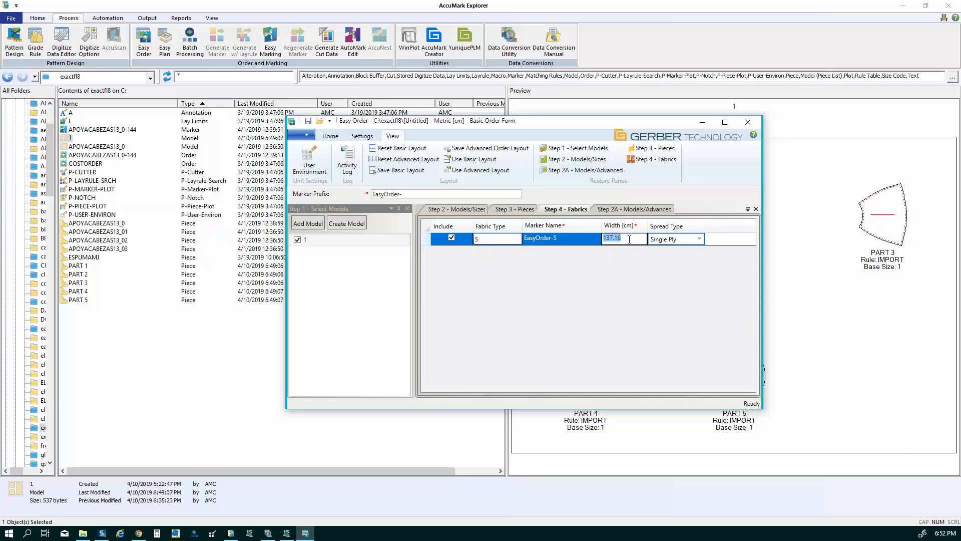
pyautogui.write('1')
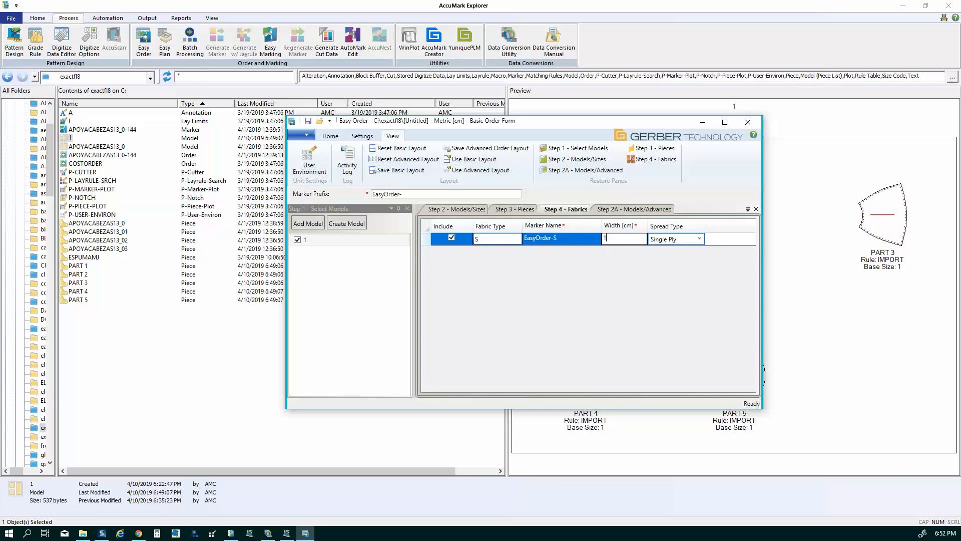
pyautogui.write('140')
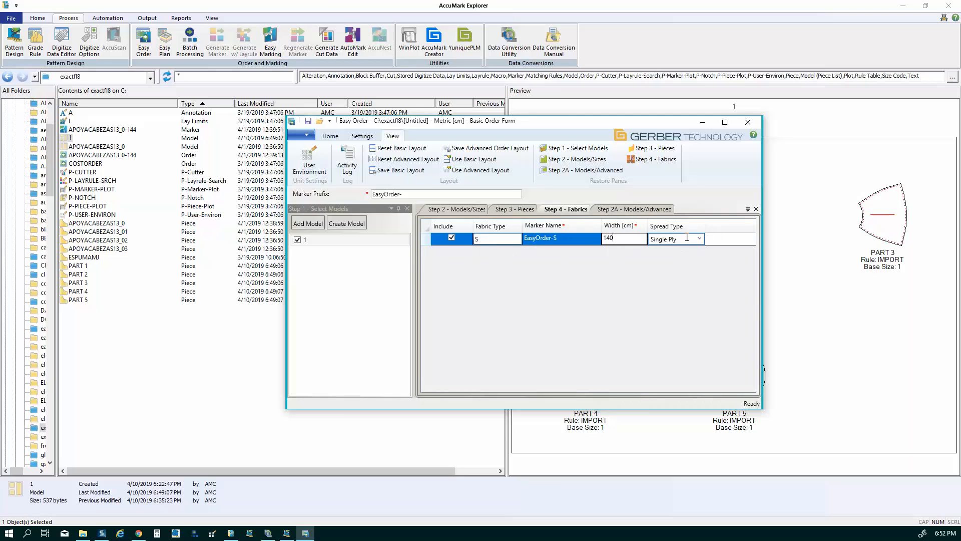
pyautogui.click(668, 238)
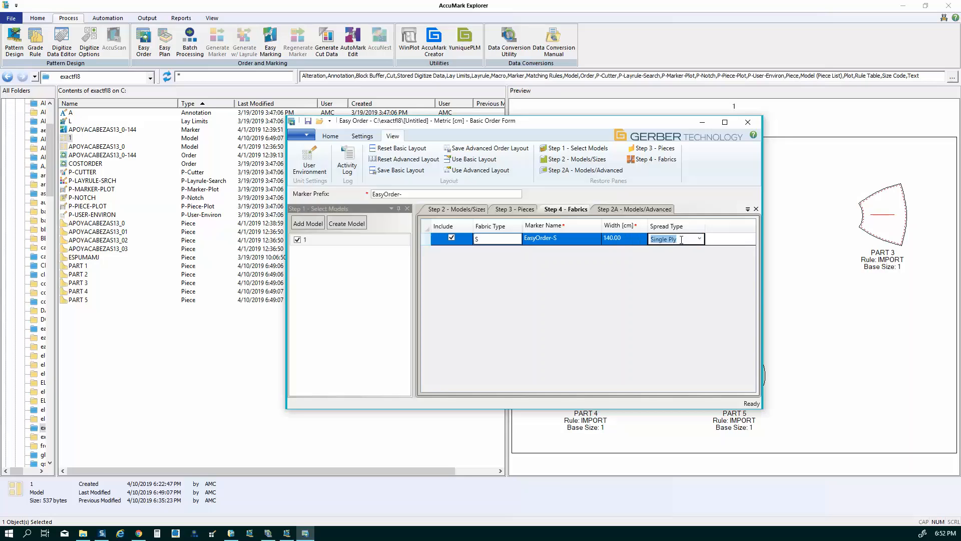
pyautogui.click(699, 238)
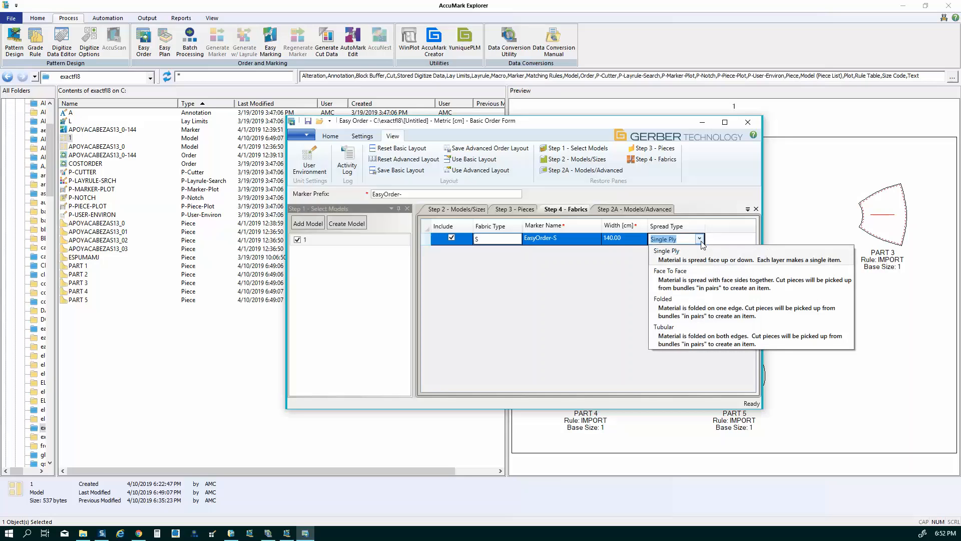
pyautogui.moveTo(702, 259)
pyautogui.write('marker1')
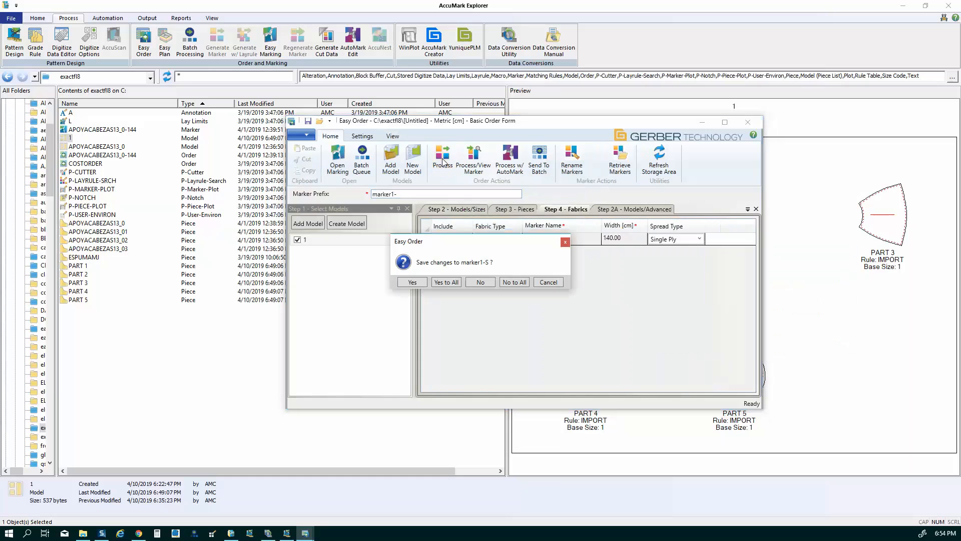
# Save the marker1-S order changes and let it process into marker MARKER1-S
pyautogui.click(446, 282)
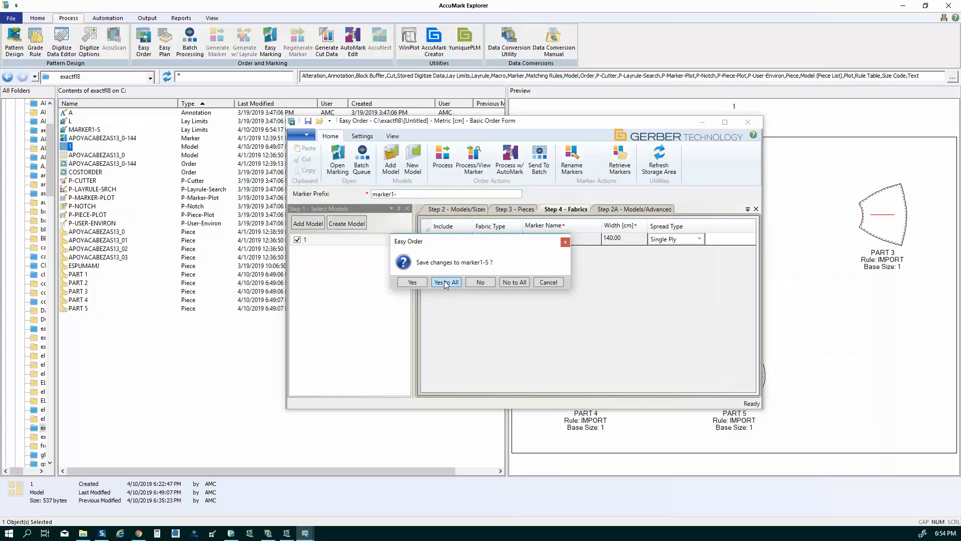
pyautogui.moveTo(480, 282)
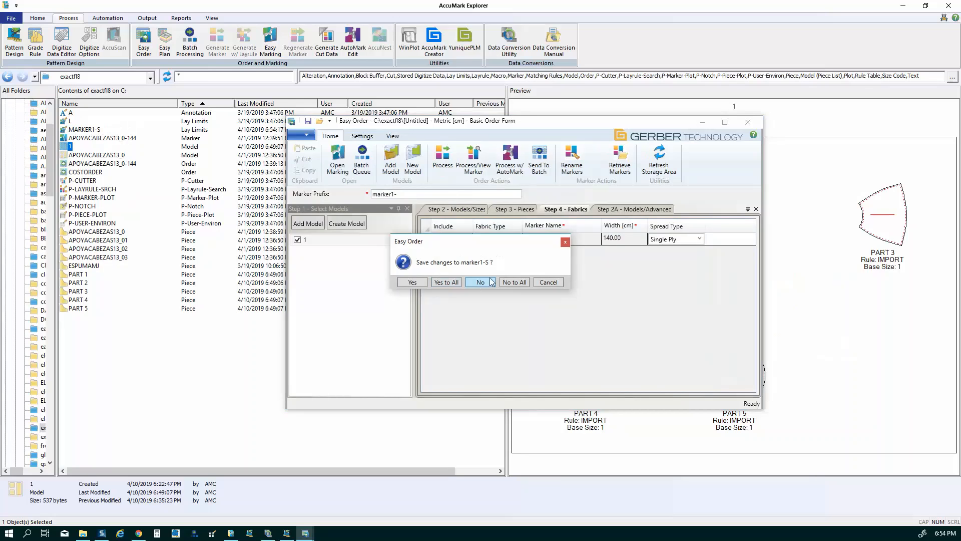
pyautogui.click(480, 282)
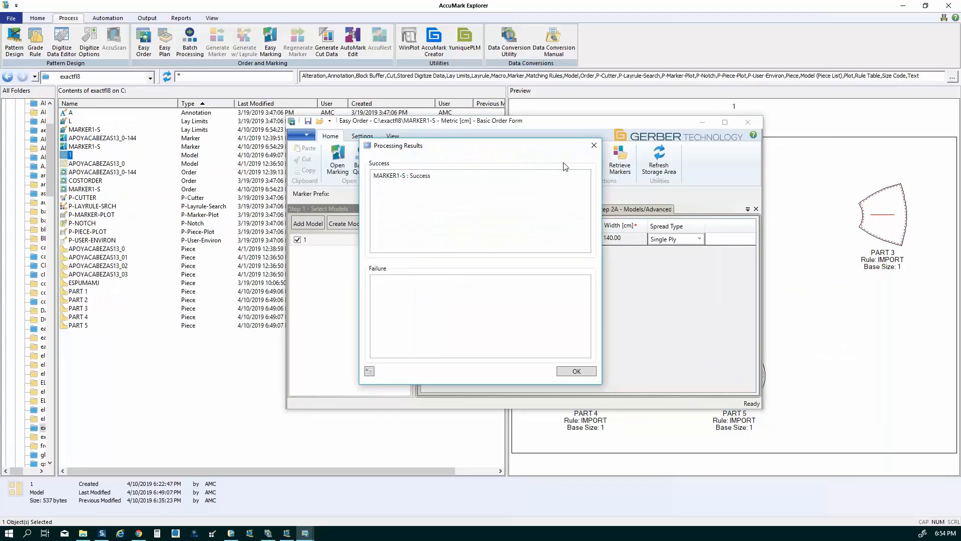
# Place a first wedge piece on the empty marker and set piece rotation to 180 degrees
pyautogui.click(575, 371)
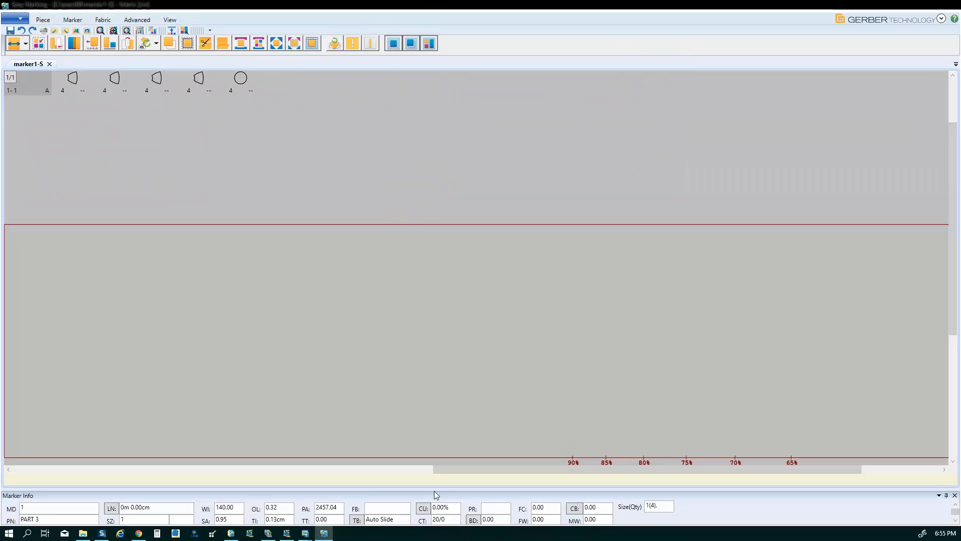
pyautogui.moveTo(362, 503)
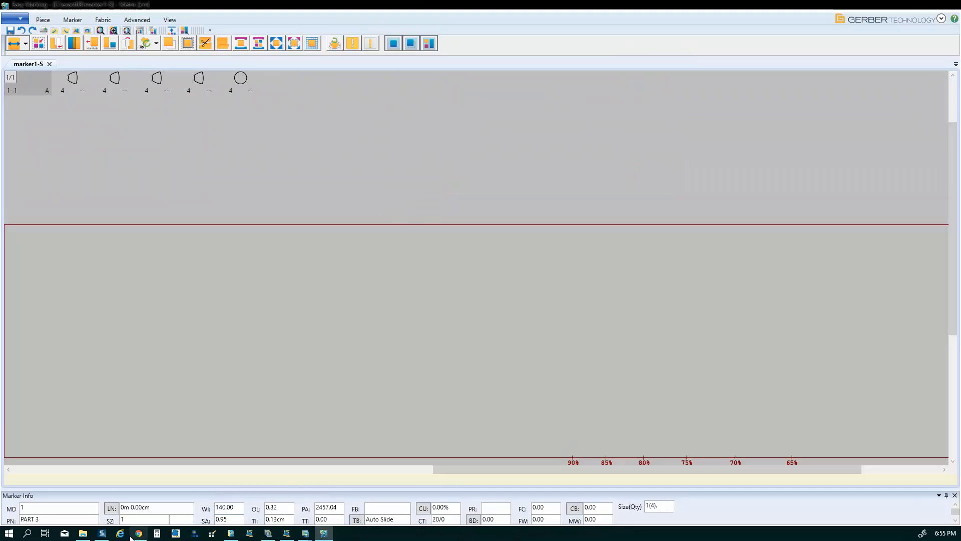
pyautogui.click(150, 506)
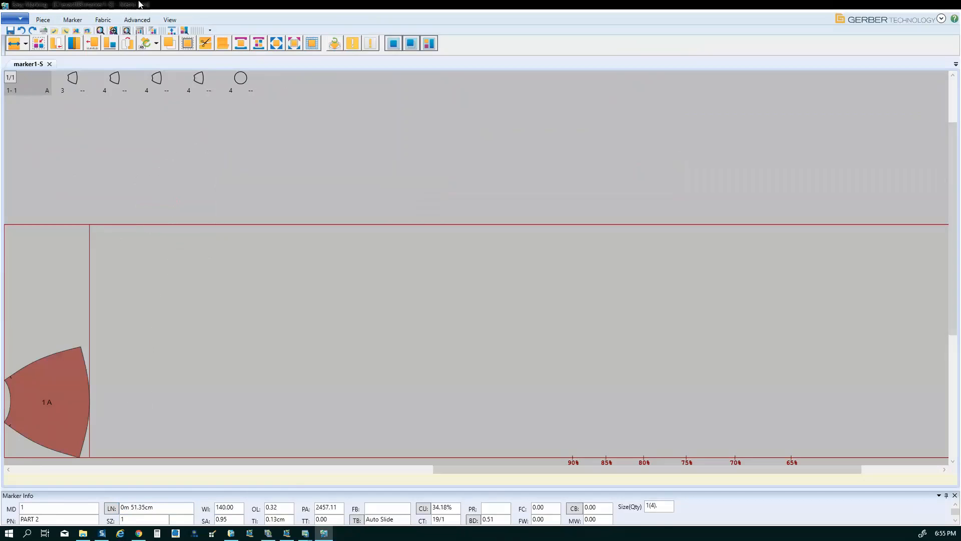
pyautogui.moveTo(145, 43)
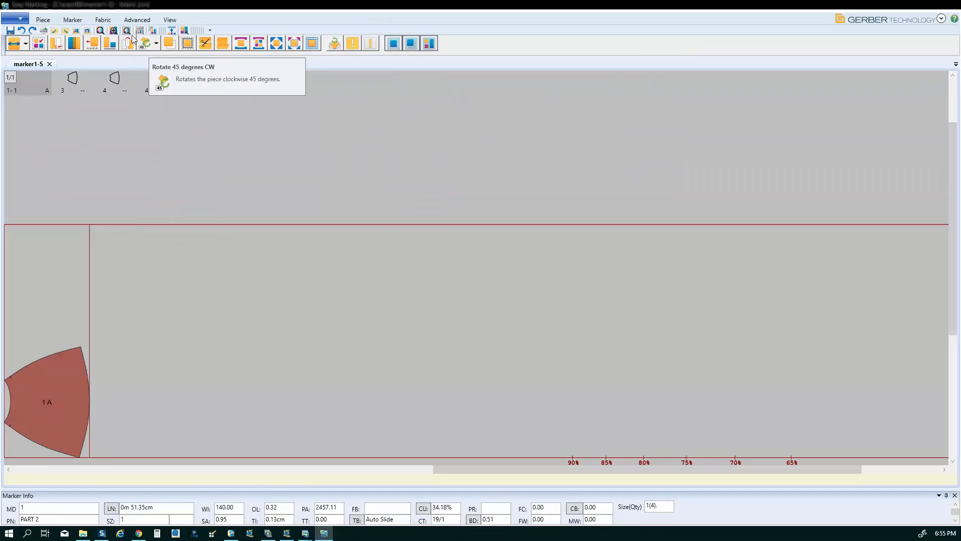
pyautogui.moveTo(60, 68)
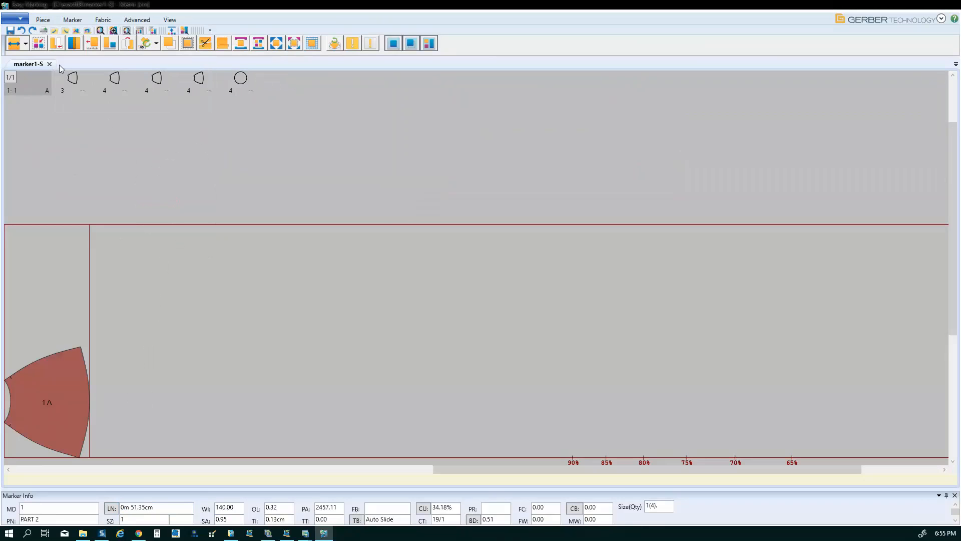
pyautogui.moveTo(156, 43)
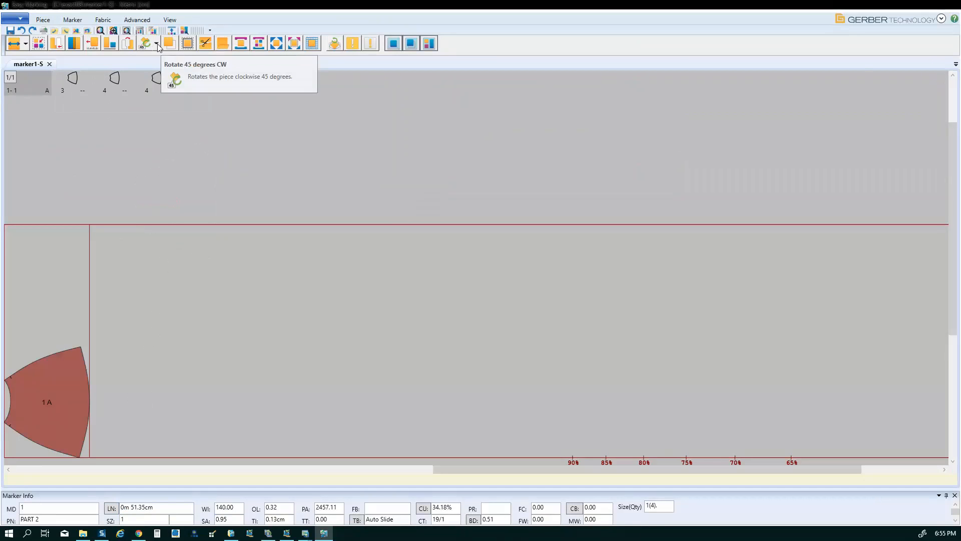
pyautogui.click(156, 43)
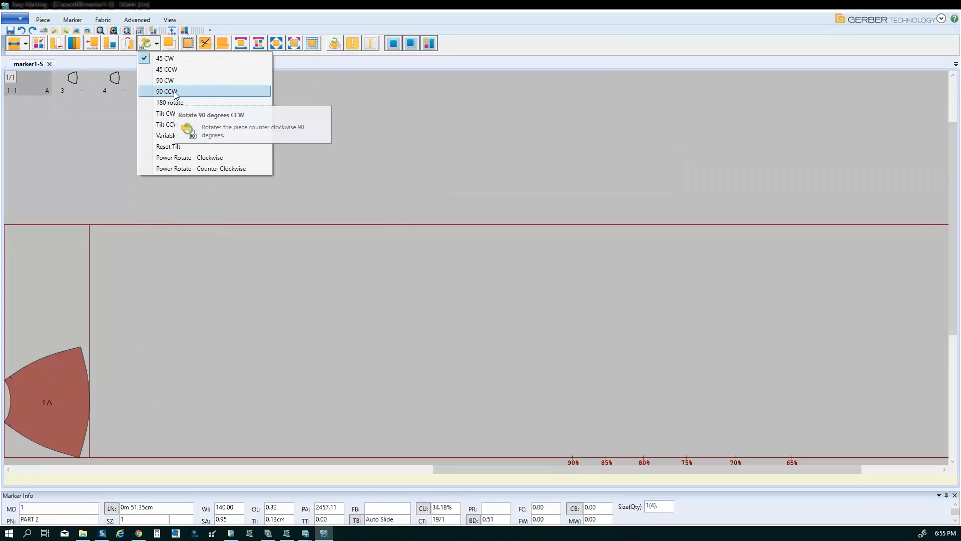
pyautogui.moveTo(169, 102)
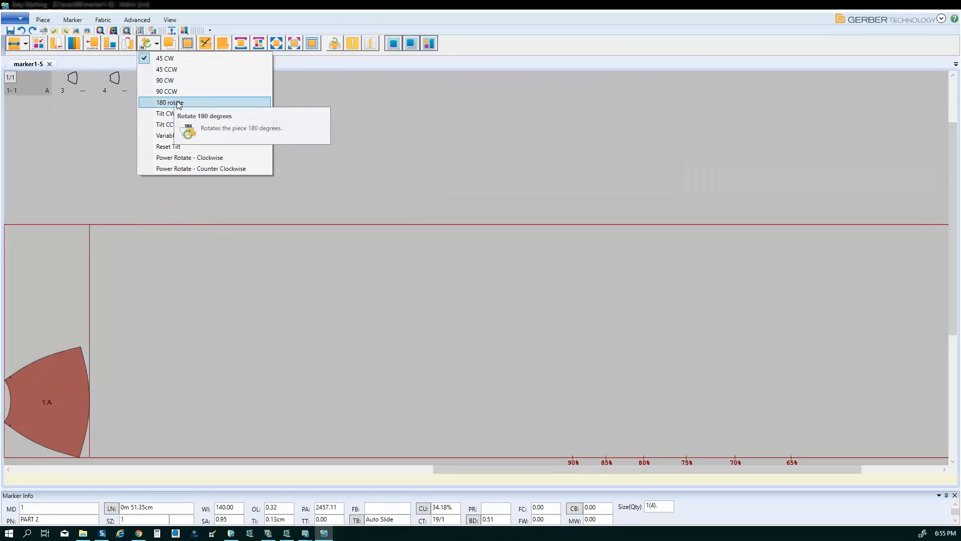
pyautogui.click(169, 102)
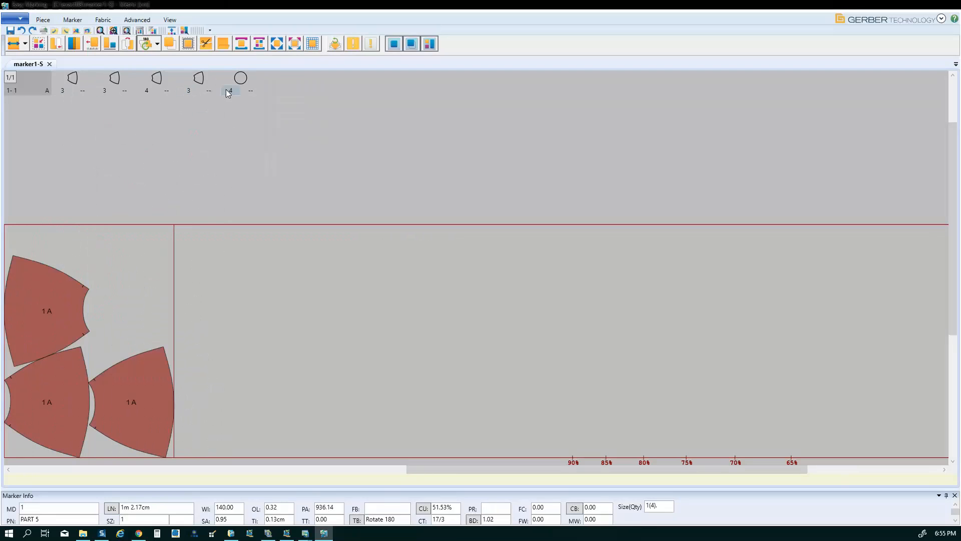
# Place the remaining wedges and circles to fill the marker with all ten pieces, then store it
pyautogui.moveTo(230, 80); pyautogui.dragTo(196, 289)
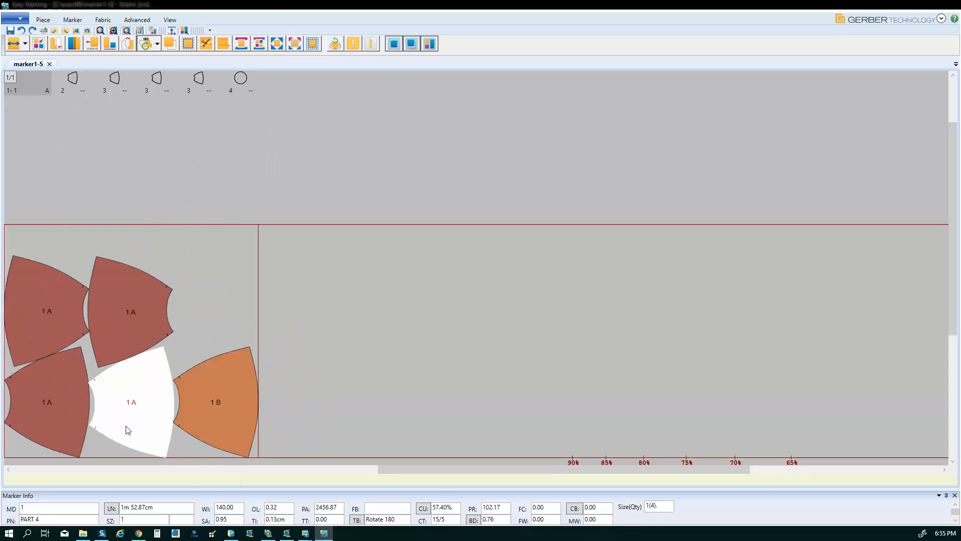
pyautogui.moveTo(120, 418)
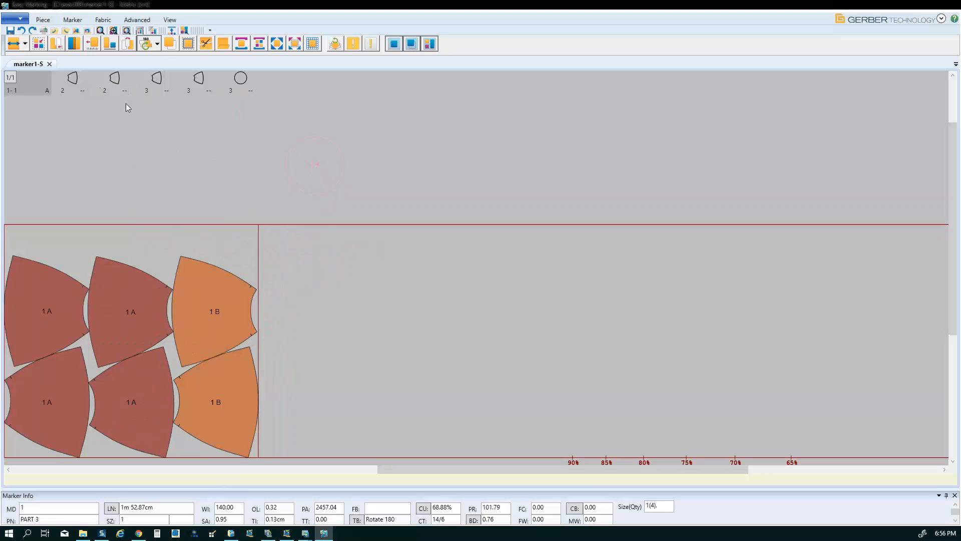
pyautogui.click(156, 79)
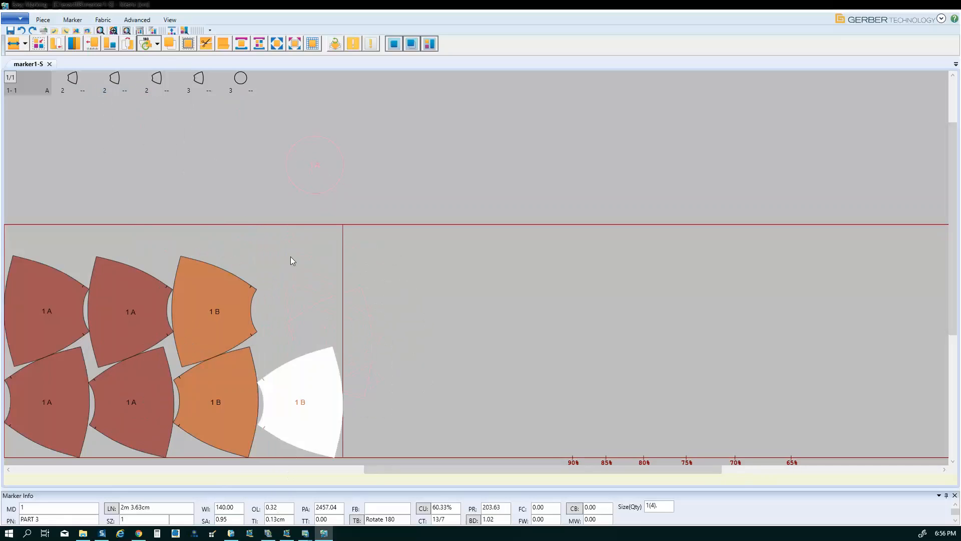
pyautogui.moveTo(300, 402); pyautogui.dragTo(294, 285)
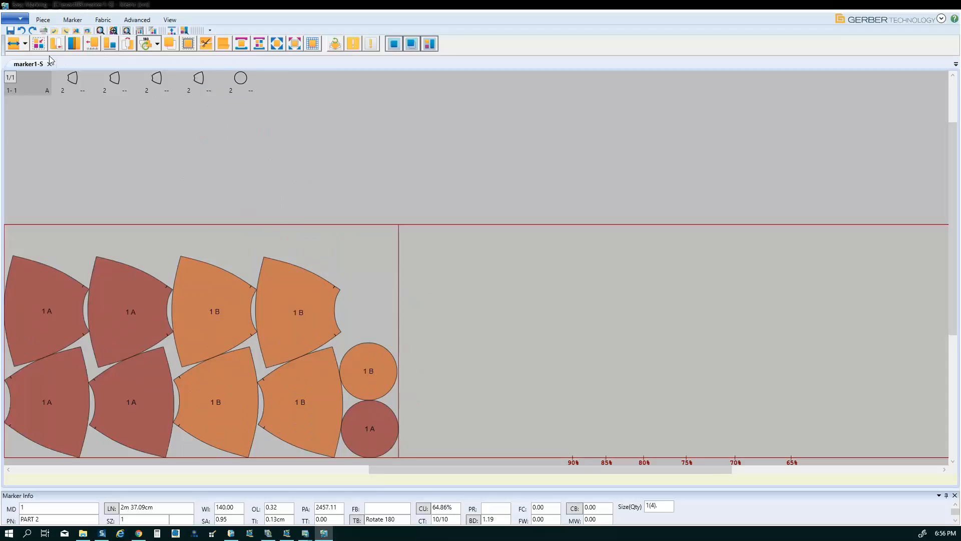
pyautogui.click(9, 31)
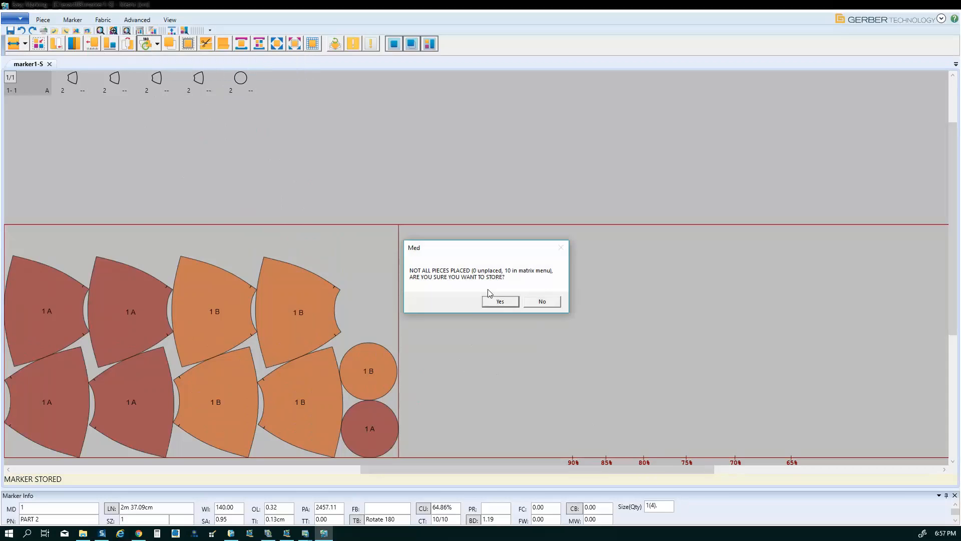
# Confirm storing MARKER1-S with its ten placed pieces at 64.86% utilization
pyautogui.click(500, 301)
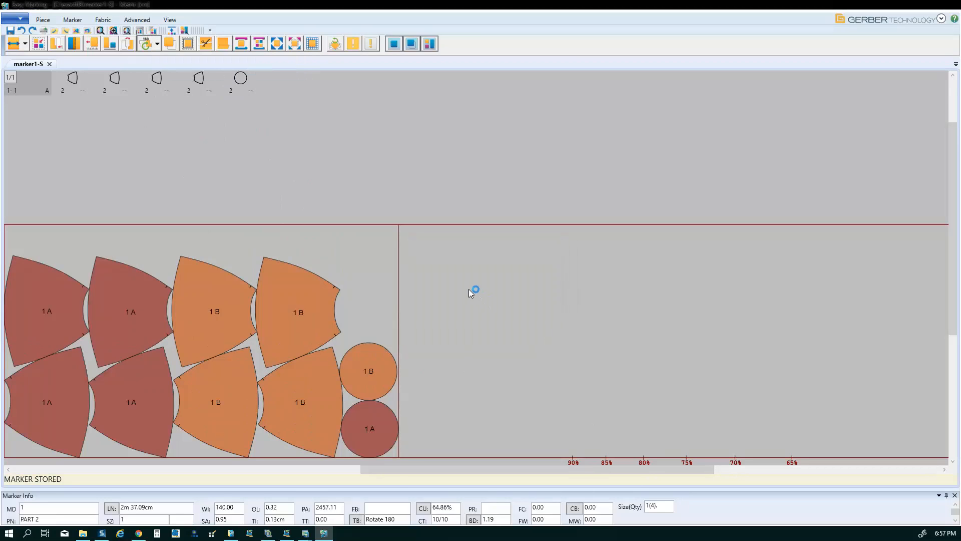
pyautogui.moveTo(457, 305)
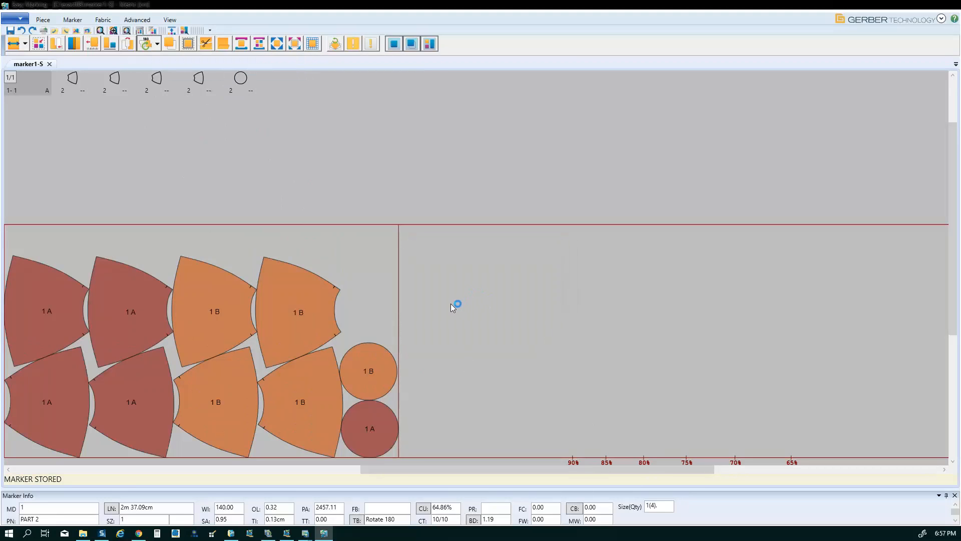
pyautogui.moveTo(452, 311)
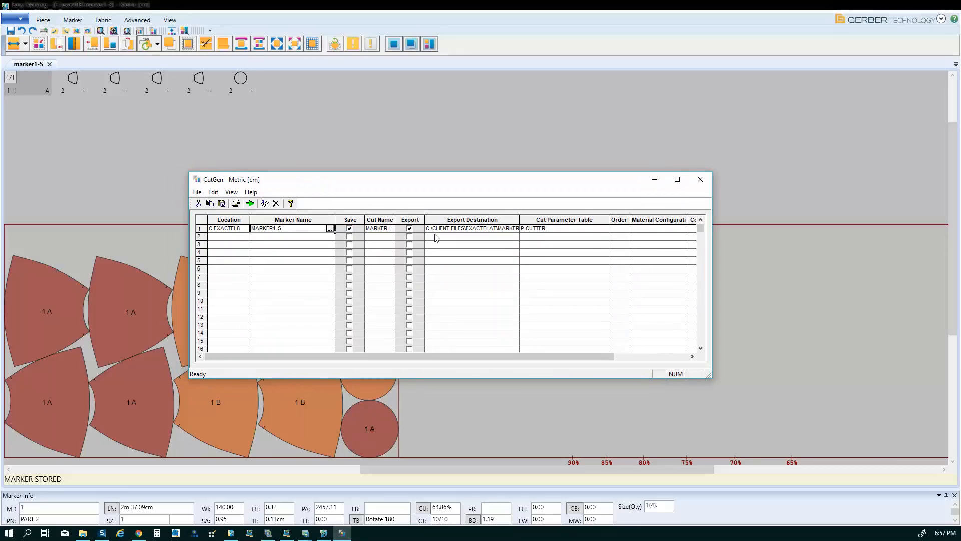
pyautogui.moveTo(413, 298)
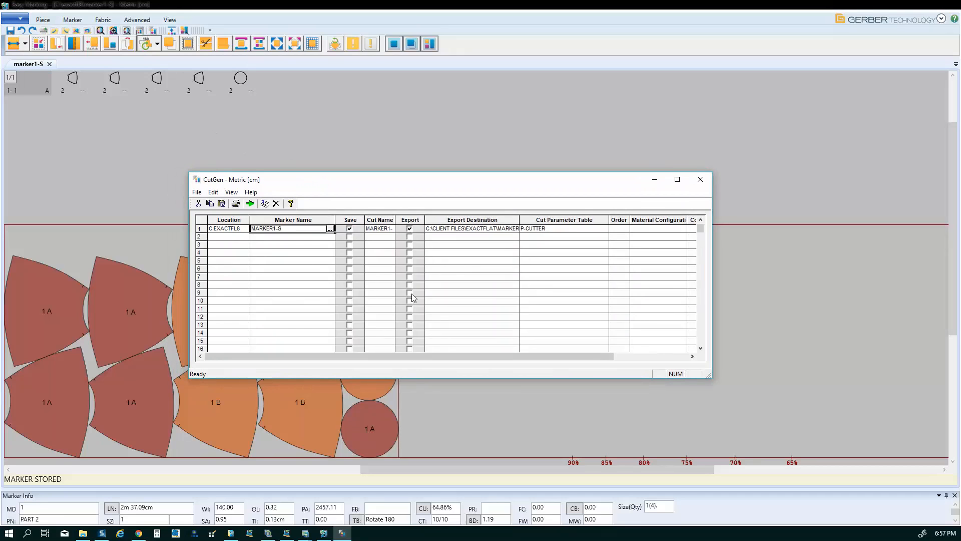
# Set export destination MARKER1-S.nc, review the P-CUTTER parameter table, and generate the cut file
pyautogui.click(563, 220)
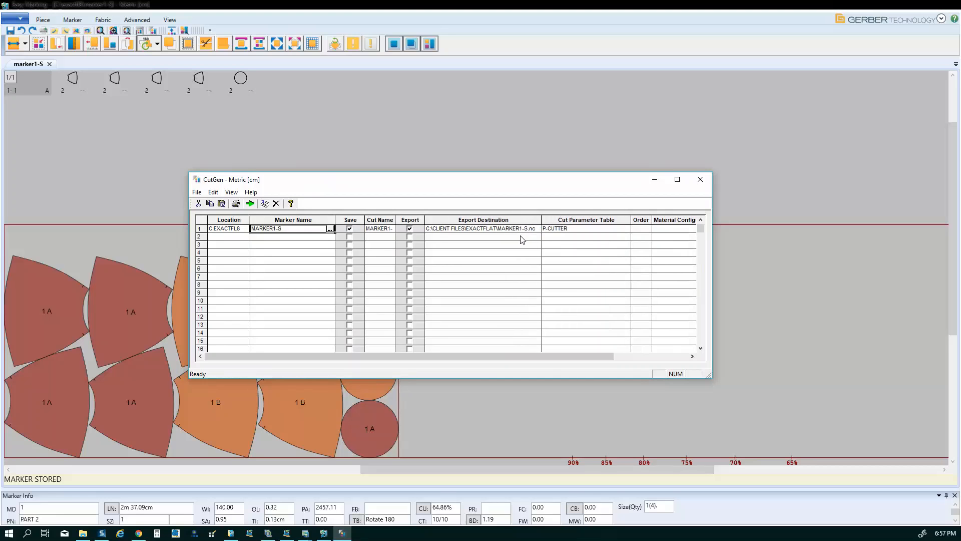
pyautogui.moveTo(545, 238)
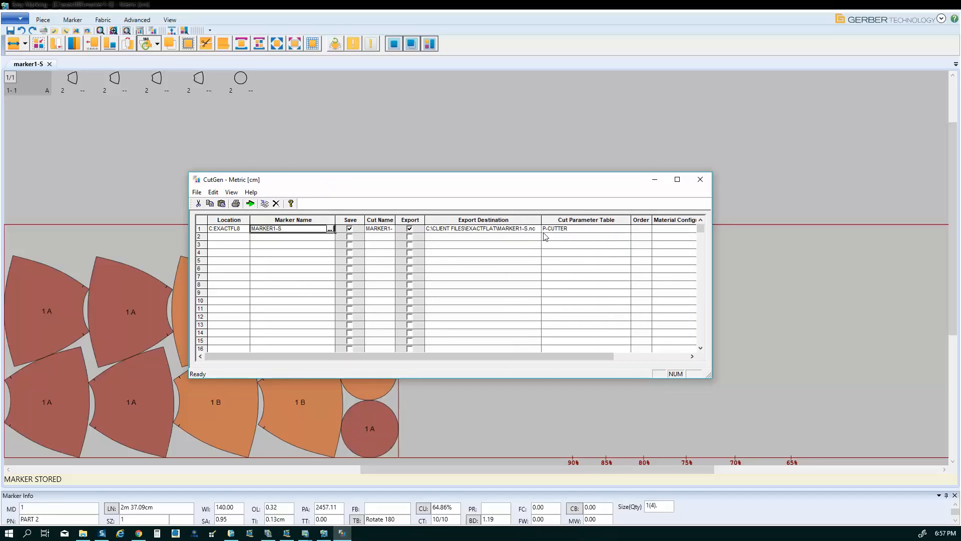
pyautogui.click(583, 228)
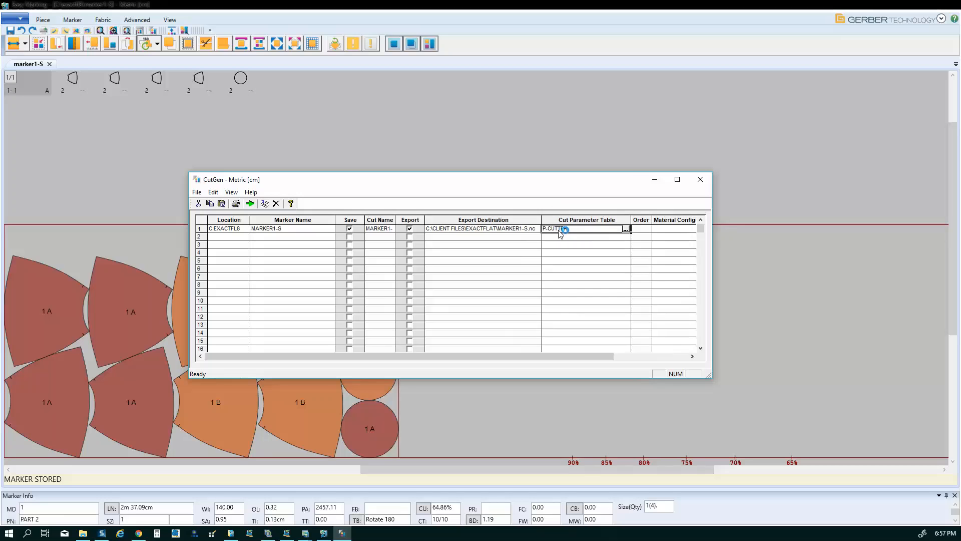
pyautogui.click(626, 229)
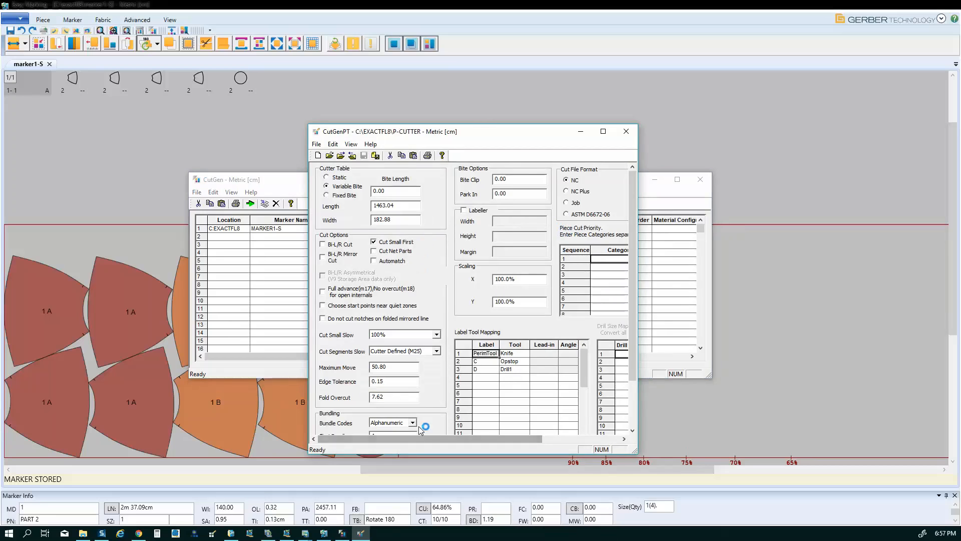
pyautogui.moveTo(472, 131); pyautogui.dragTo(477, 104)
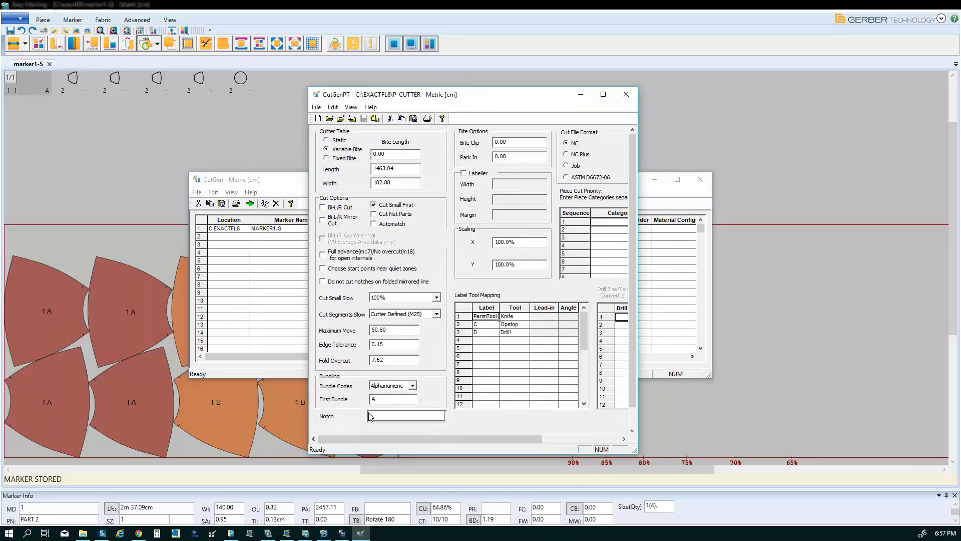
pyautogui.click(625, 93)
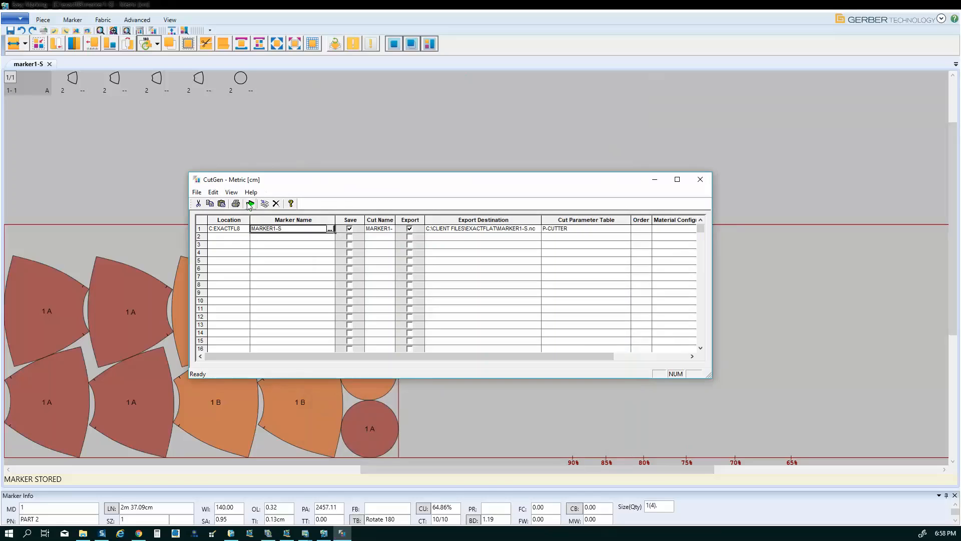
pyautogui.click(250, 203)
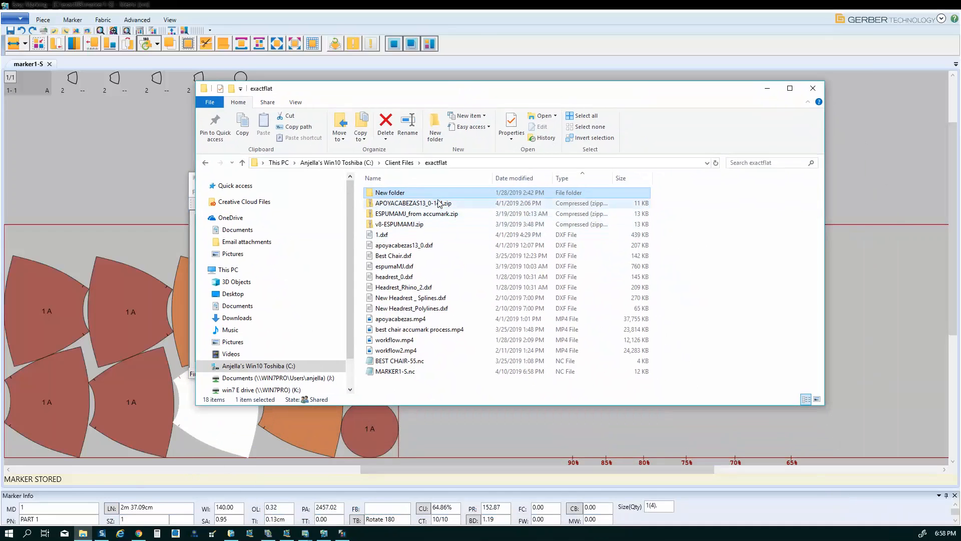
# Sort the exactflat folder by date modified so MARKER1-S.nc leads the list
pyautogui.click(514, 178)
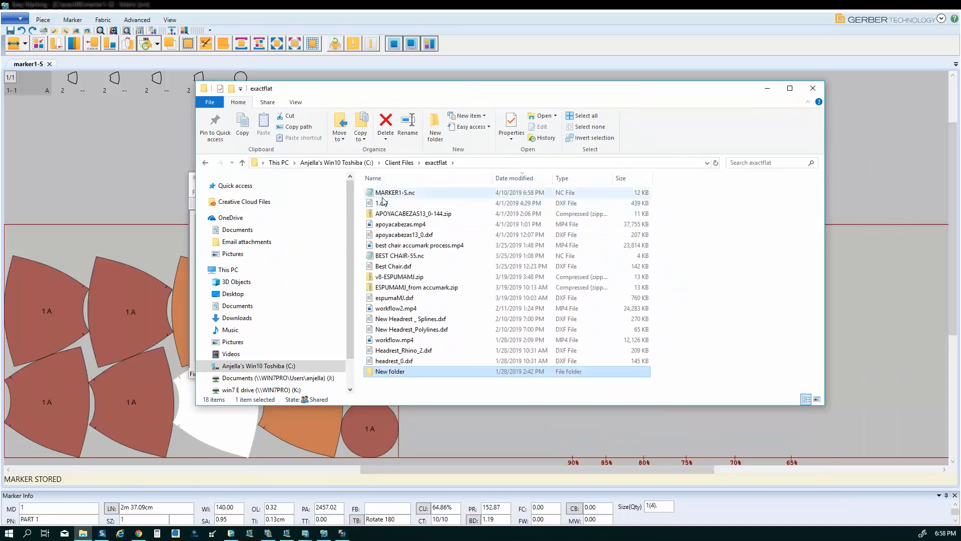
pyautogui.moveTo(393, 192)
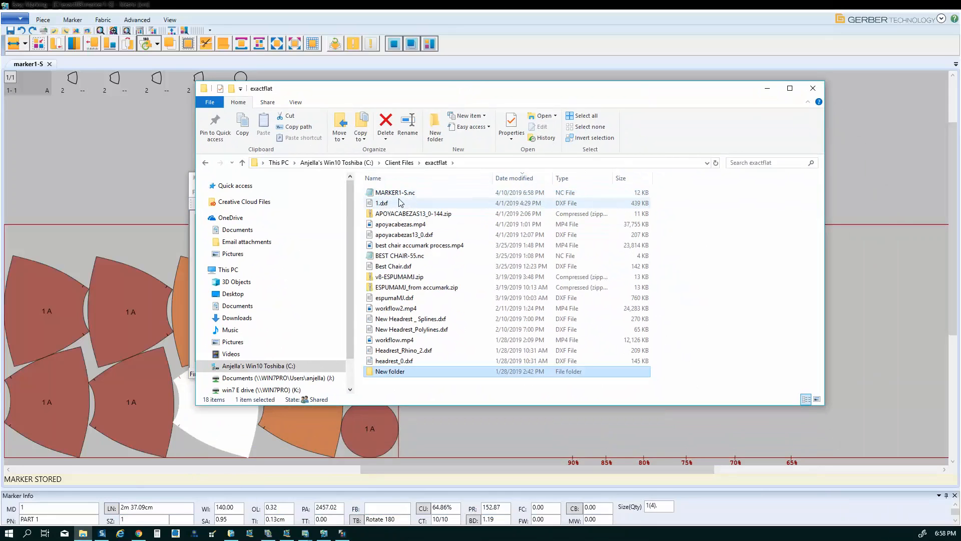
pyautogui.moveTo(398, 203)
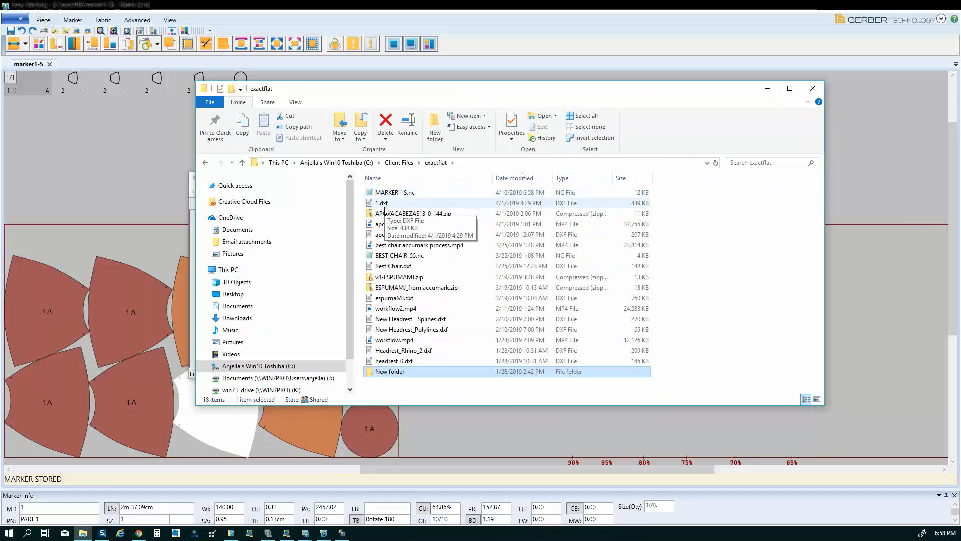
pyautogui.moveTo(390, 192)
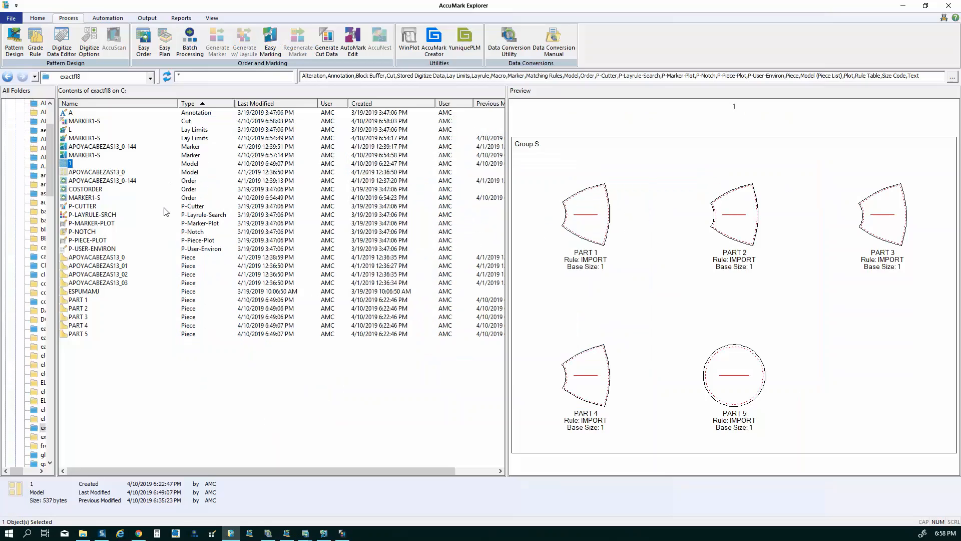
pyautogui.moveTo(167, 211)
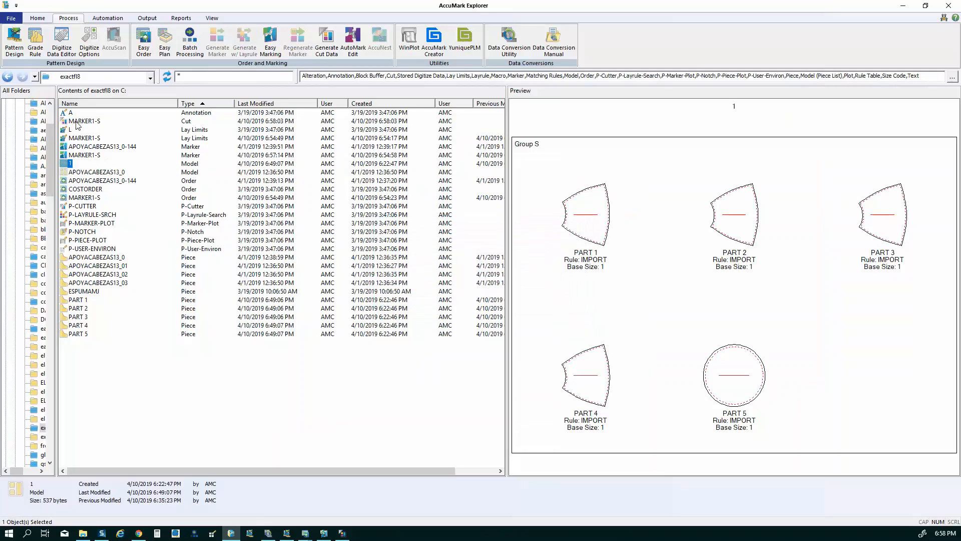
# Preview the MARKER1-S cut data in exactfl8, showing ten pieces at 237.09 x 140 cm
pyautogui.click(85, 120)
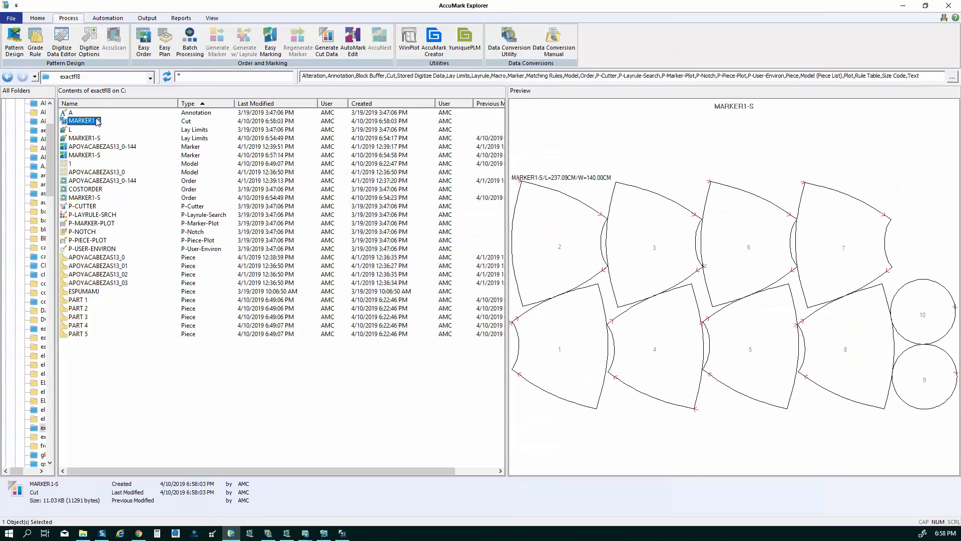
pyautogui.moveTo(91, 123)
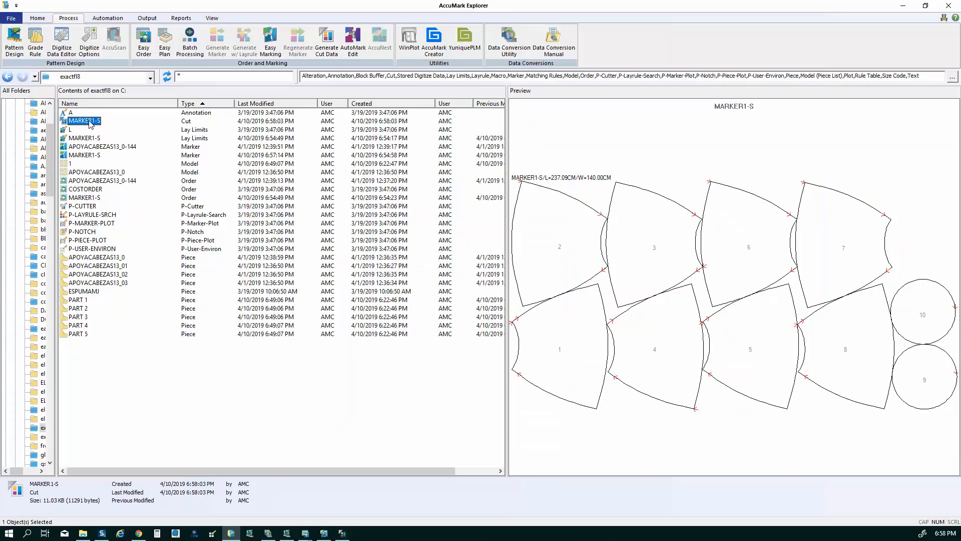
pyautogui.moveTo(84, 124)
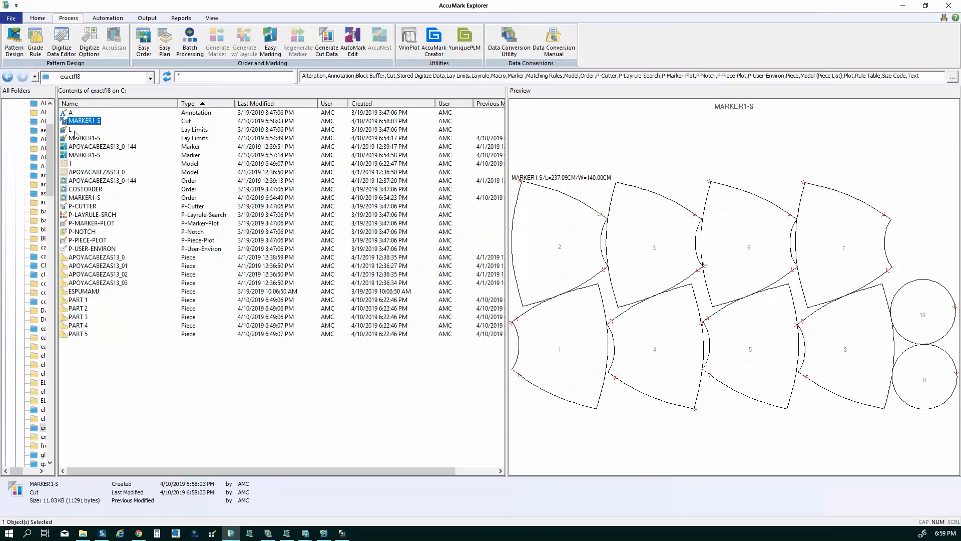
pyautogui.moveTo(82, 131)
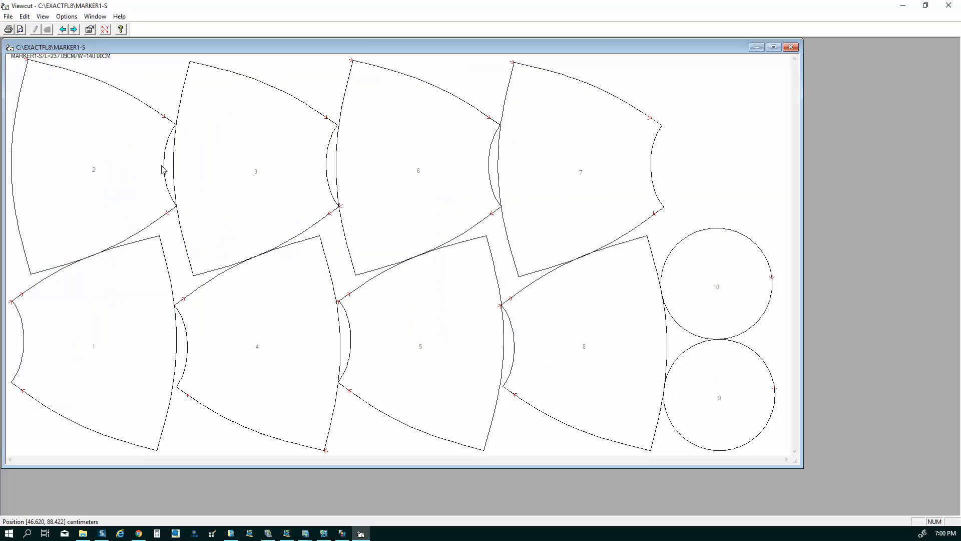
pyautogui.moveTo(163, 164)
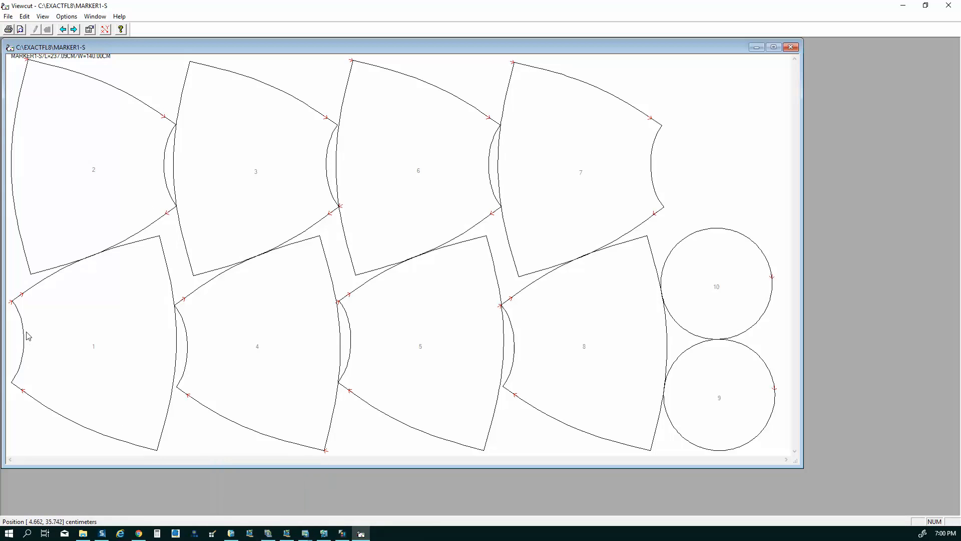
pyautogui.moveTo(20, 344)
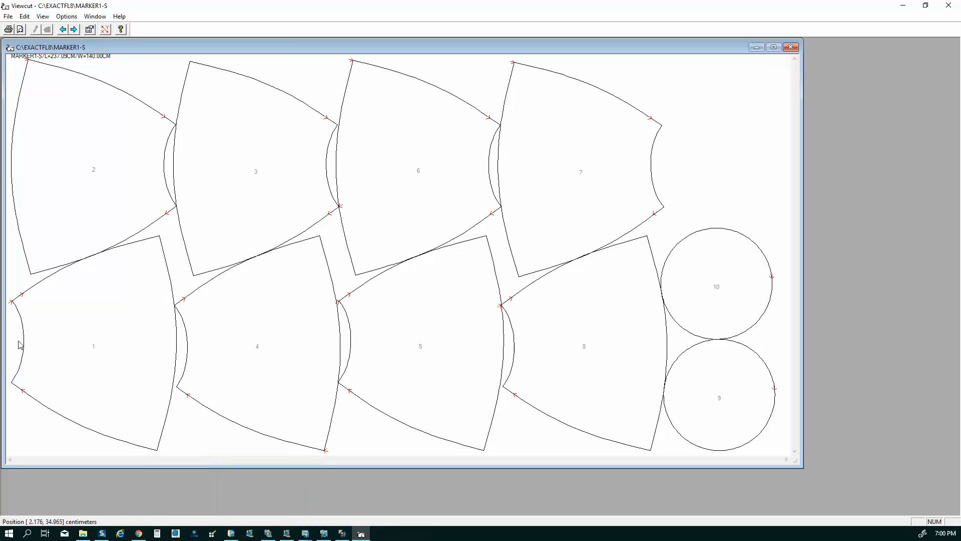